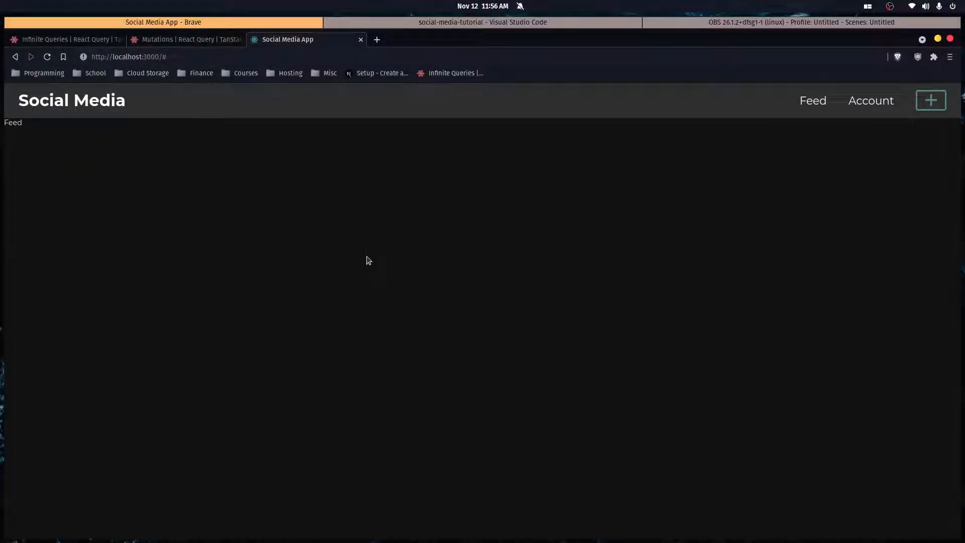
mouse_move(241, 203)
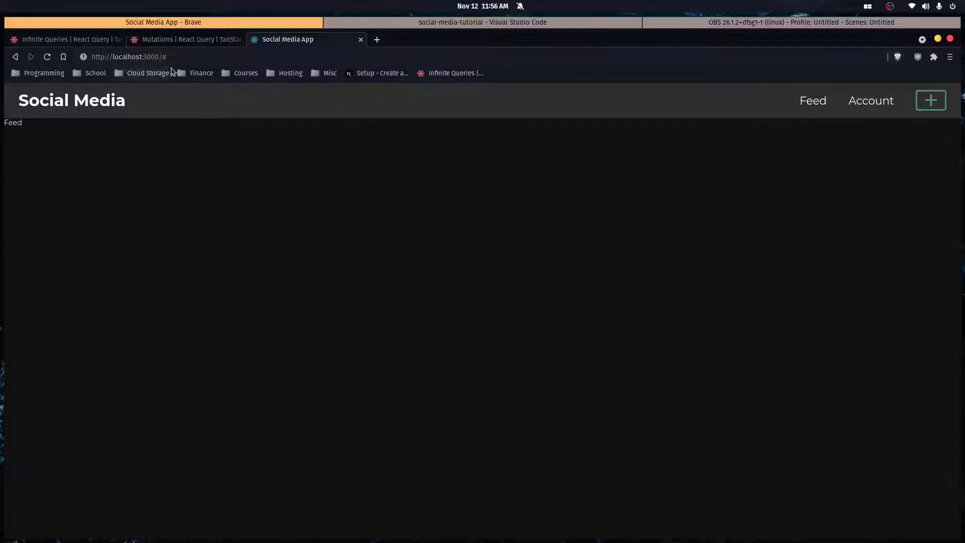
mouse_move(260, 187)
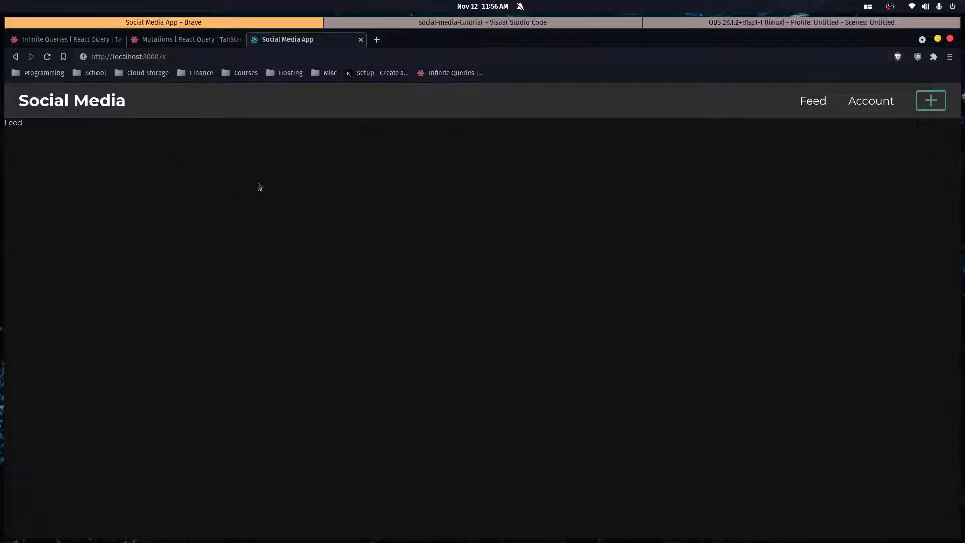
Import QueryClientProvider and QueryClient from "react-query" at the top of SignedInApp.jsx.
click(483, 22)
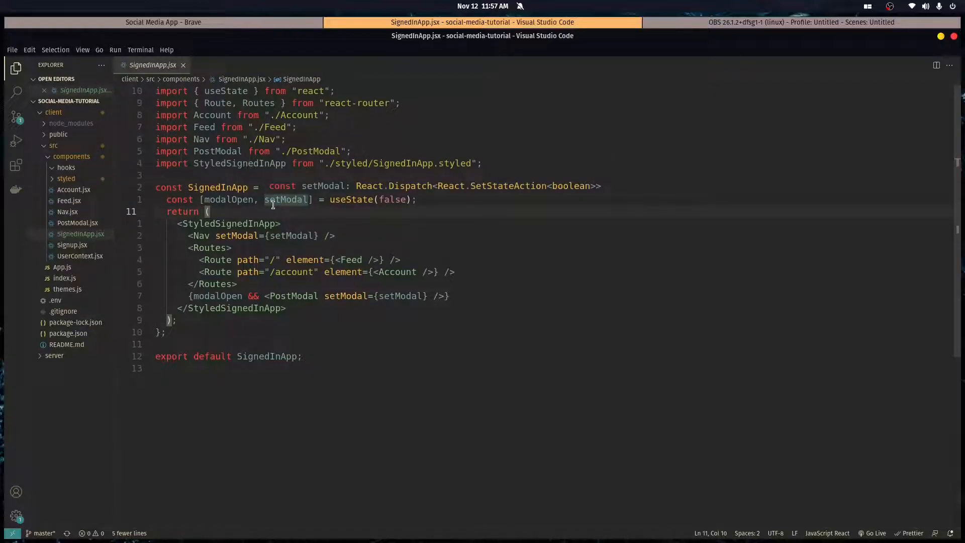
text(imp)
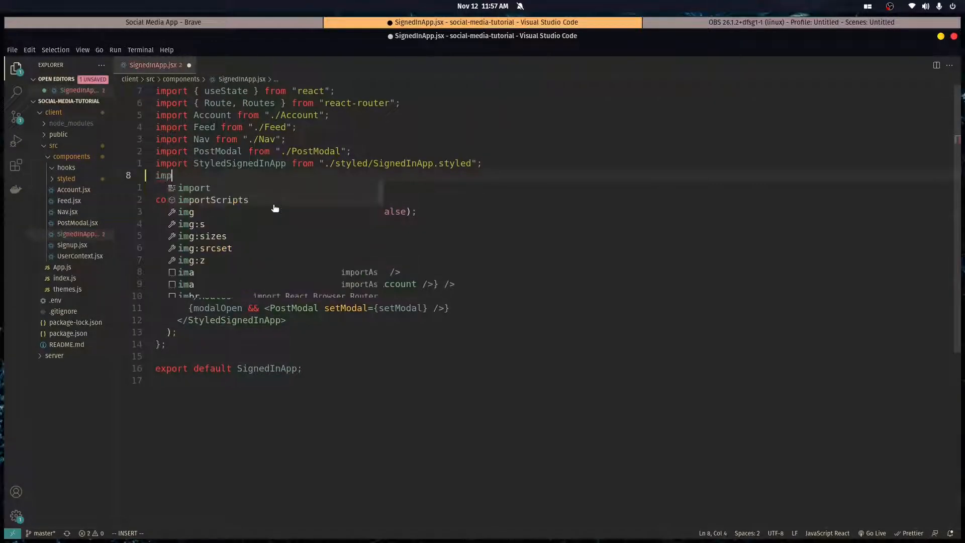
text({QueryClientProvider, QueryClient)
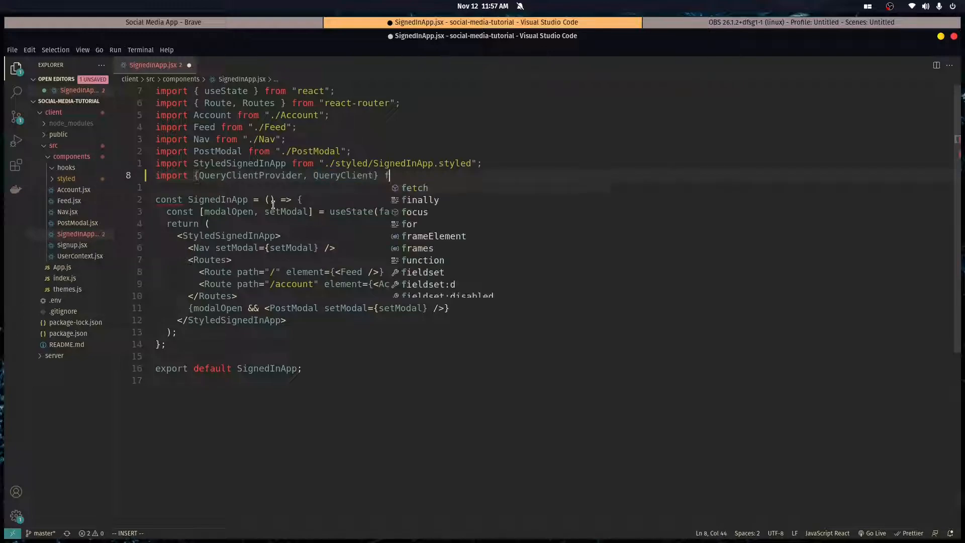
text(from ")
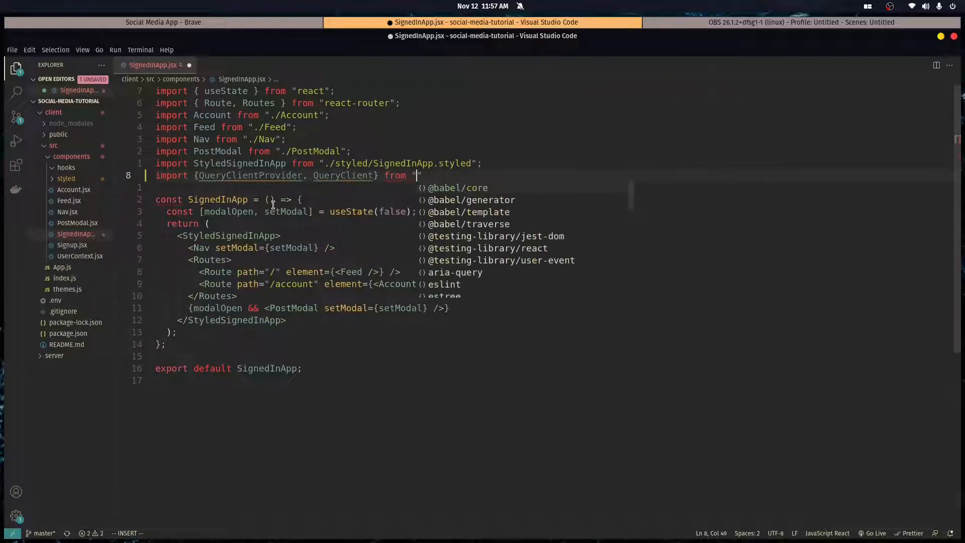
text(react-query";)
text(<)
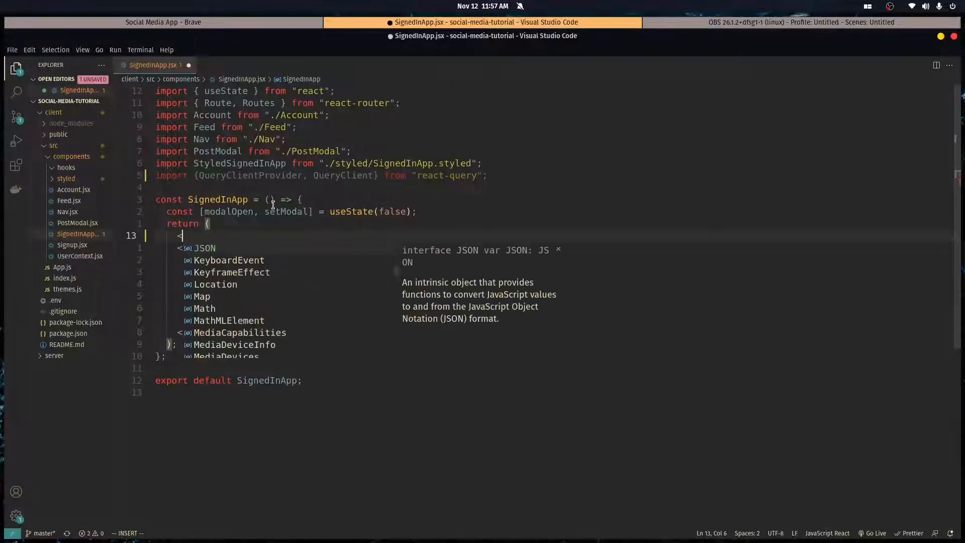
Wrap SignedInApp's JSX in a <QueryClientProvider> with a client prop.
text(QueryClient)
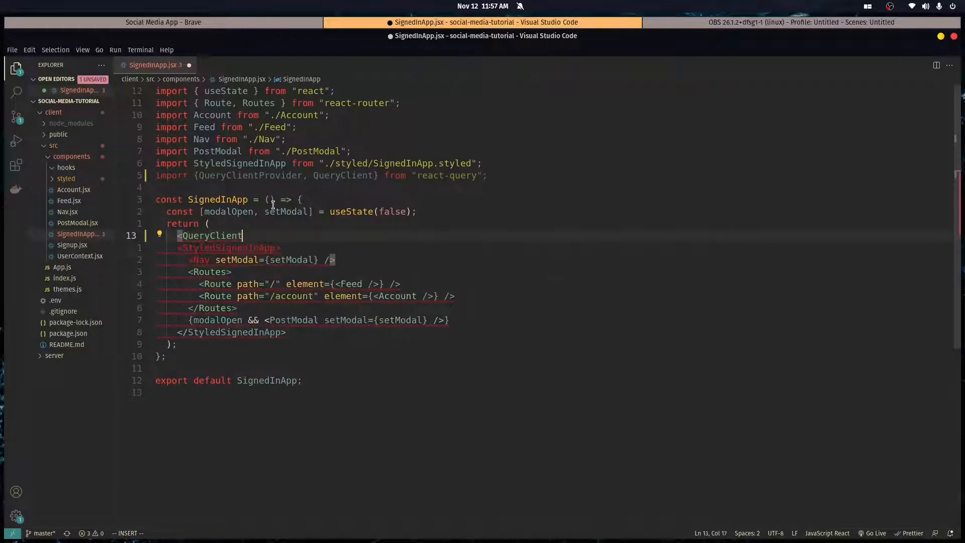
text(Provider>)
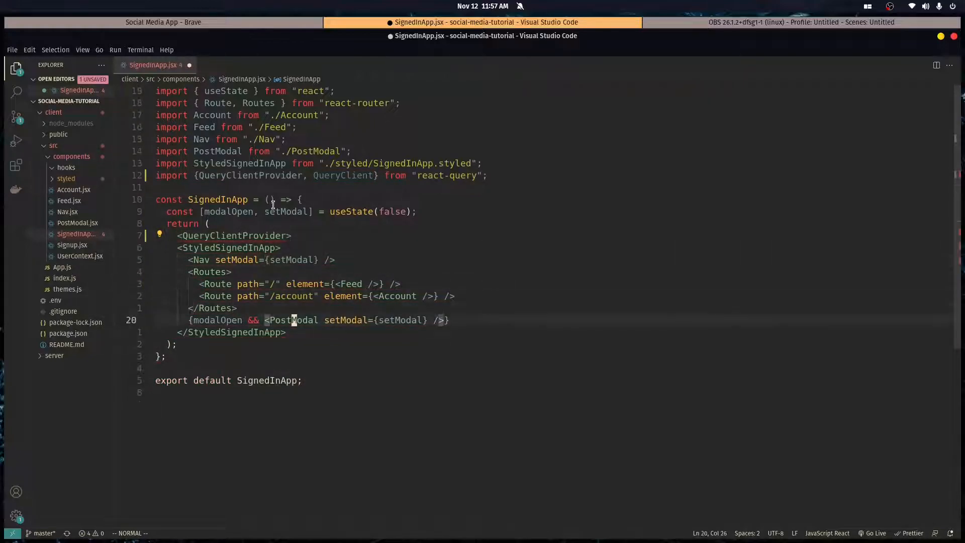
text(</QueryClientProvider>)
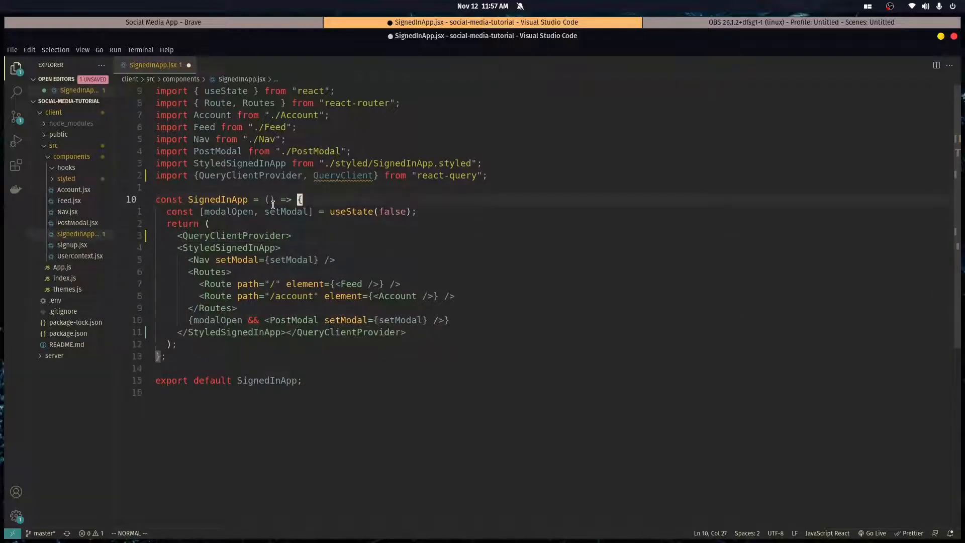
text(client={)
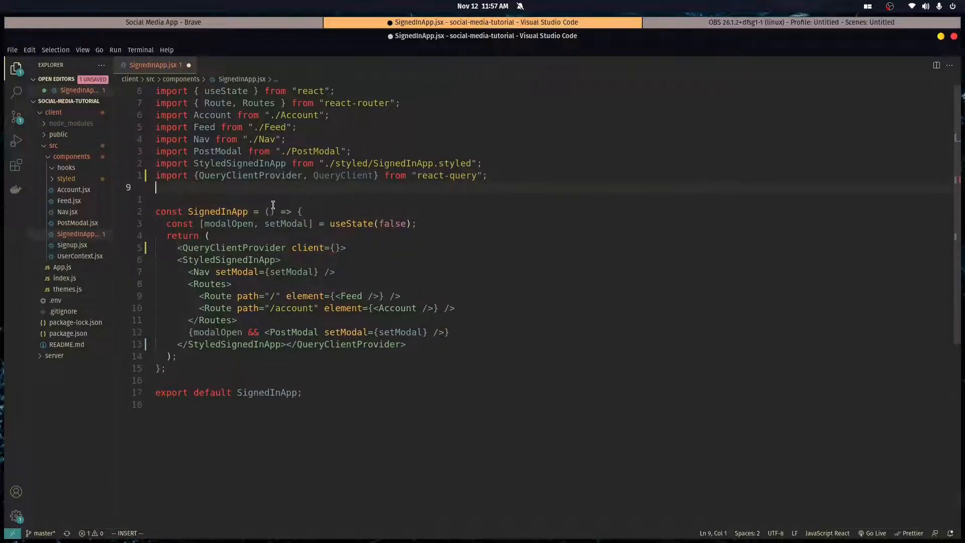
Declare const queryClient = new QueryClient() and pass it as the provider's client.
text(const)
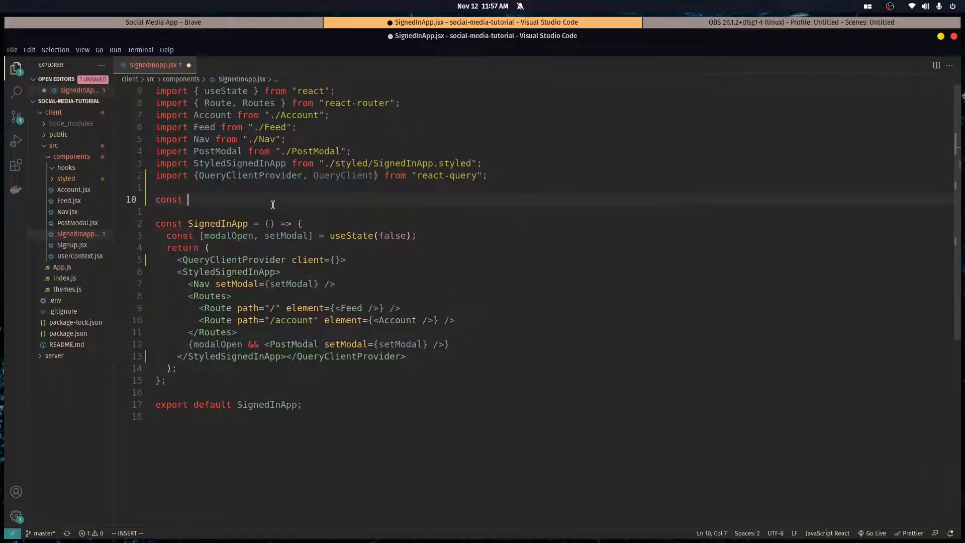
text(queryClient = new)
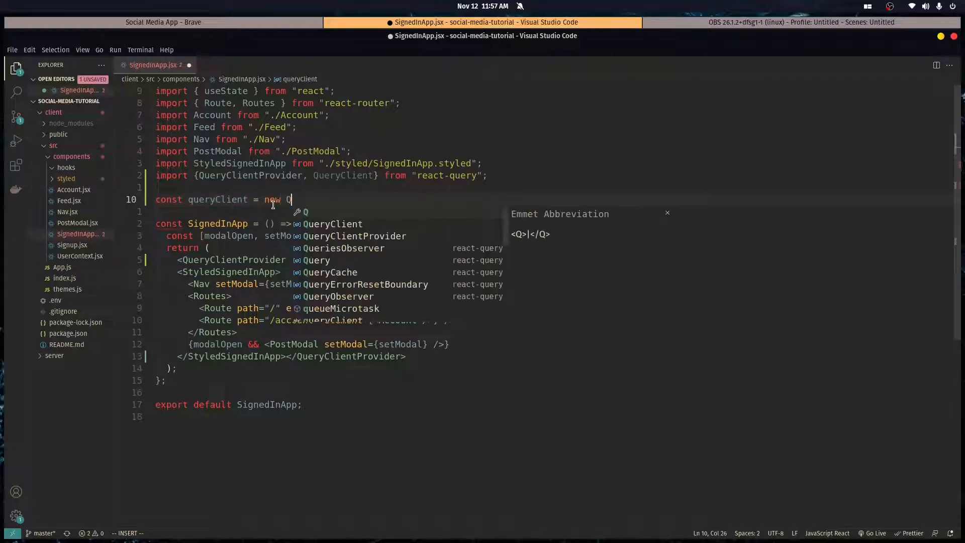
text(QueryCelient();)
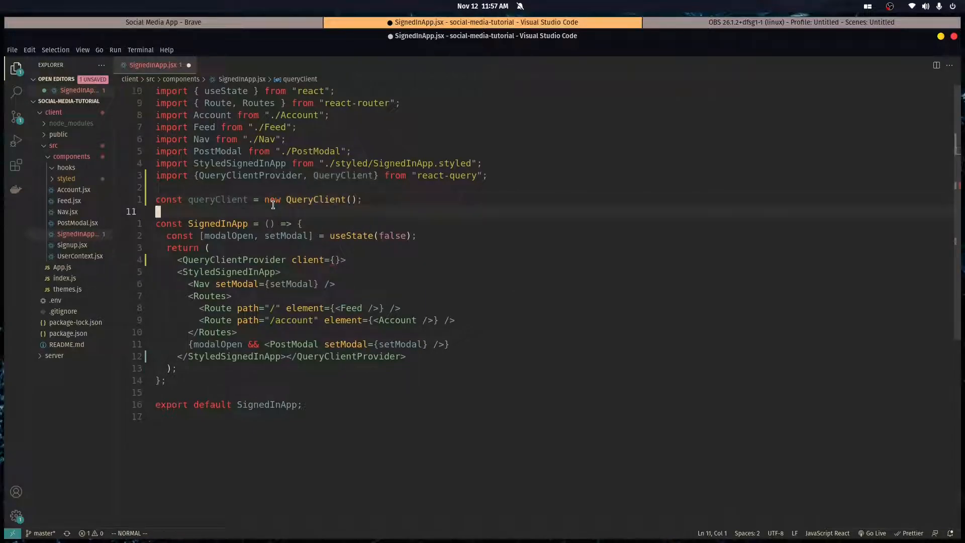
text(qery)
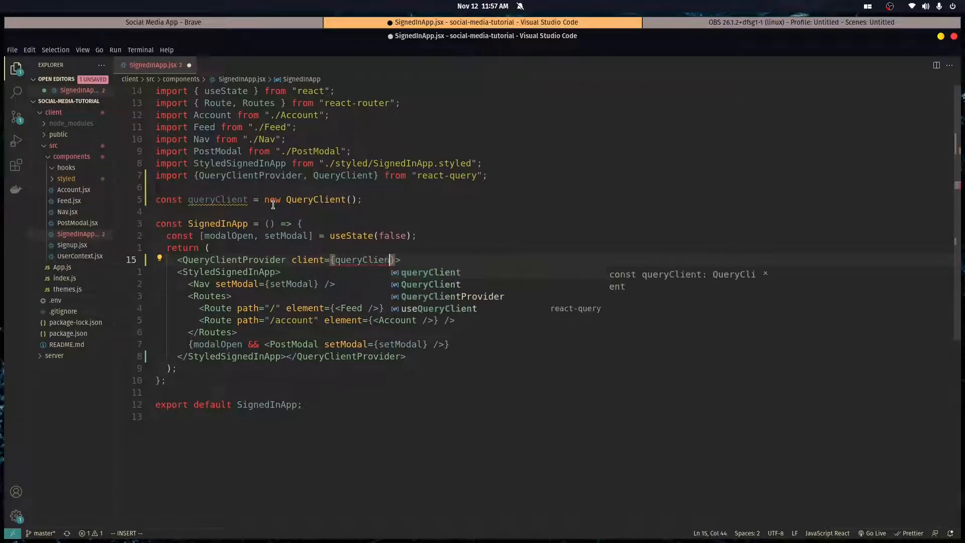
Save the file and import ReactQueryDevtools from "react-query/devtools".
key(Escape)
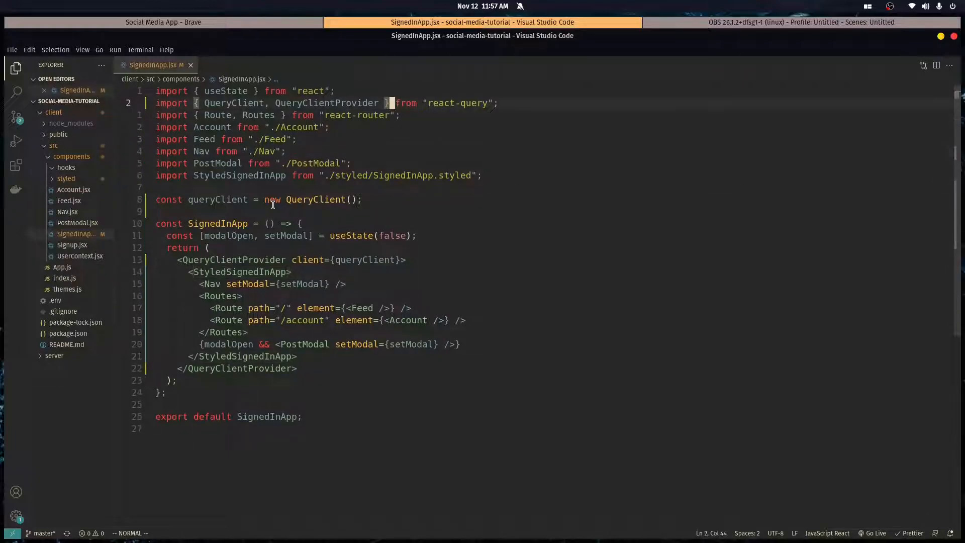
text(import {})
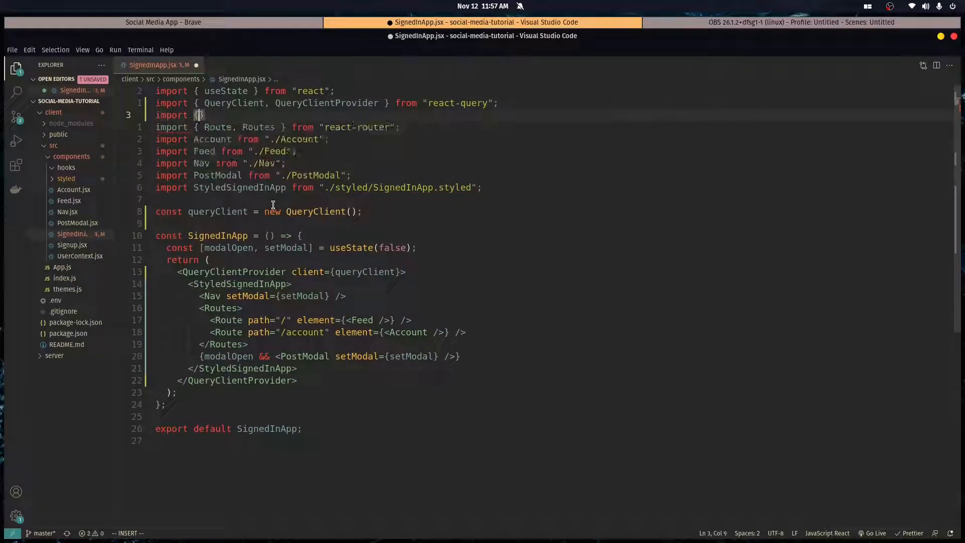
text(ReactQueryDevt)
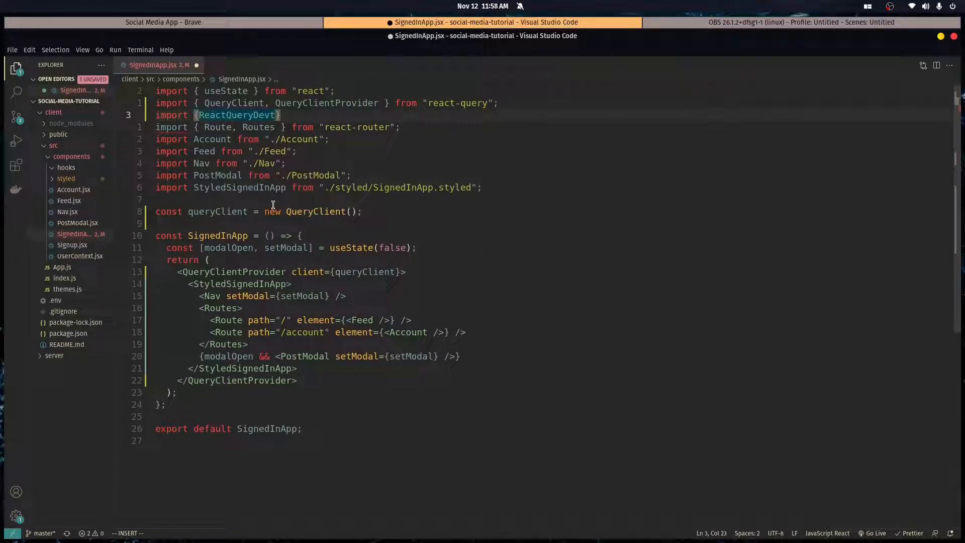
text(ools")
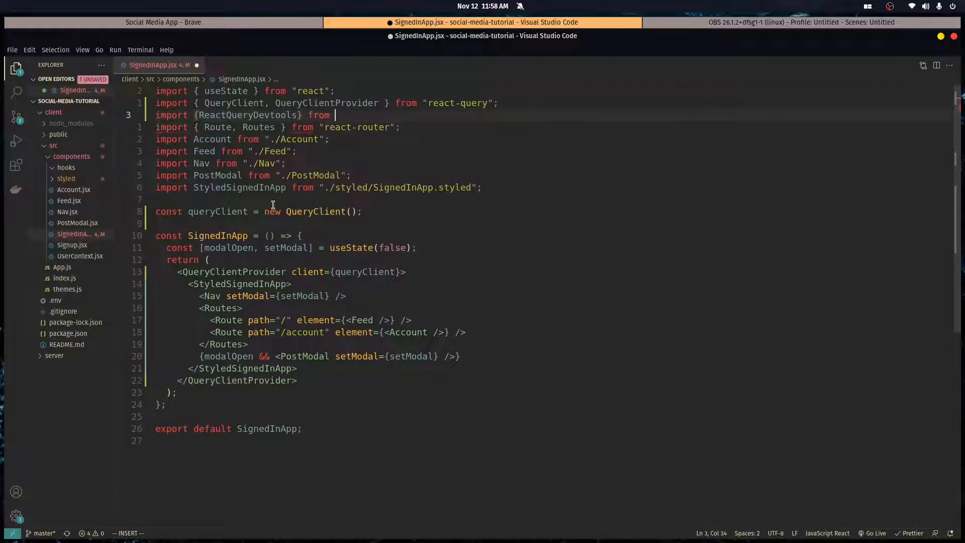
text(react-query/devtools)
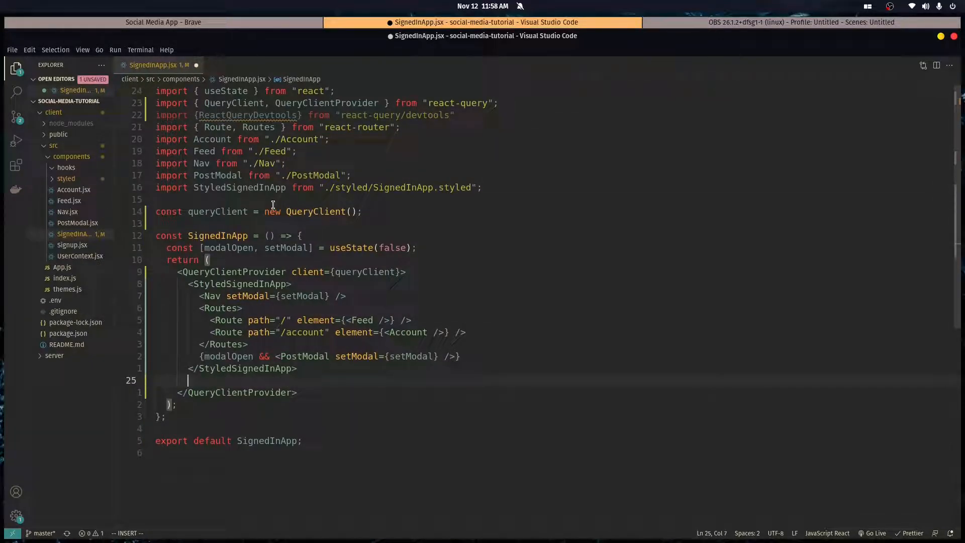
Render <ReactQueryDevtools position="bottom-right" initialIsOpen={false} /> inside the provider and save.
text(<ReactQueryDevtools />)
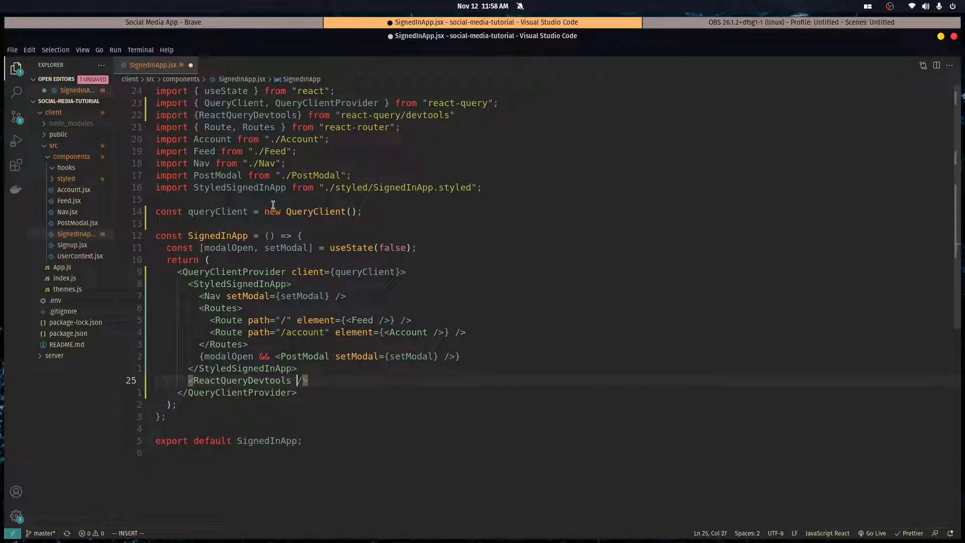
text(positio)
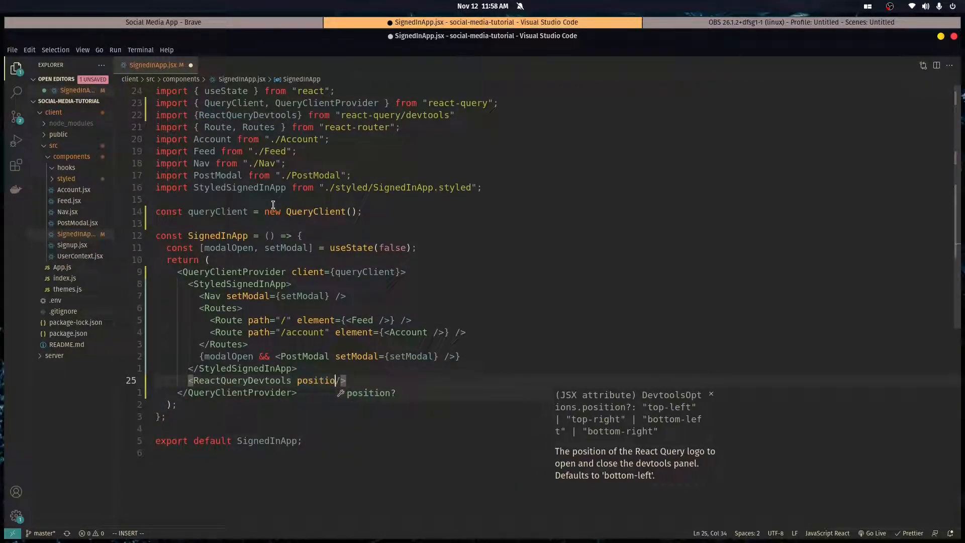
text(="bottom-)
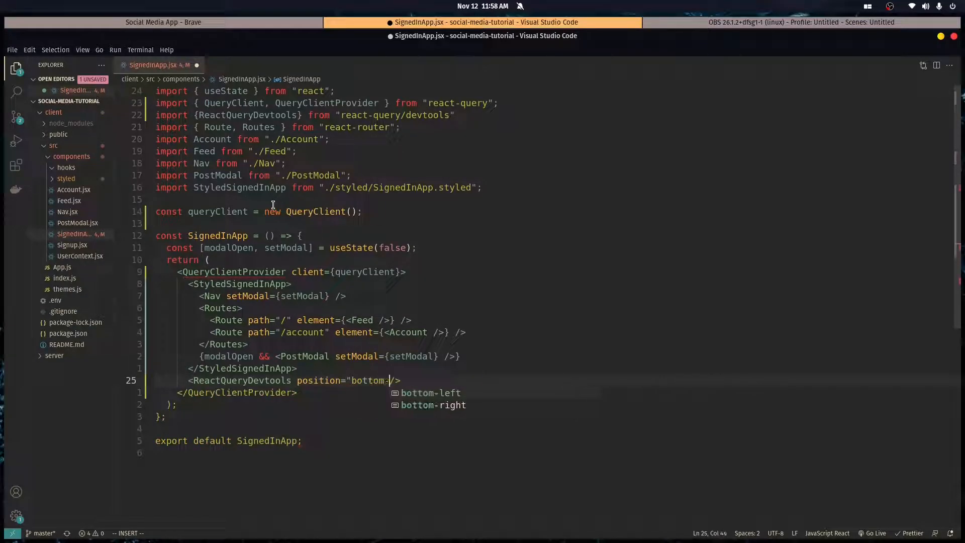
click(434, 405)
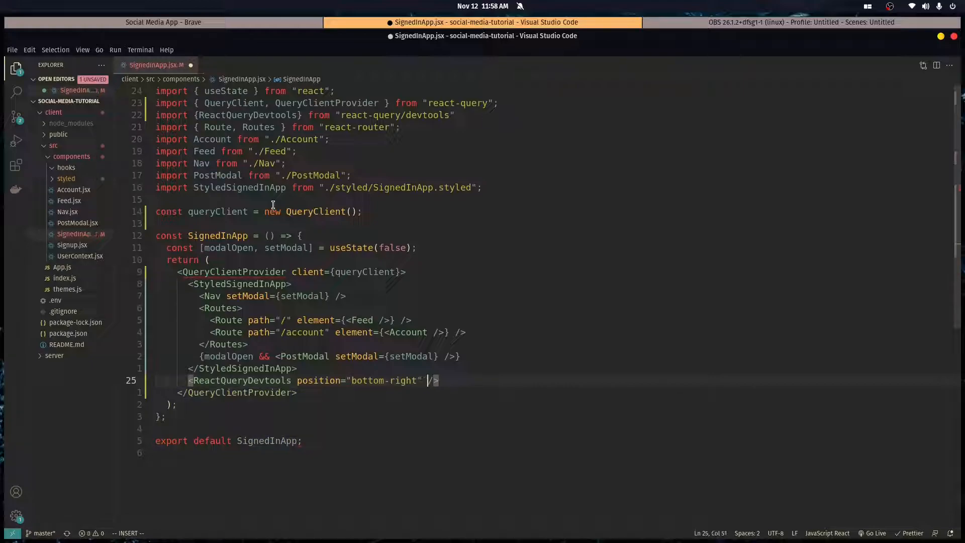
text(initialIsOpen={fa)
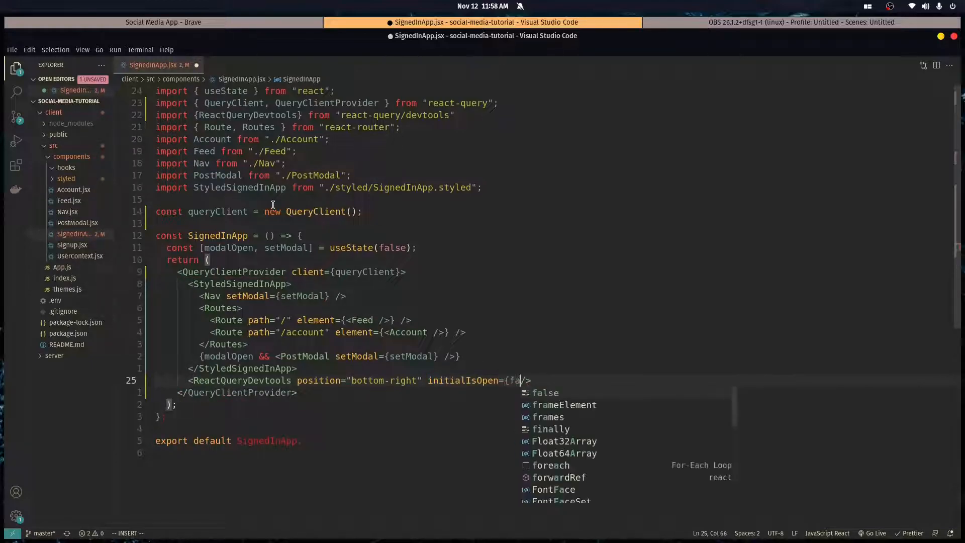
key(Escape)
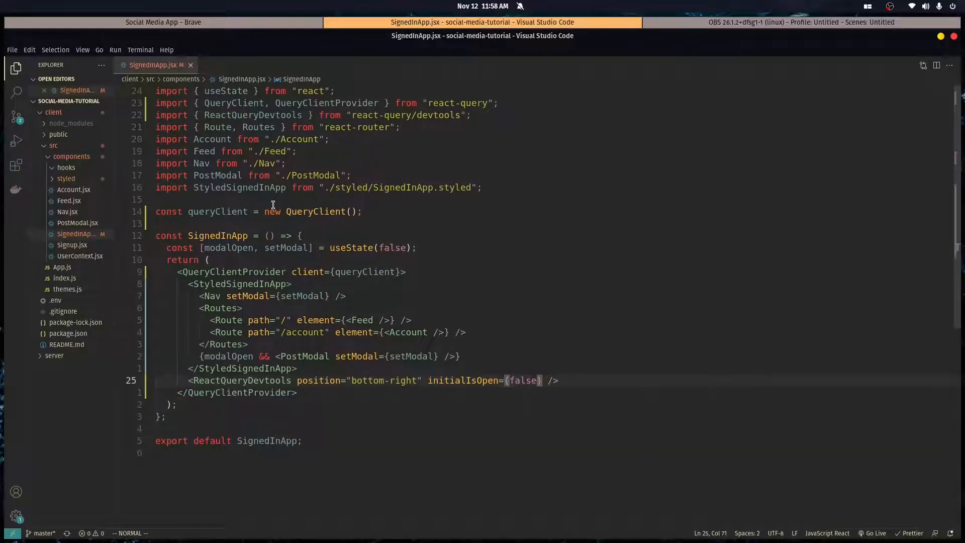
click(163, 22)
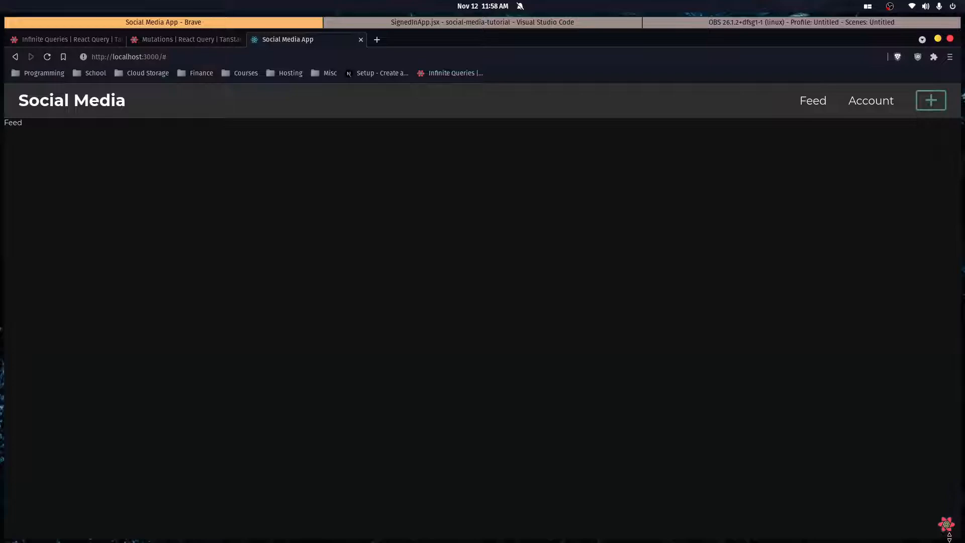
Open and close the React Query Devtools panel in the running app, then return to the editor.
click(945, 525)
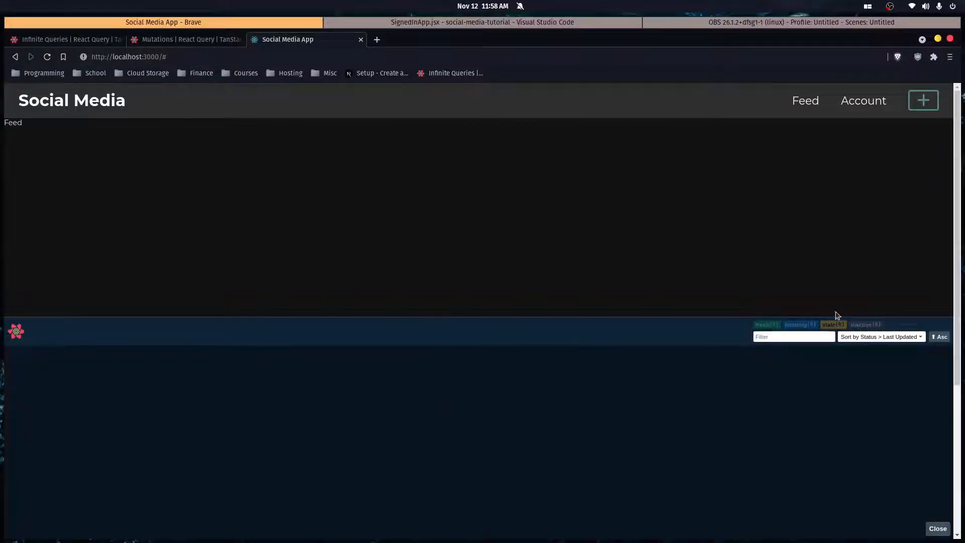
mouse_move(98, 375)
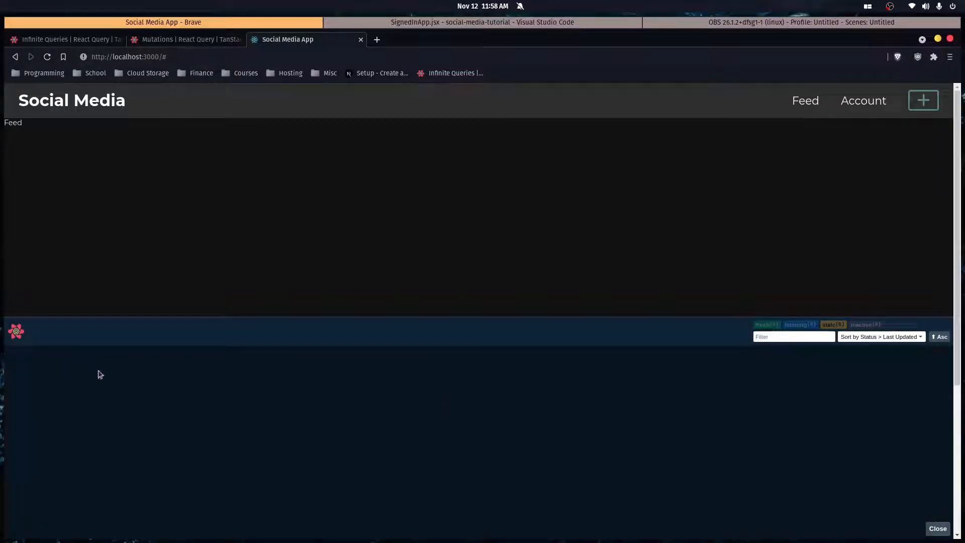
mouse_move(871, 409)
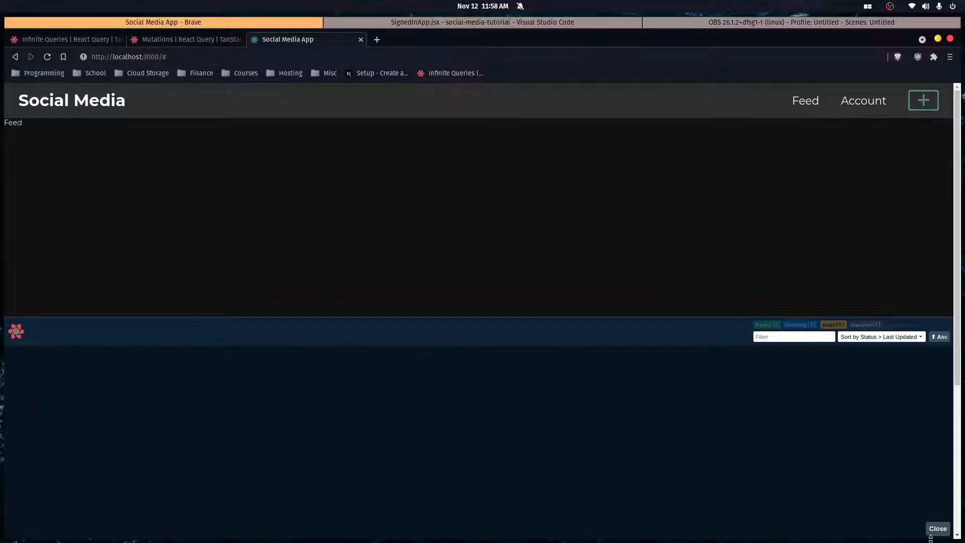
mouse_move(765, 430)
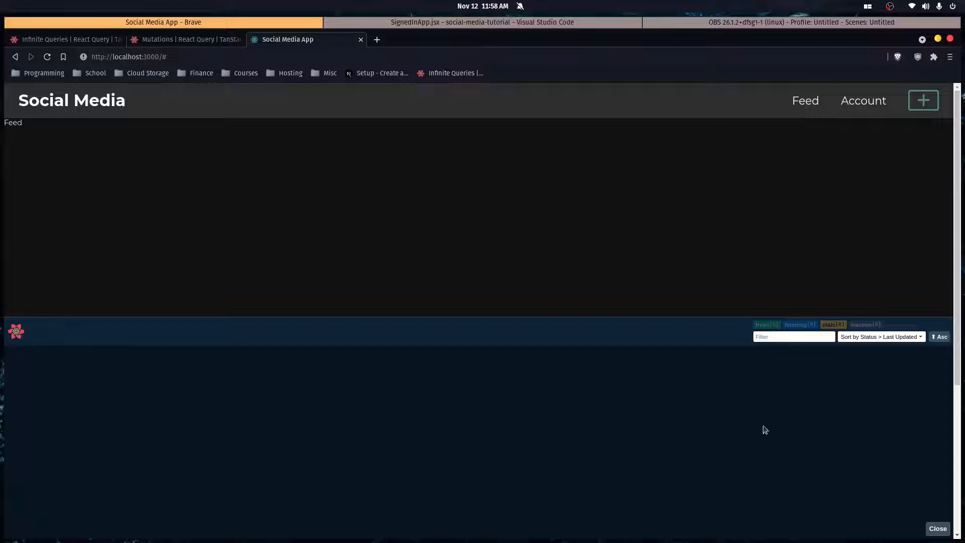
click(938, 529)
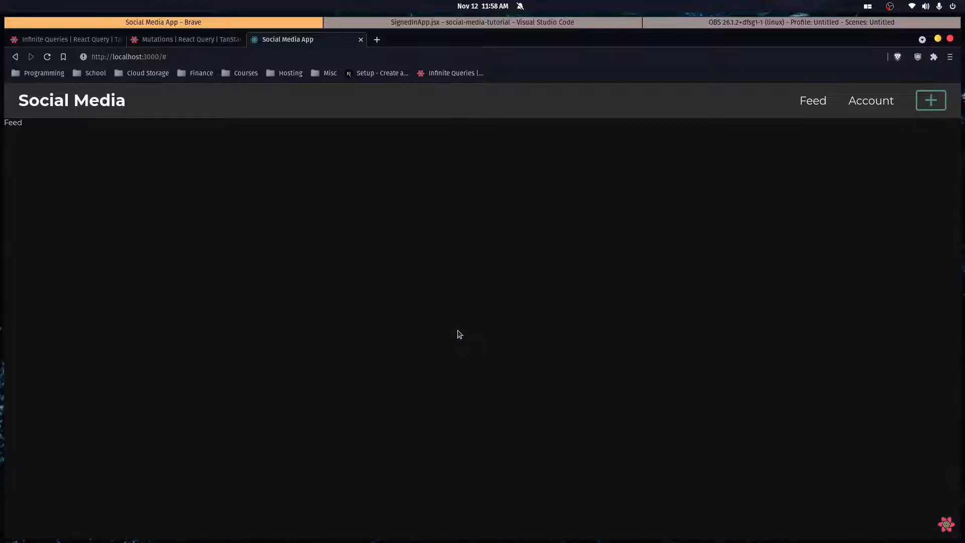
click(482, 23)
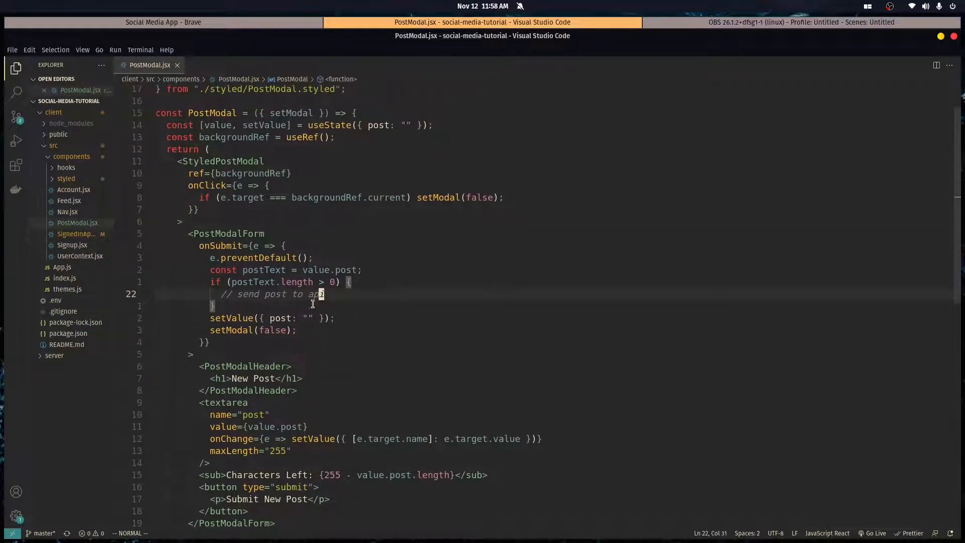
Insert a blank line after the '// send post to api' comment in PostModal's submit handler.
key(Enter)
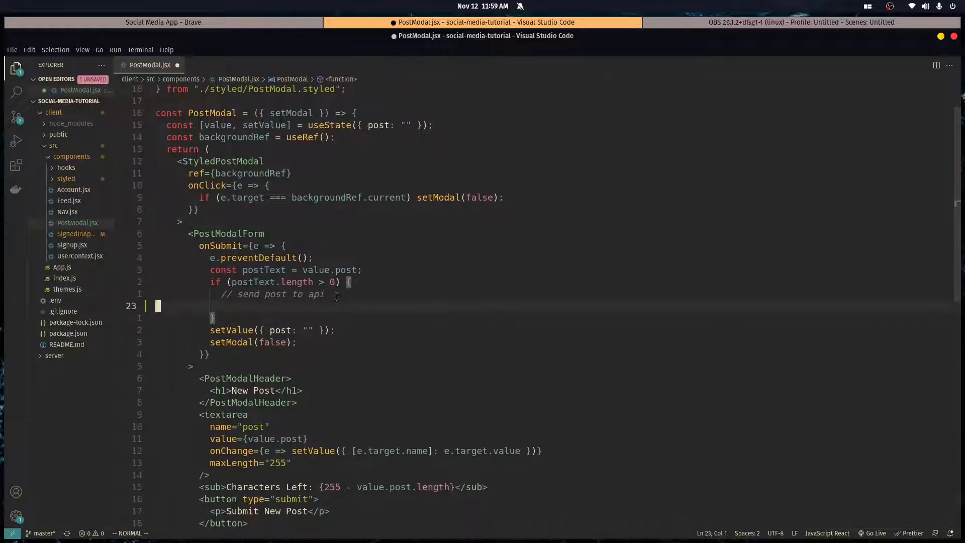
mouse_move(358, 298)
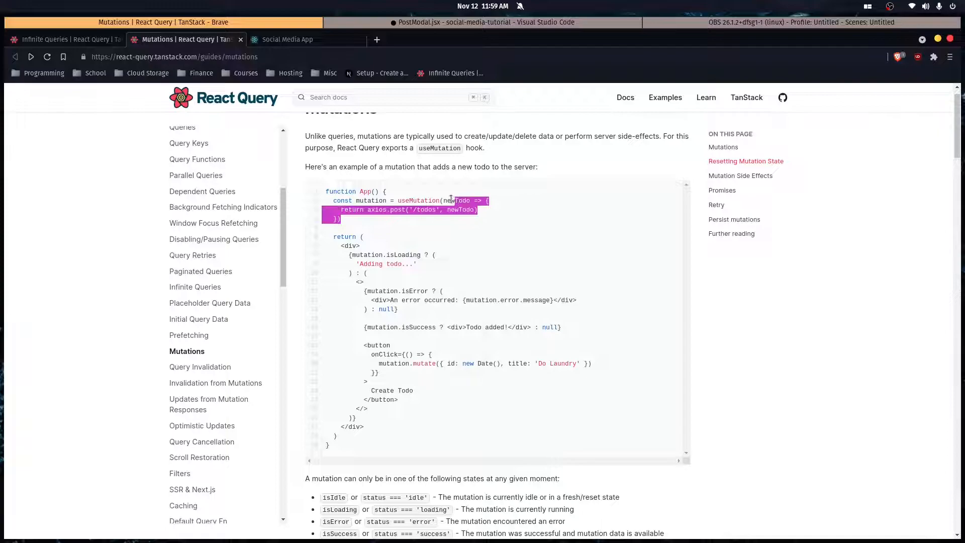
Scroll through the Mutations guide examples, then return to VS Code to start hooks/useSendPost.jsx.
scroll(down, 3)
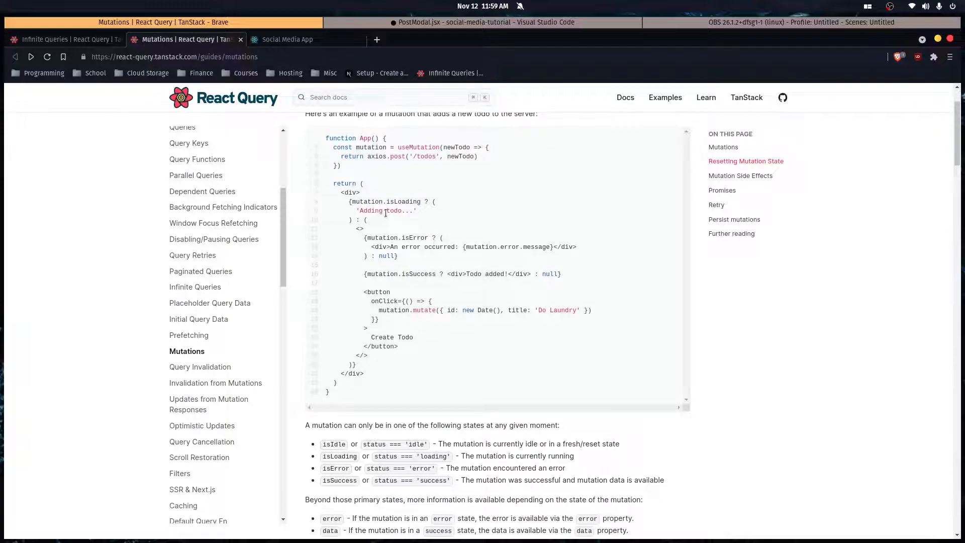
mouse_move(416, 269)
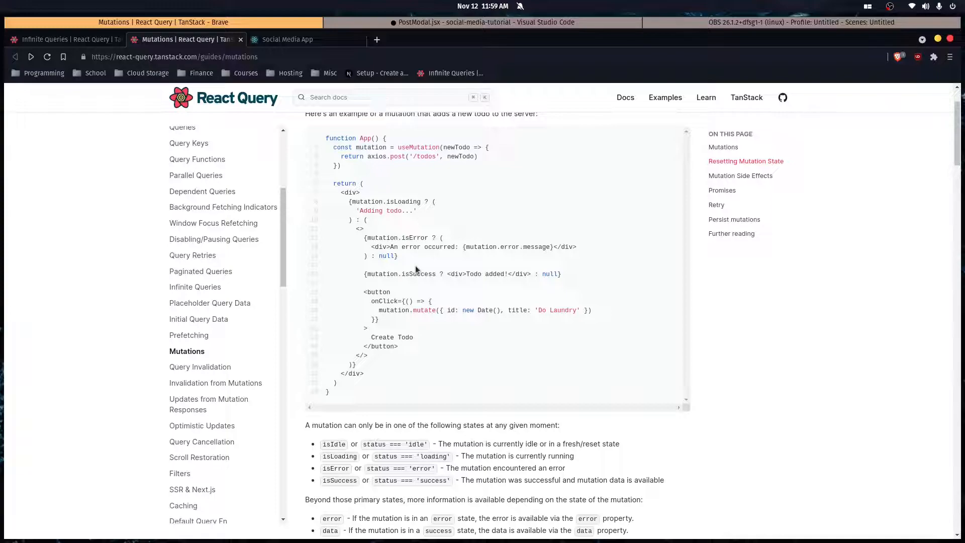
mouse_move(381, 198)
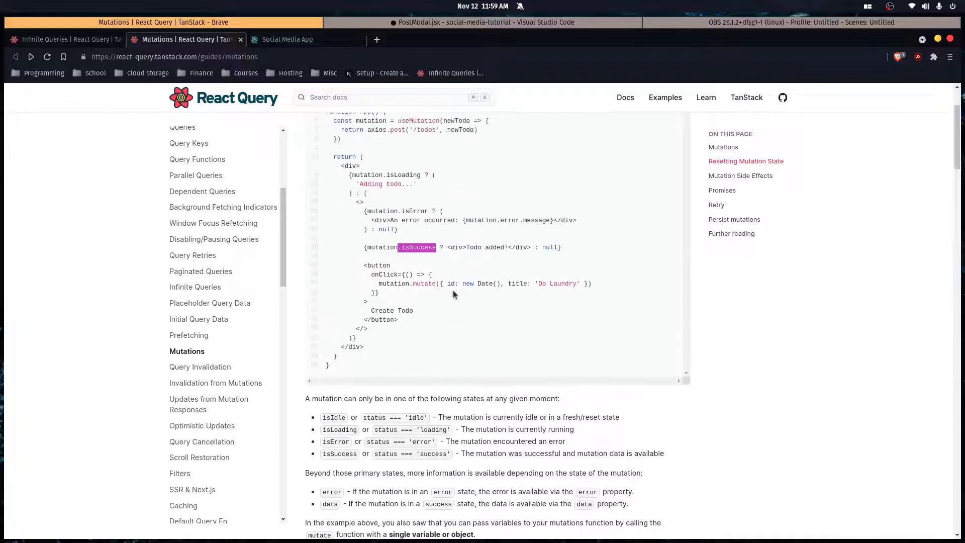
scroll(down, 3)
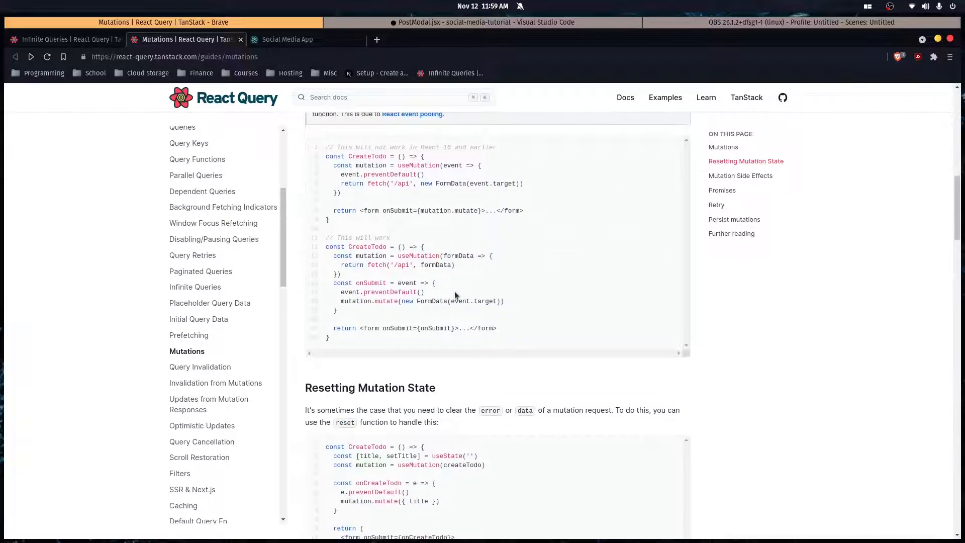
click(483, 22)
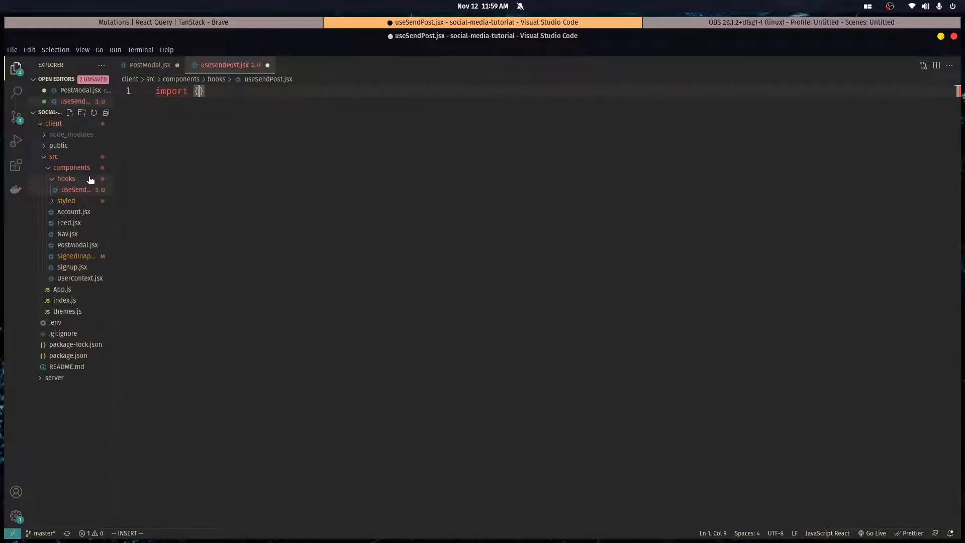
Import useMutation and define const useSendPost as an arrow function.
text(useMutation)
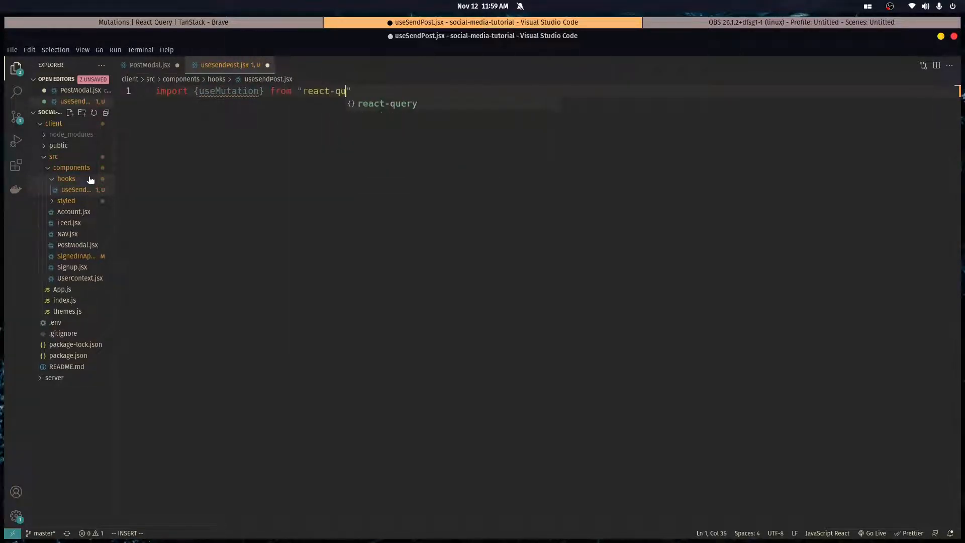
text(const useSend)
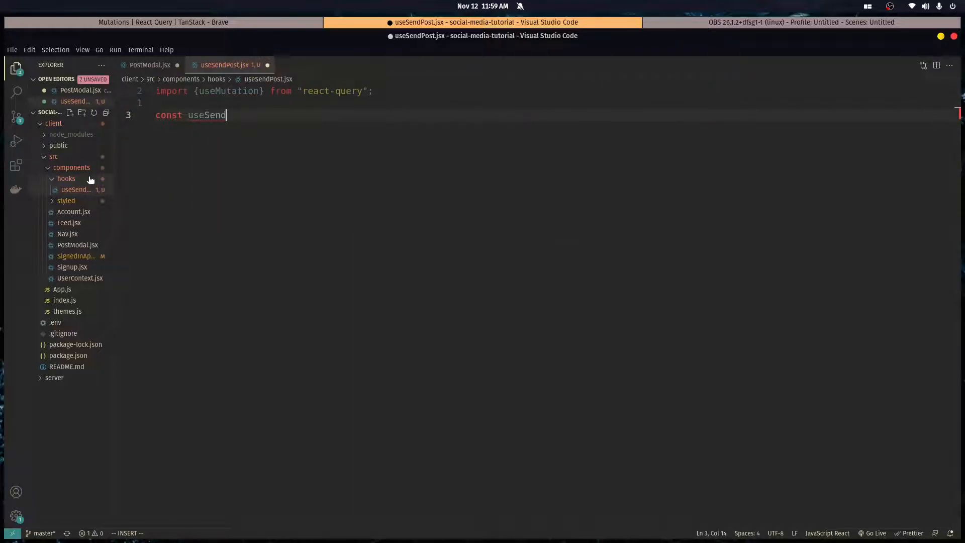
text(Post=)
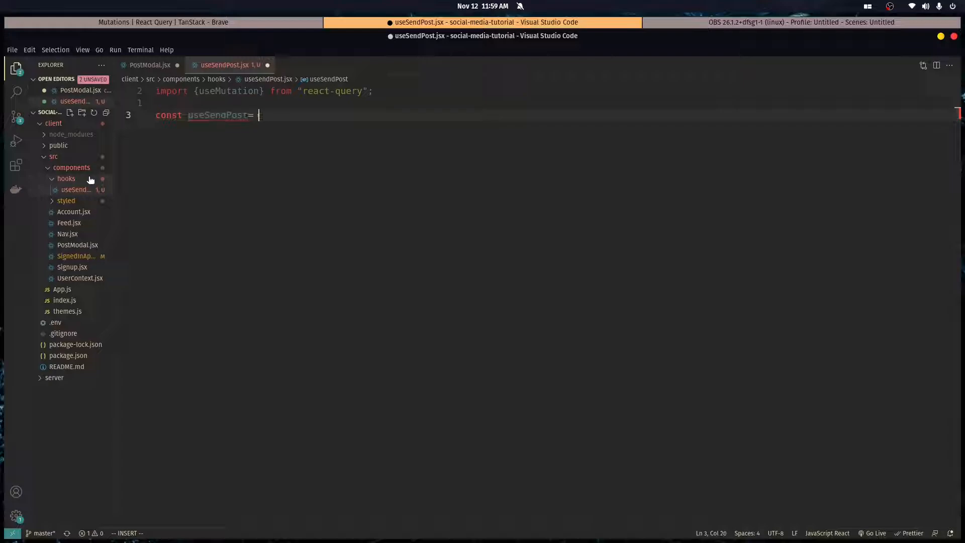
text(() => {})
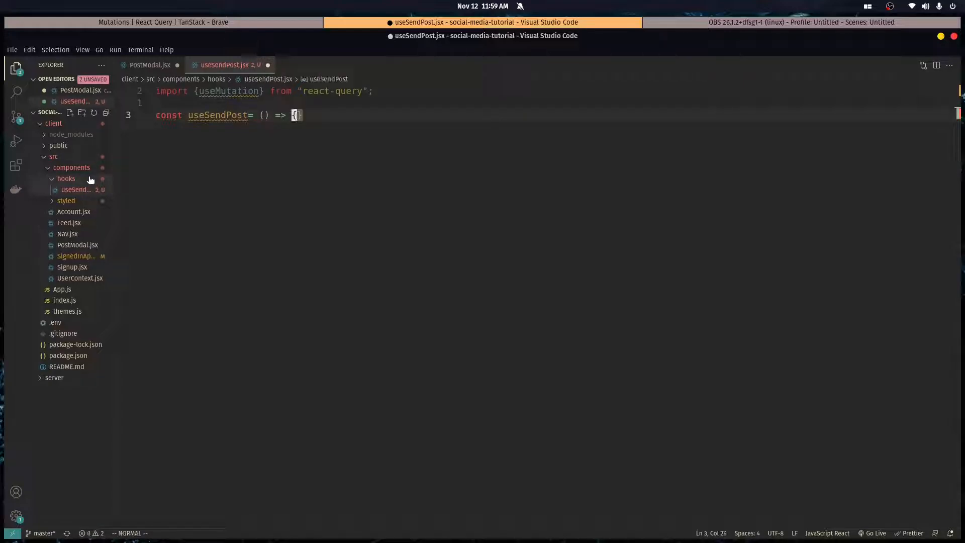
text(())
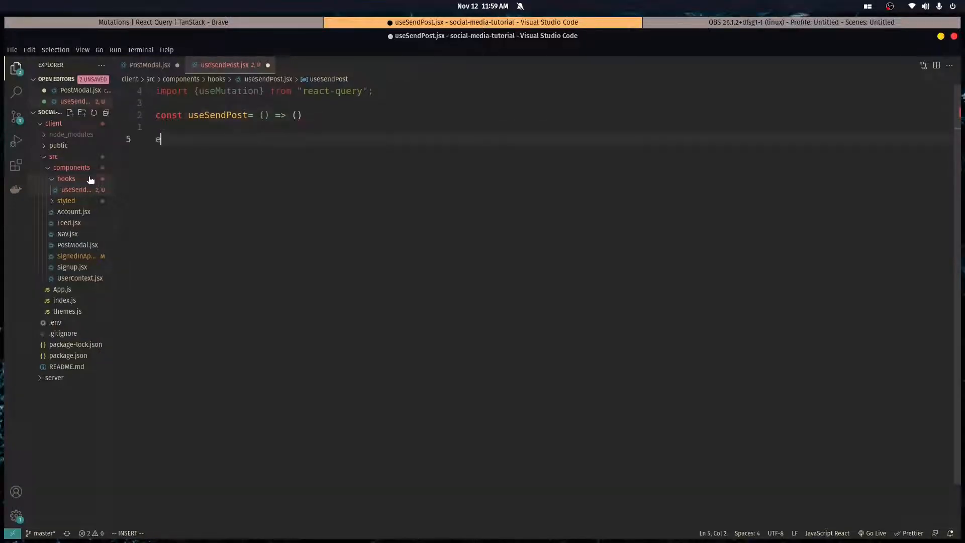
Add export default useSendPost and have the hook return useMutation(), checking the docs for reference.
text(export default)
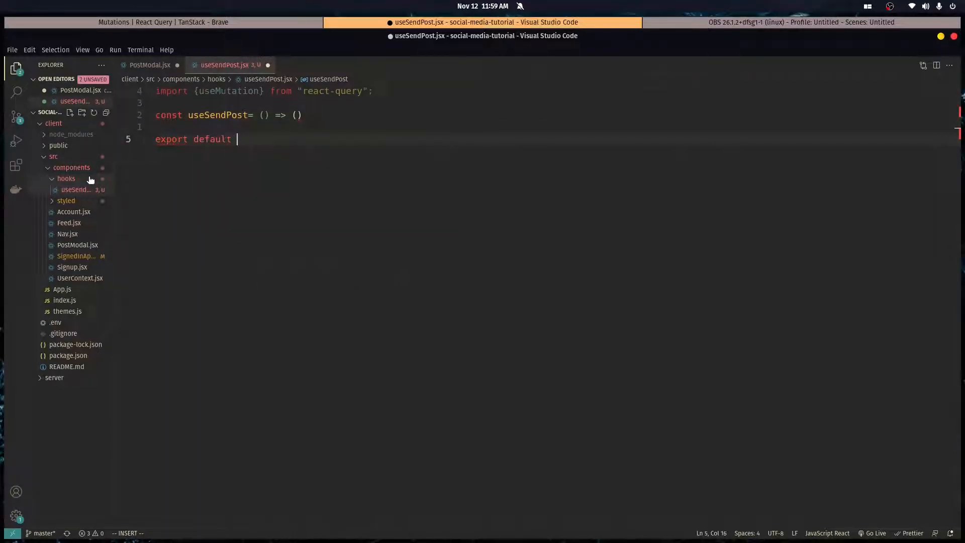
text(useSendPost;)
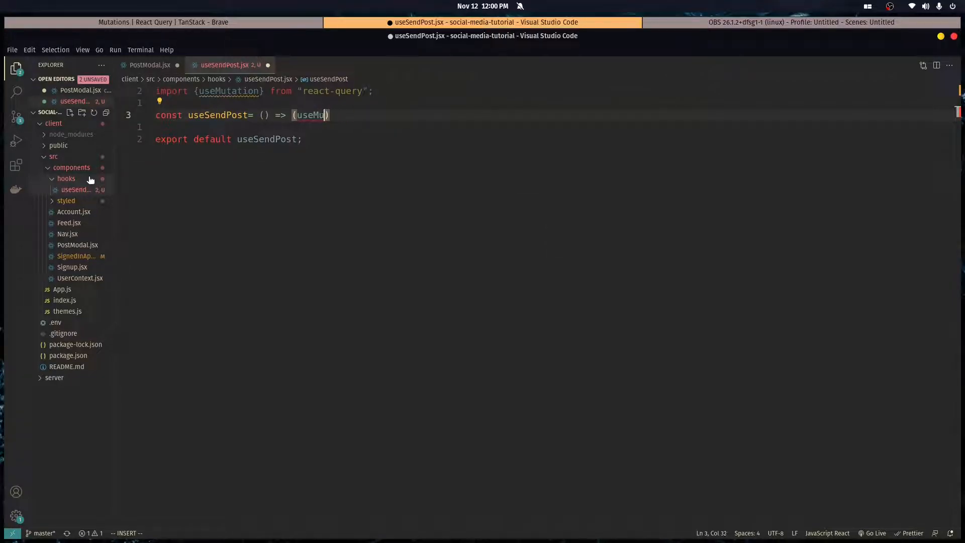
text(tation()
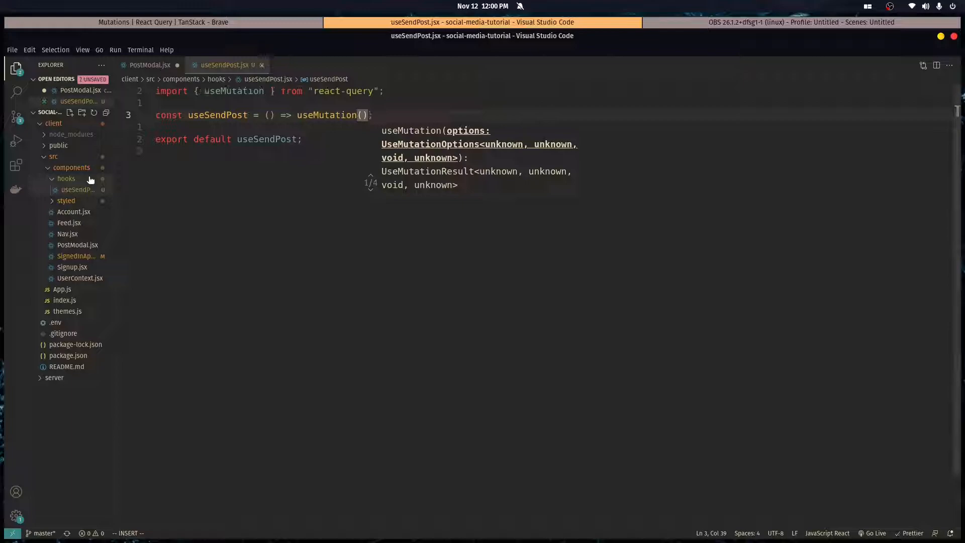
key(Enter)
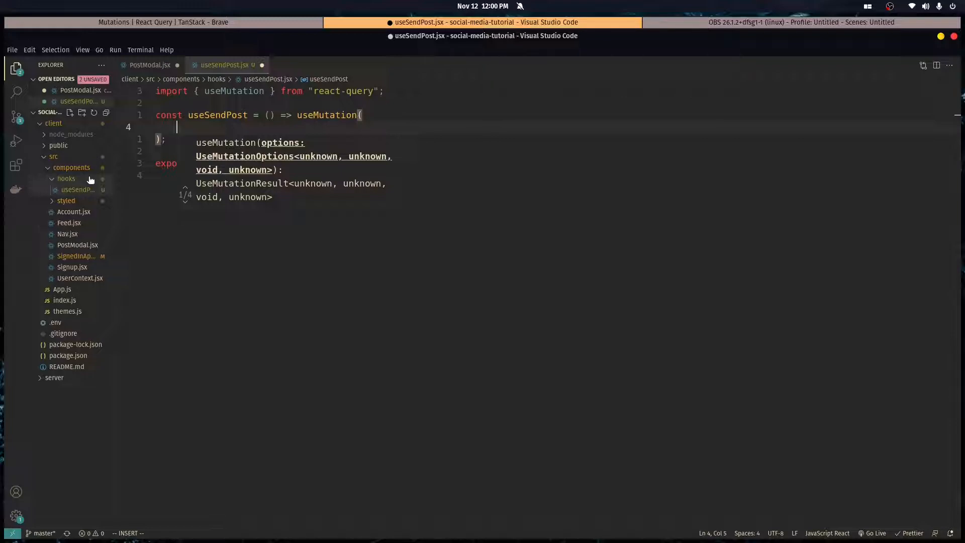
click(161, 22)
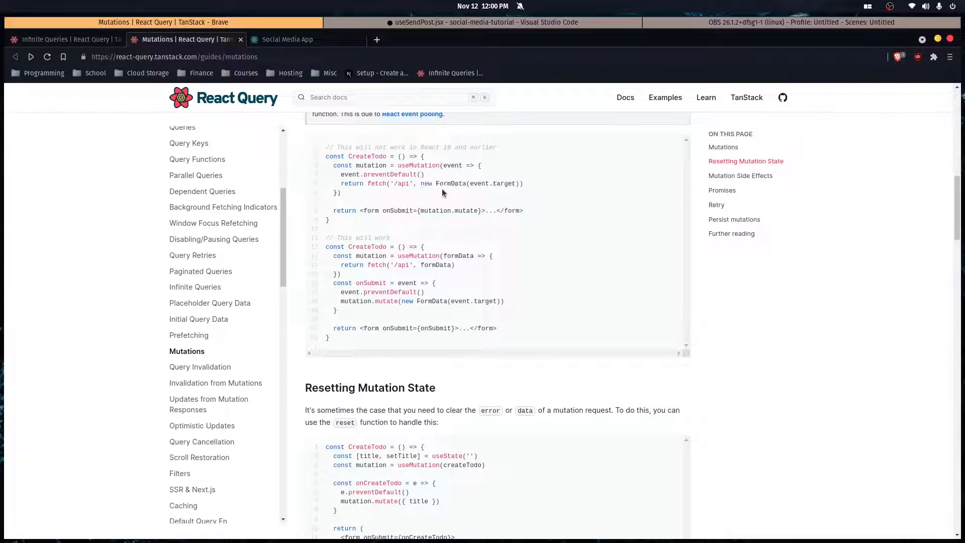
click(486, 22)
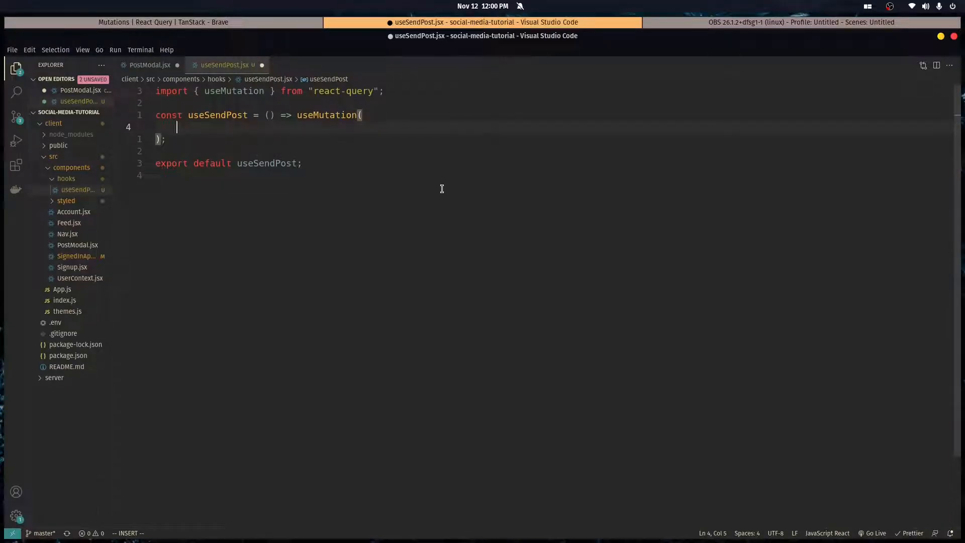
Give useMutation a callback that fetches `${process.env.REACT_APP_SERVER_URL}/new_post`, with a trailing comma for options.
key(Escape)
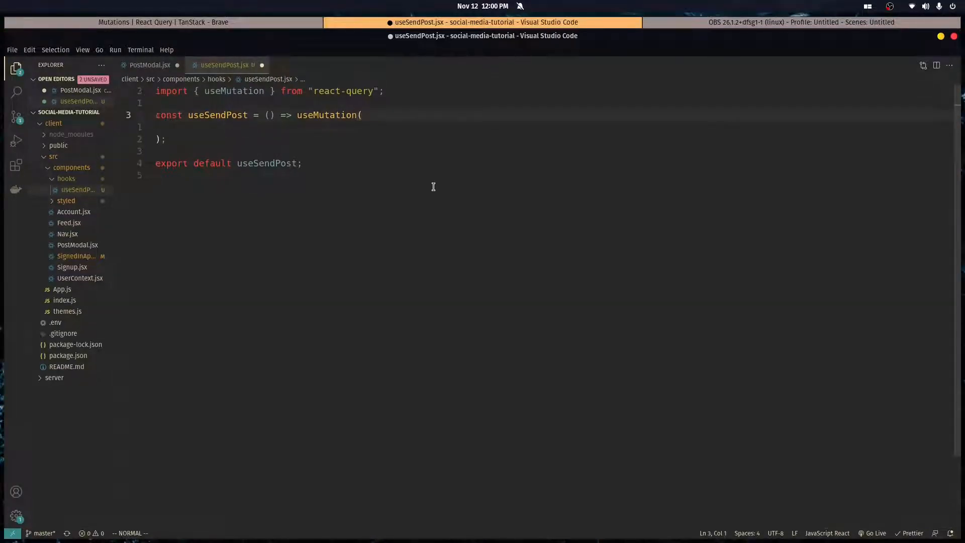
text(())
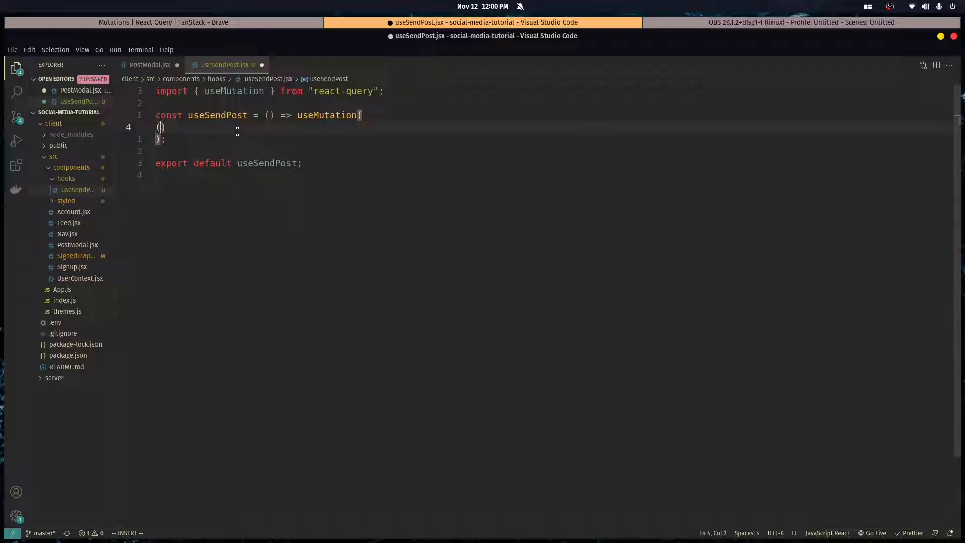
text(=> ())
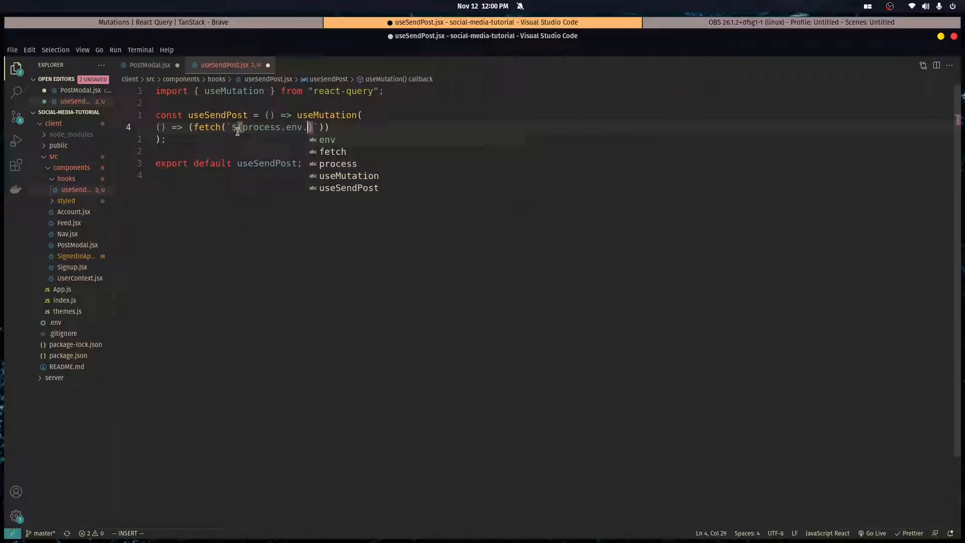
text(REACT)
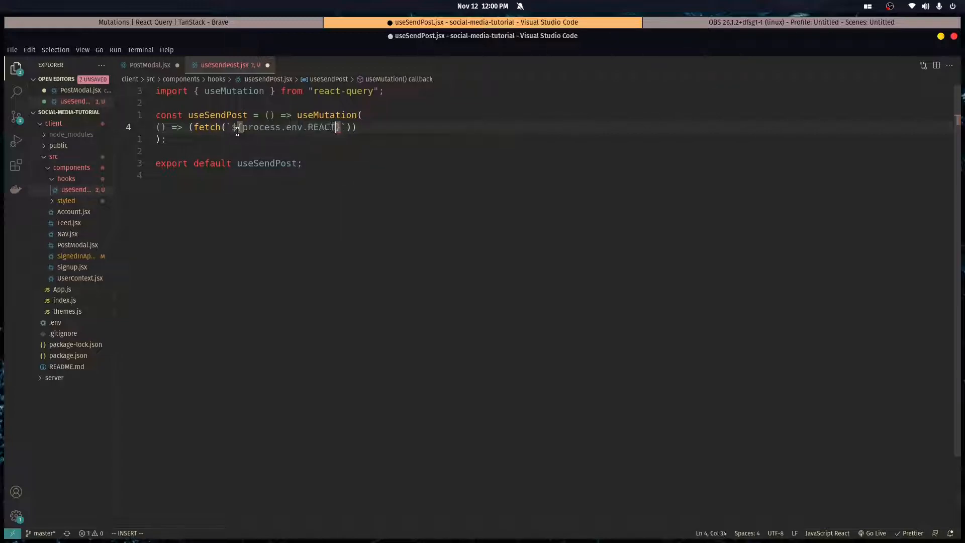
text(_APP)
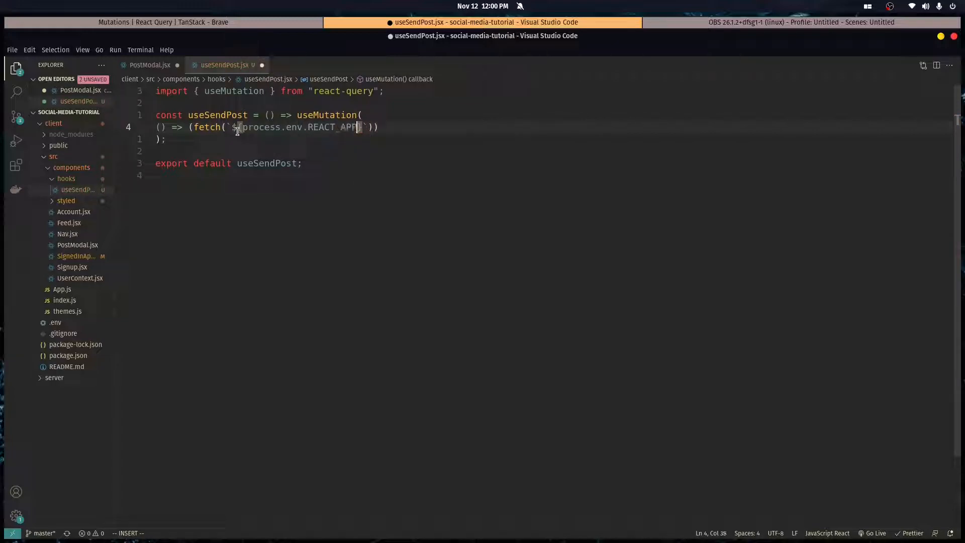
text(_SERVER)
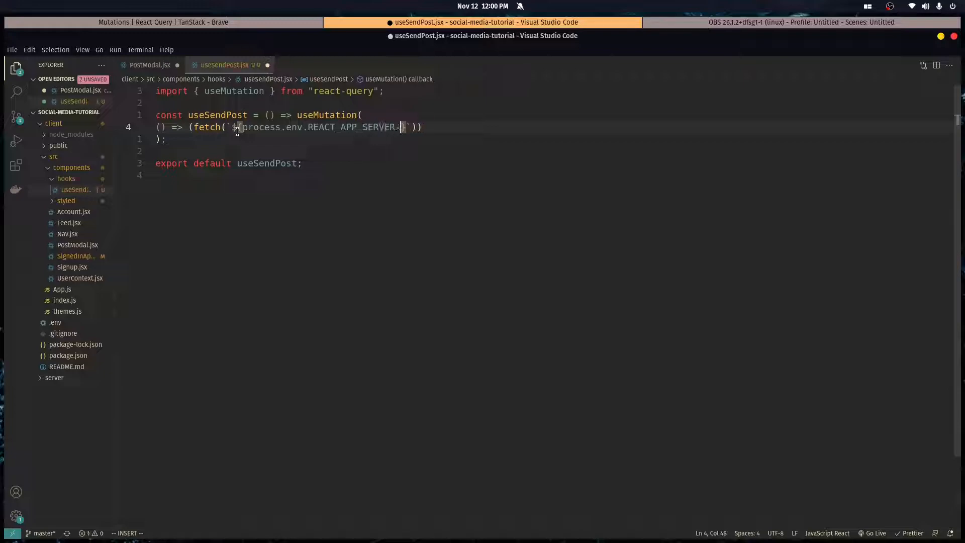
text(_URL)
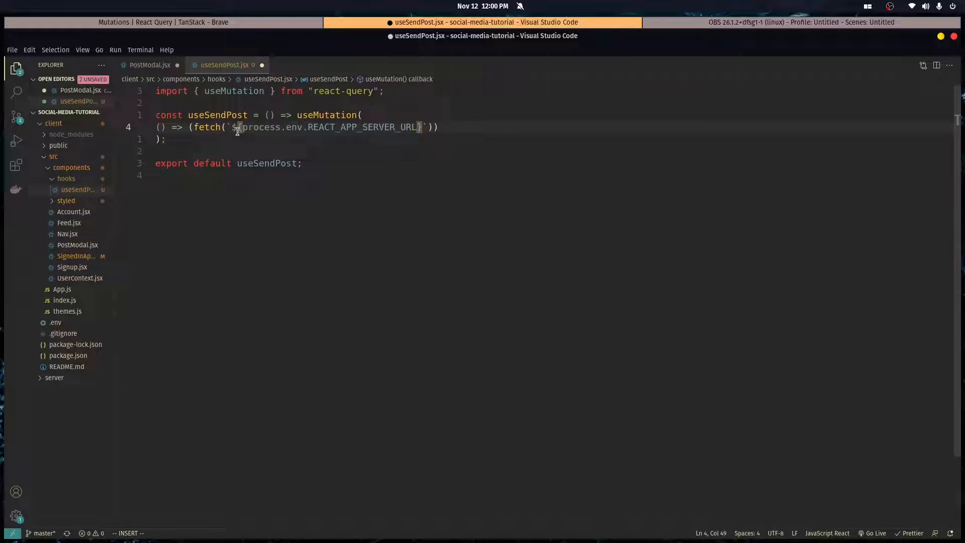
text(/new)
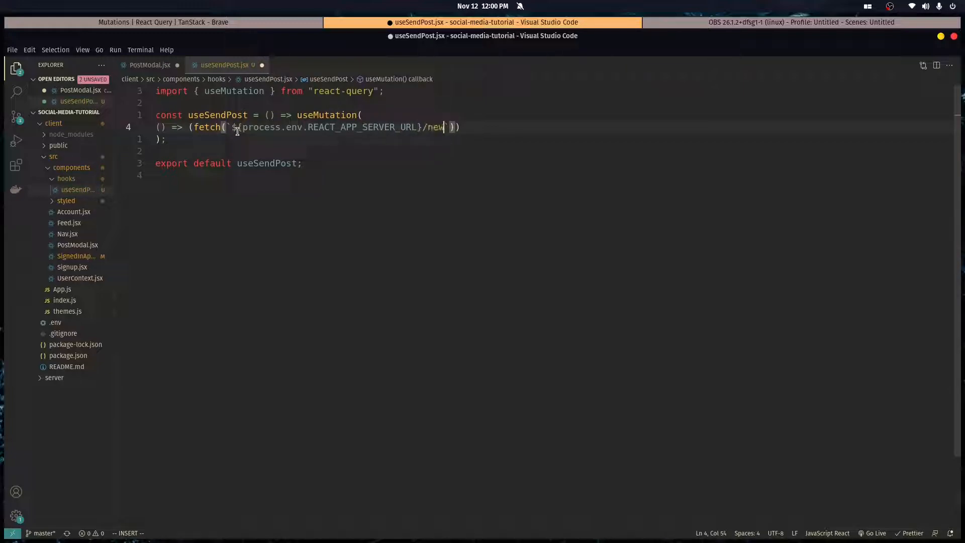
text(_post)
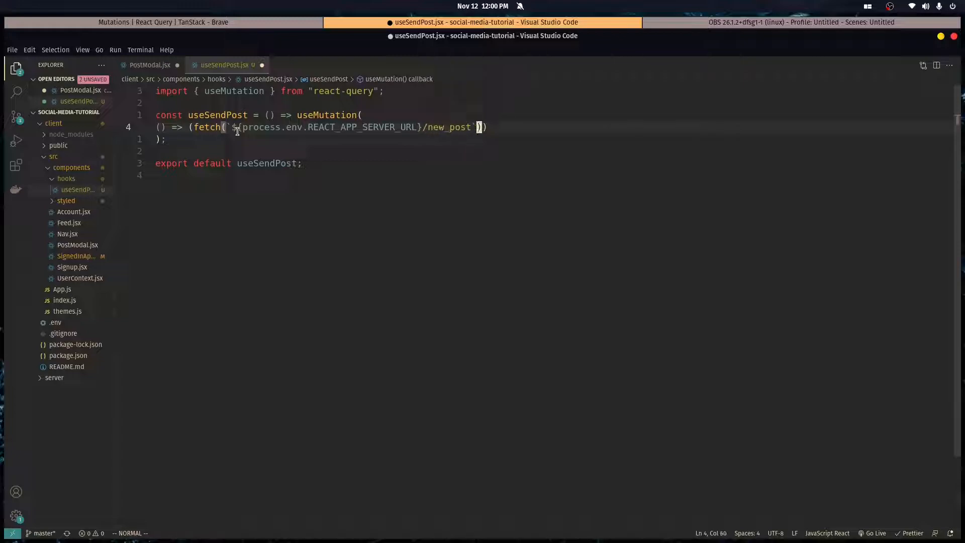
text(,)
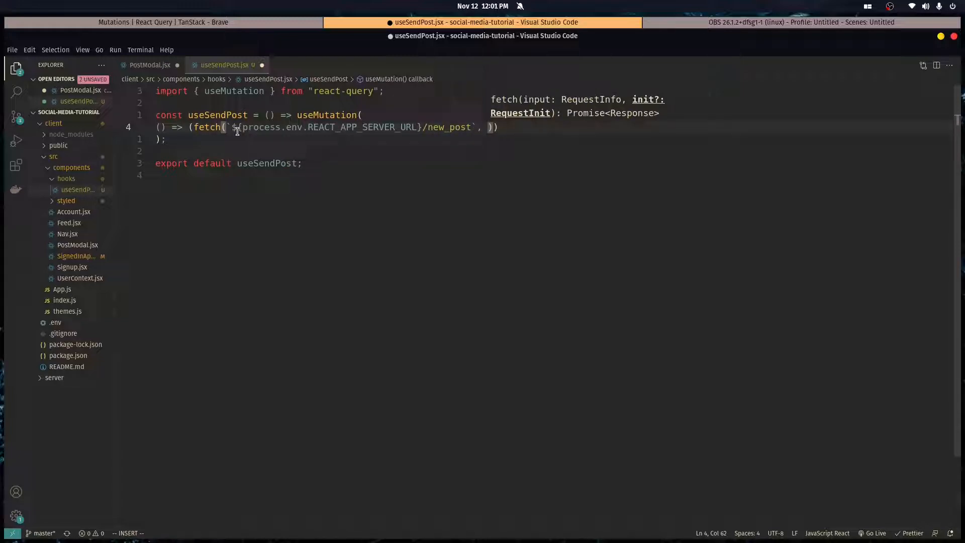
Name the callback argument post and send body: JSON.stringify(post) in the fetch options.
text({)
text(body:)
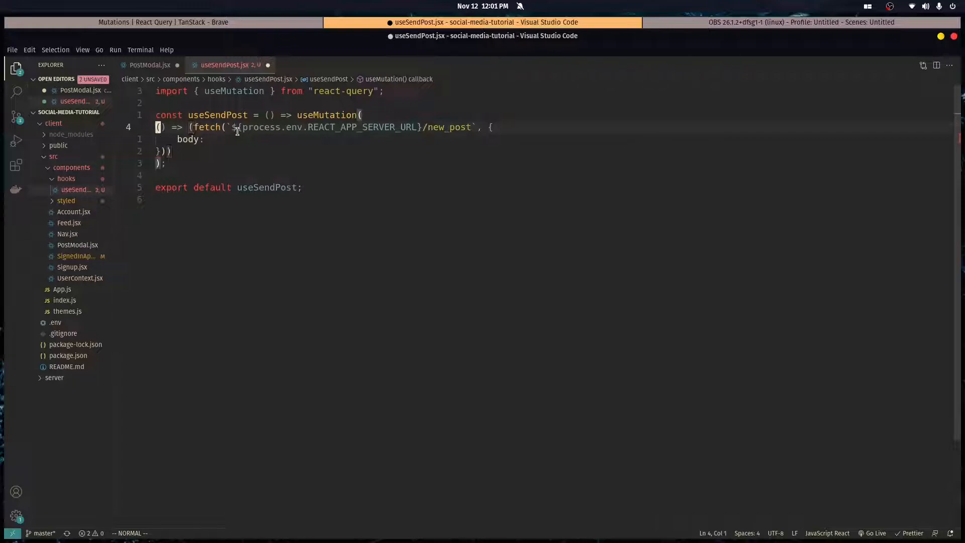
key(i)
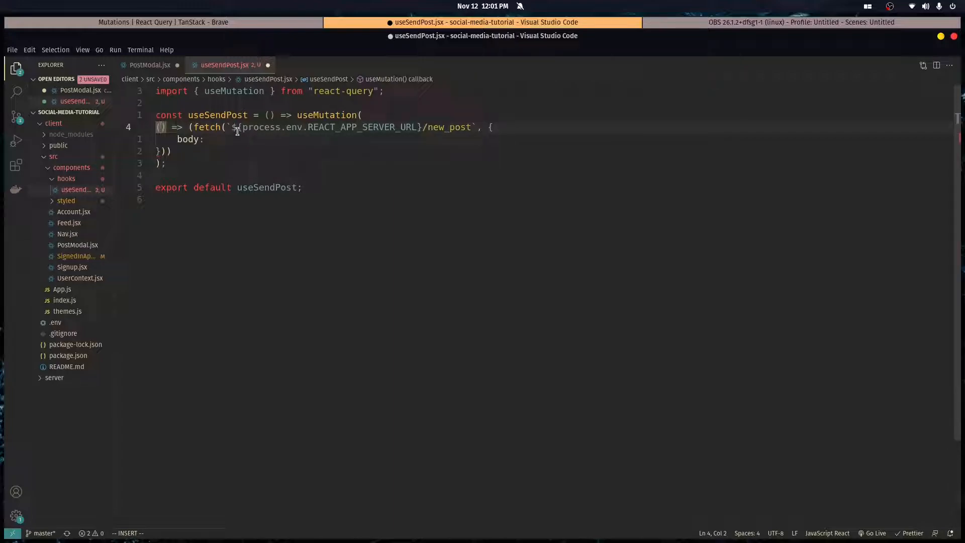
text(post)
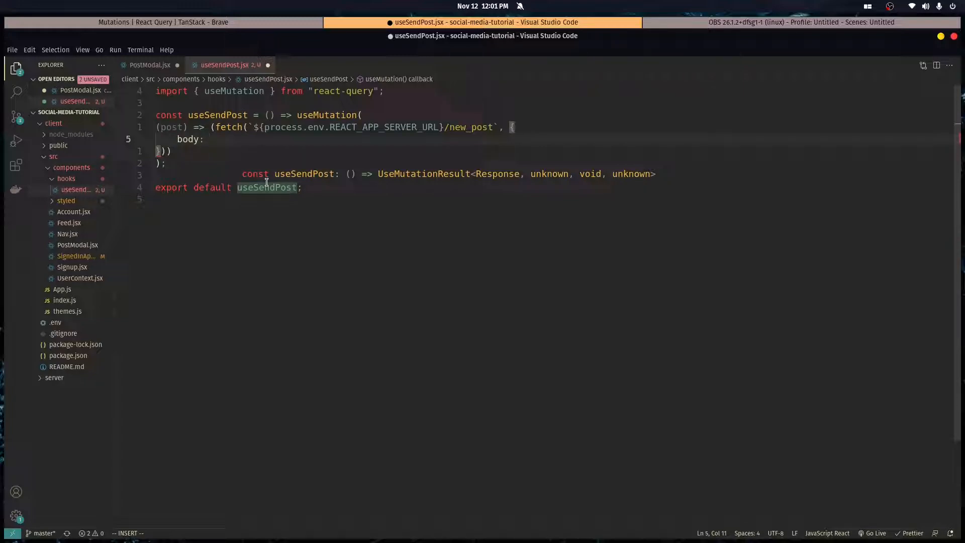
text(JSON.)
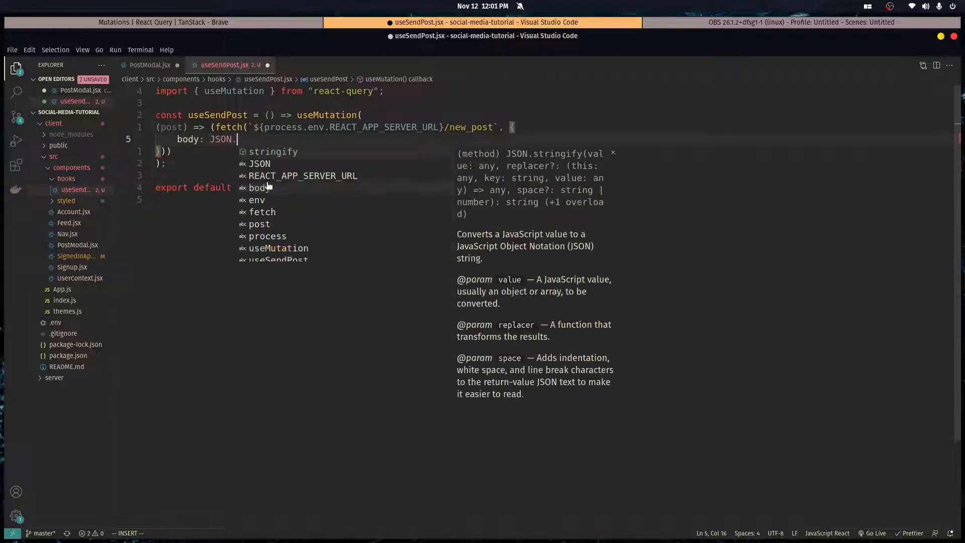
text(stringify(post)
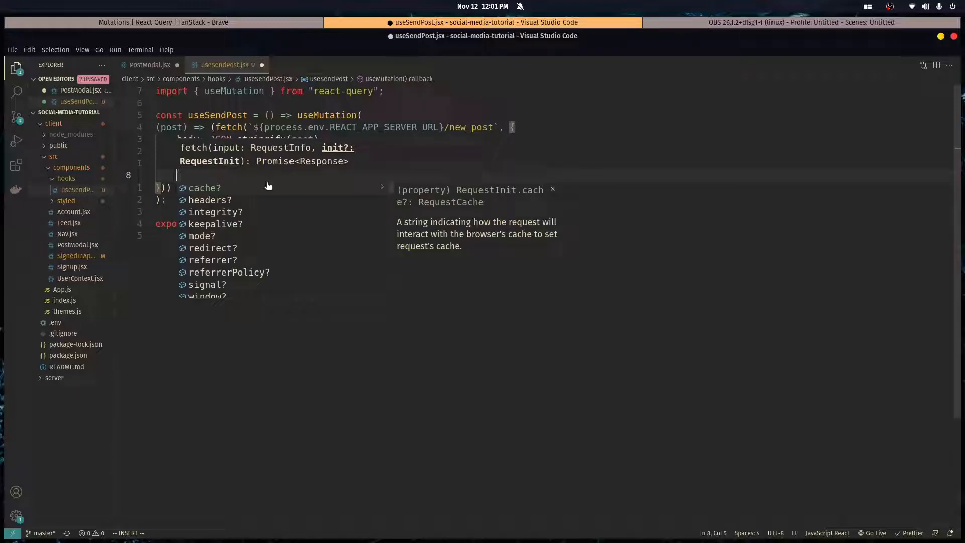
Add a headers object with "Content-Type": "application/json" to the request.
text(headers: {)
text("Co)
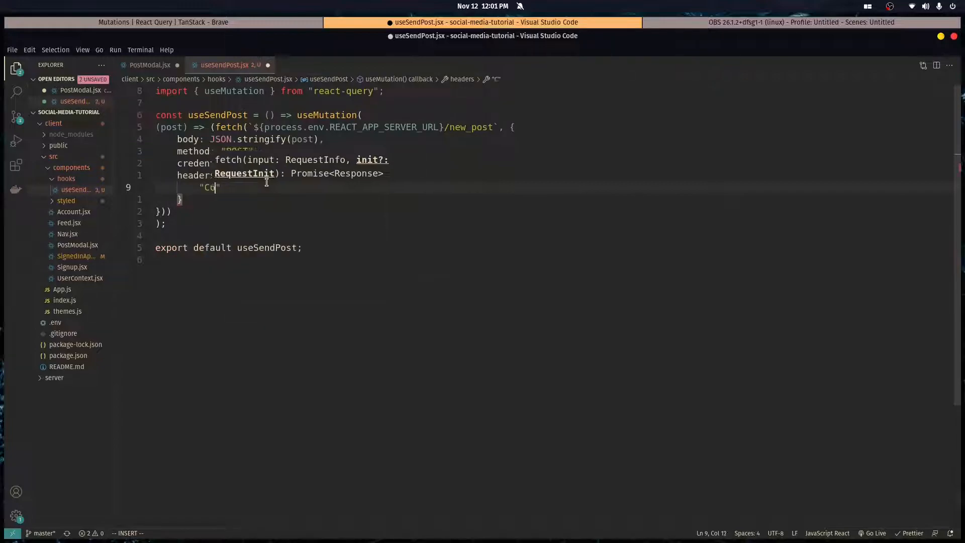
text(ntent-)
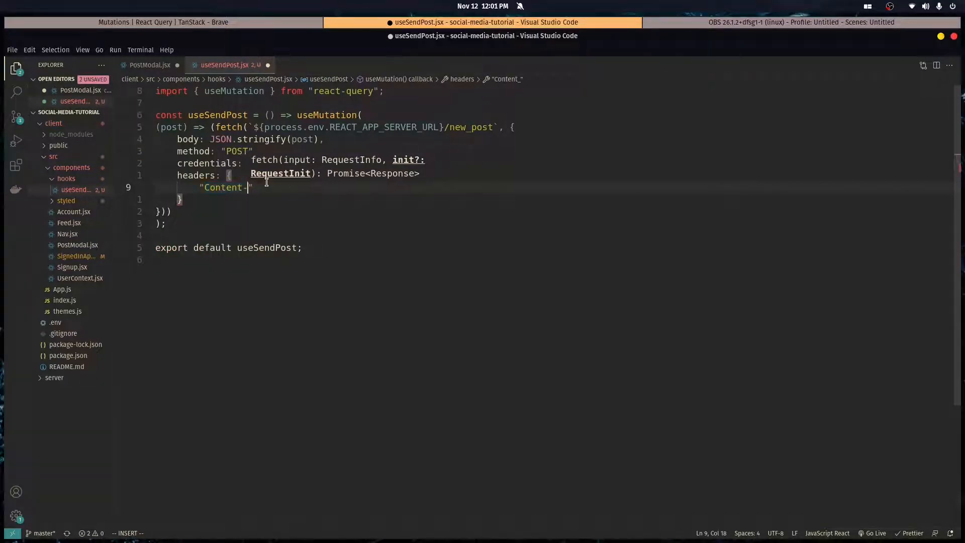
text(Type":)
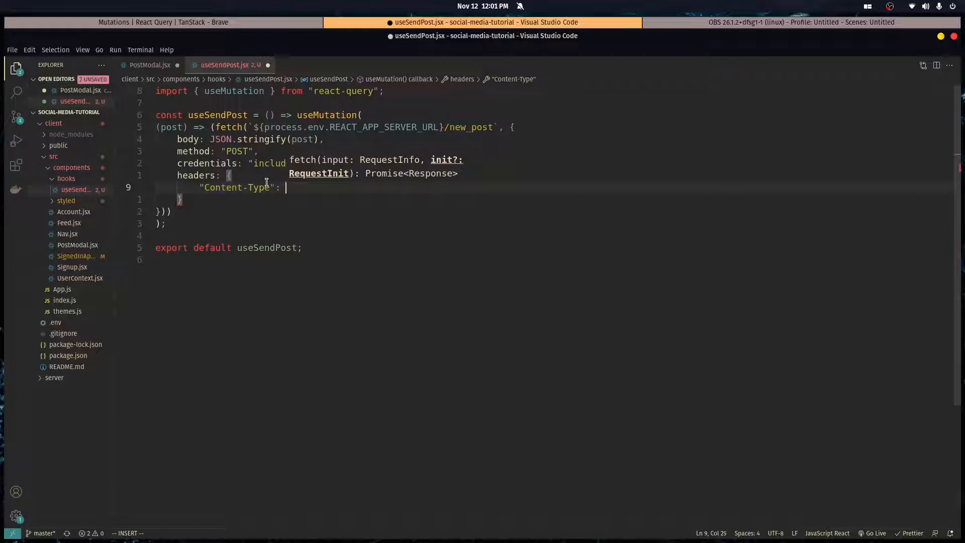
text("application")
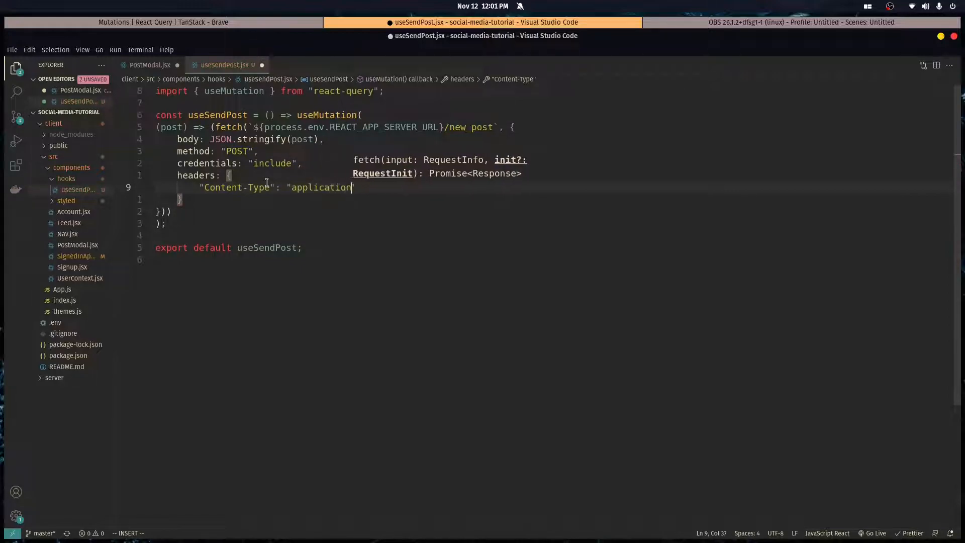
text(/json)
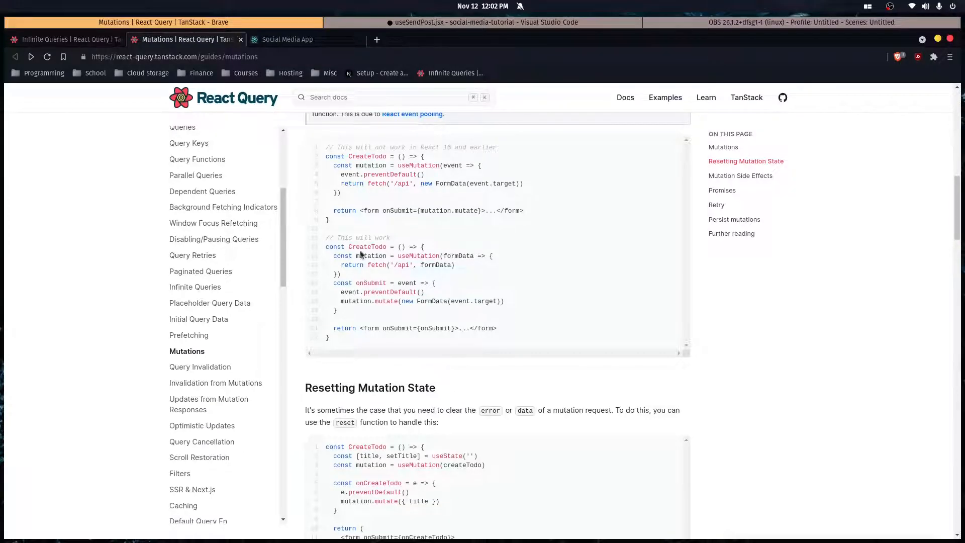
Scroll the mutations guide to Mutation Side Effects and highlight the onSuccess callback example.
scroll(down, 3)
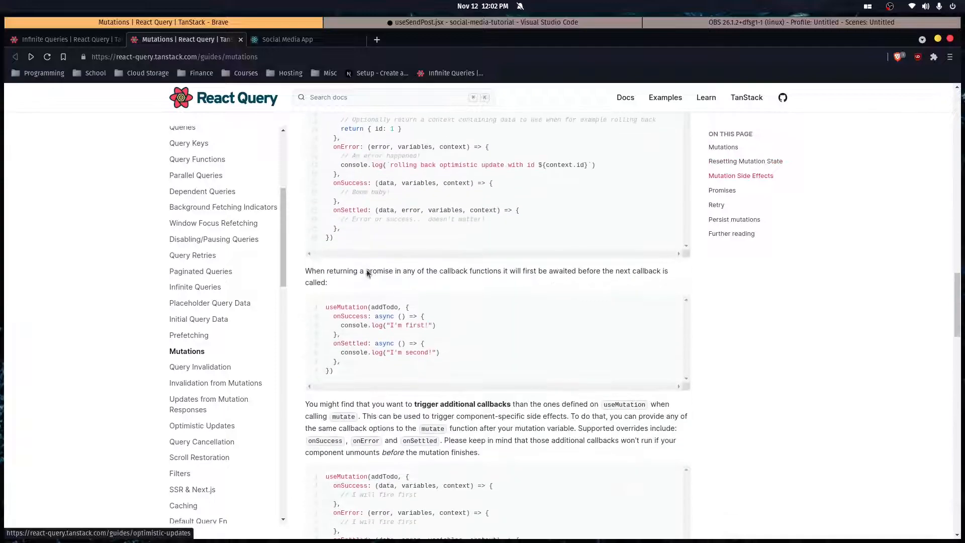
scroll(up, 3)
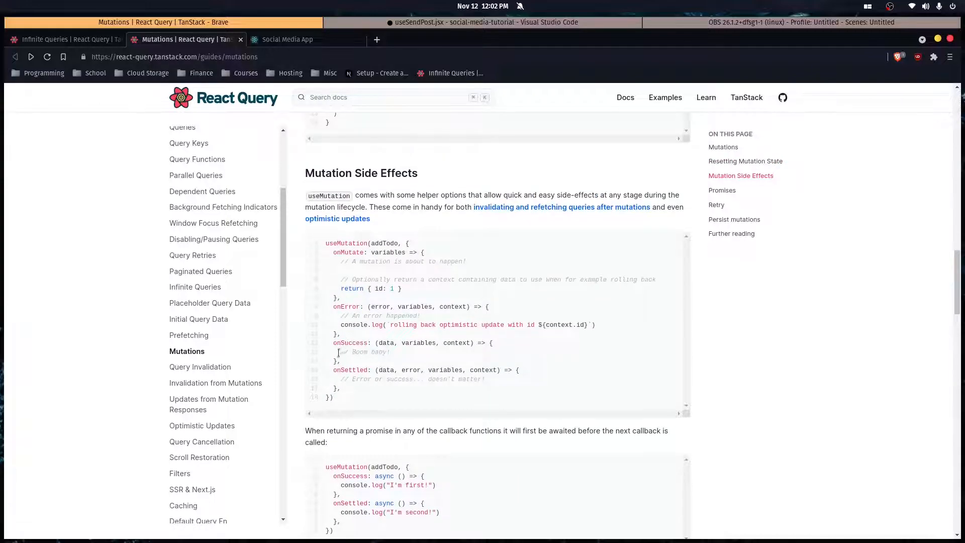
drag(333, 343, 338, 360)
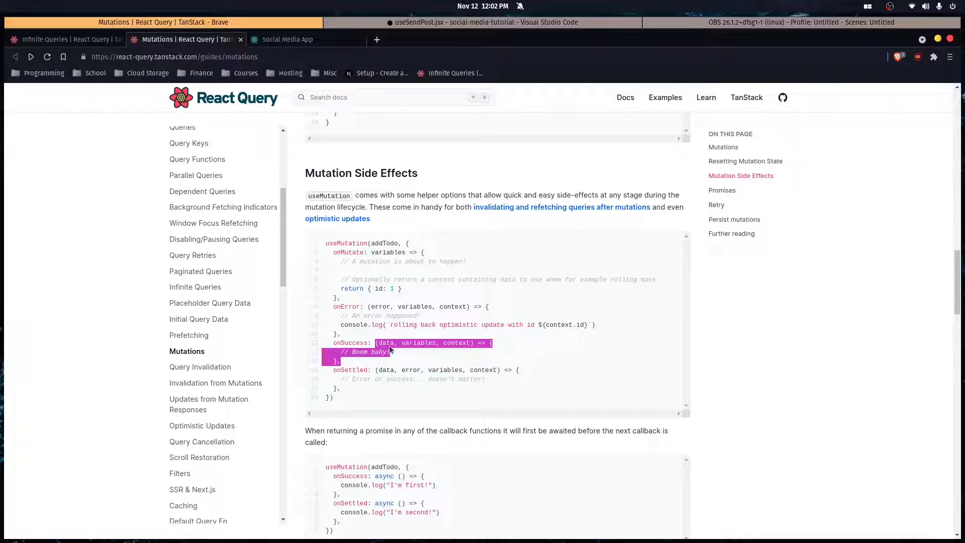
mouse_move(369, 364)
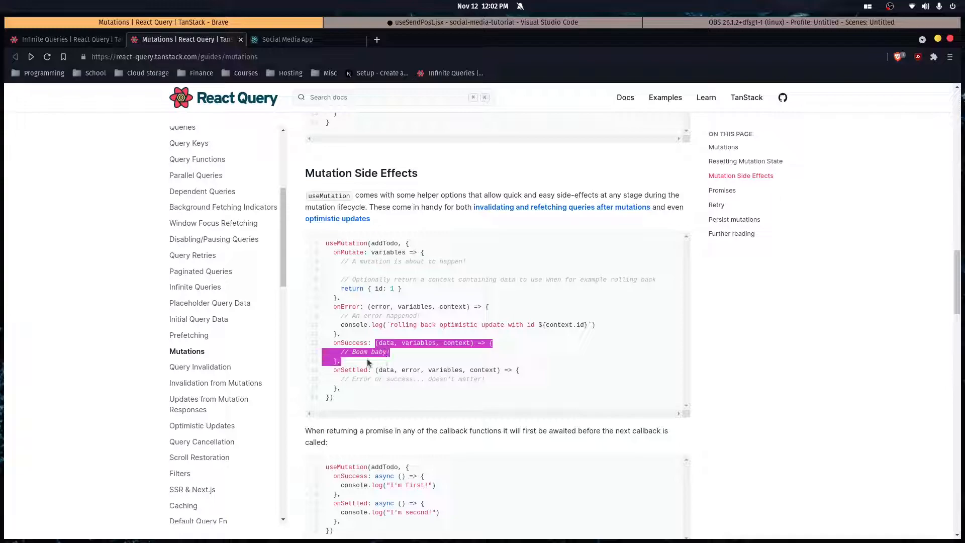
Add an onSuccess callback option to useMutation in the hook, then switch to PostModal.jsx.
click(484, 22)
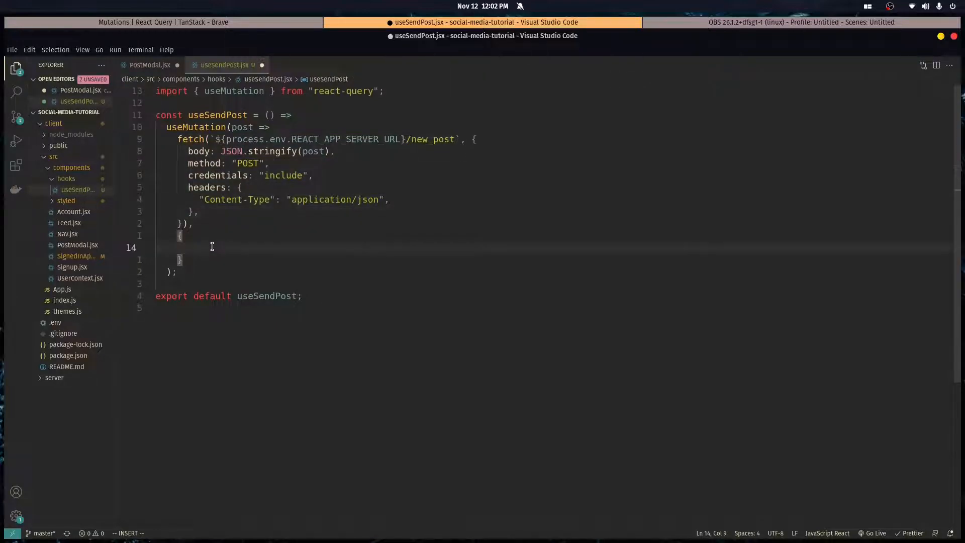
text(onSuccess:)
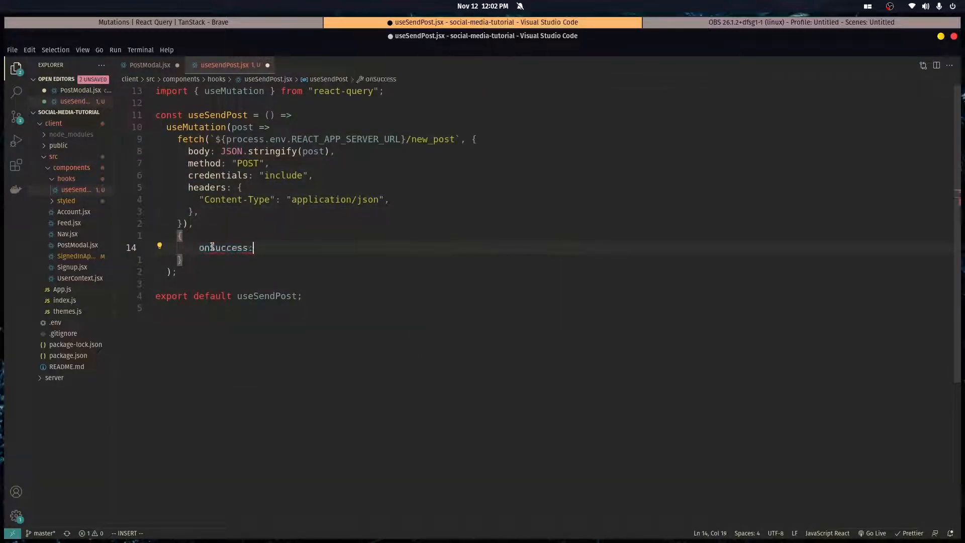
text((da)
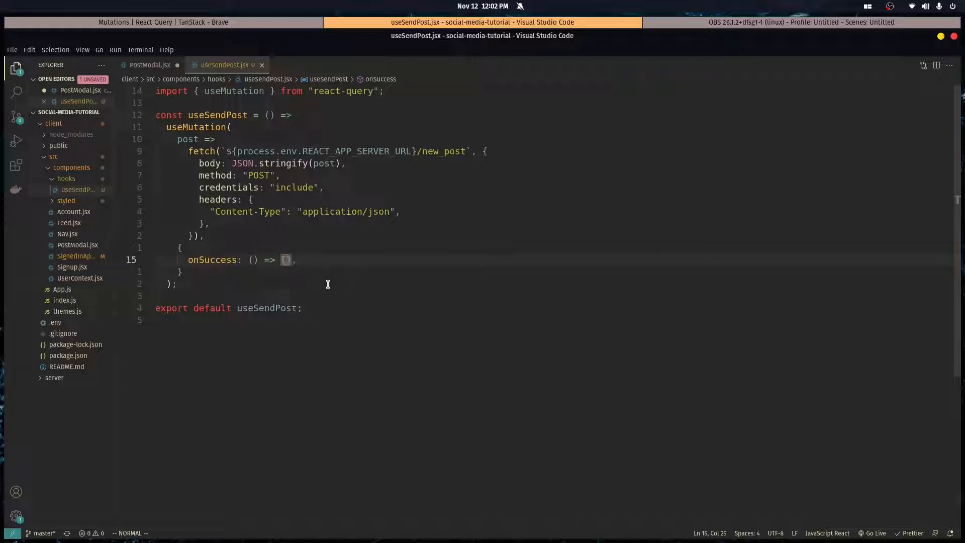
mouse_move(333, 284)
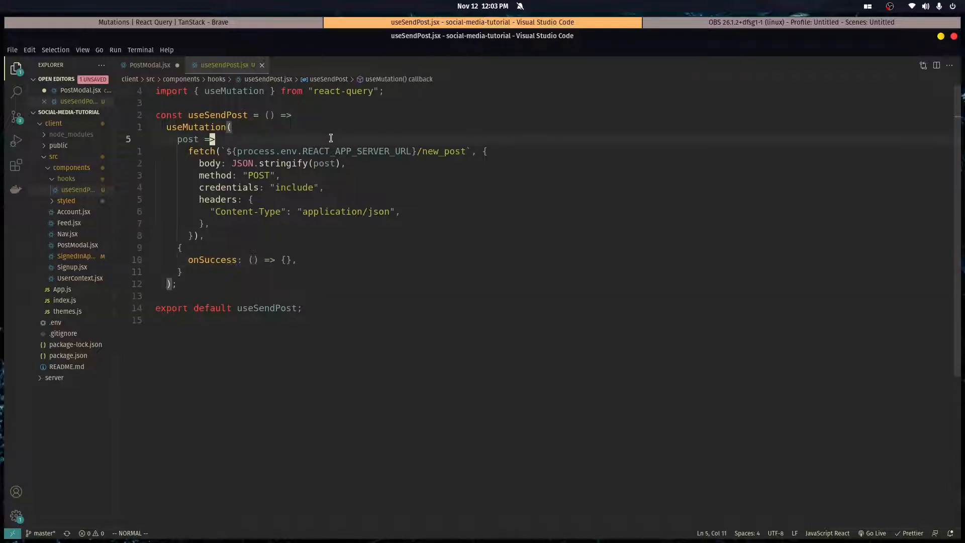
mouse_move(274, 119)
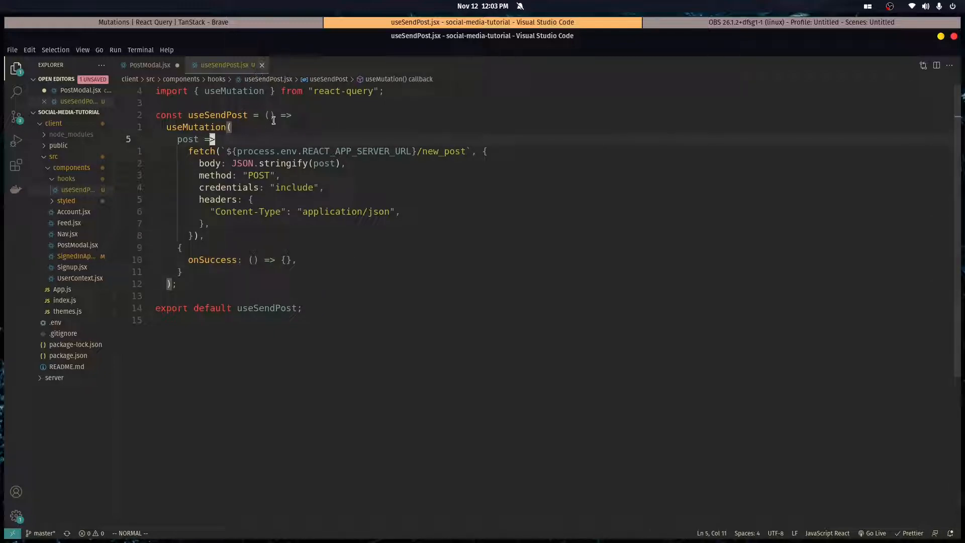
click(149, 64)
text(import)
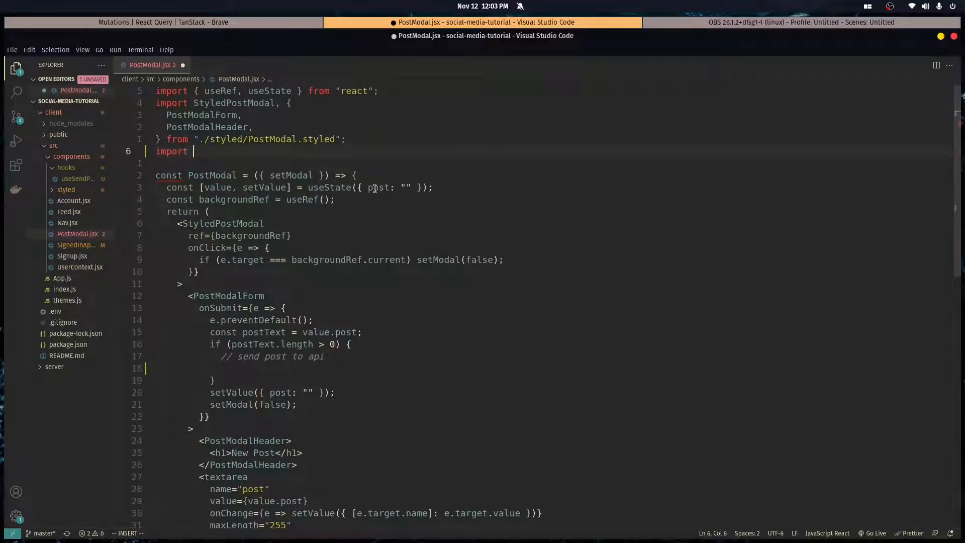
Add import useSendPost from "./hooks/useSendPost" and const { mutate } = useSendPost(); in PostModal.jsx, then save.
text(useSendPost)
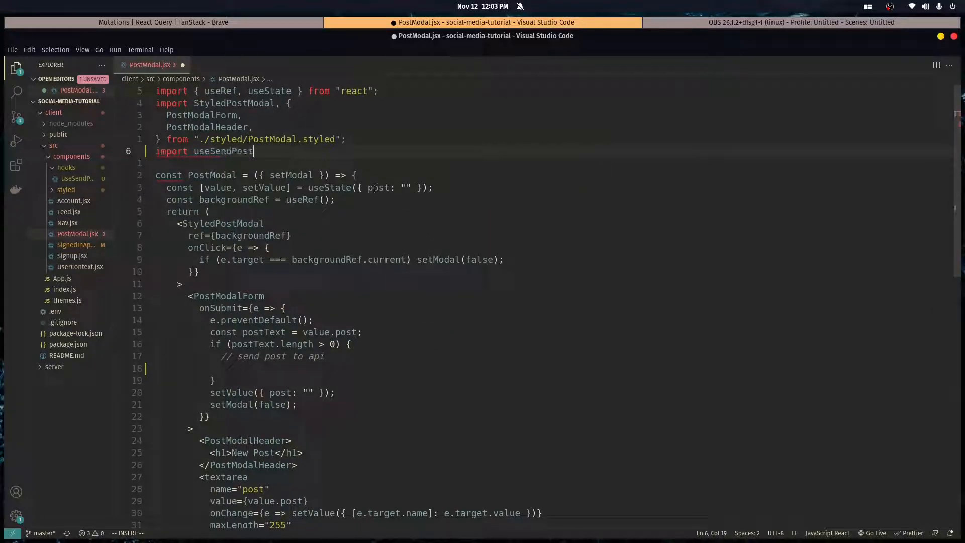
text(from "./hooks/useSendPost)
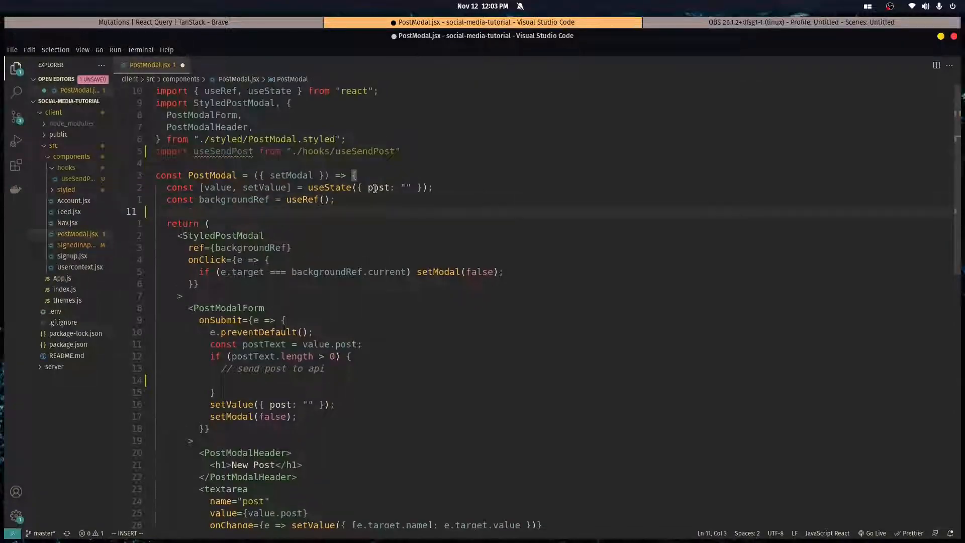
text(const)
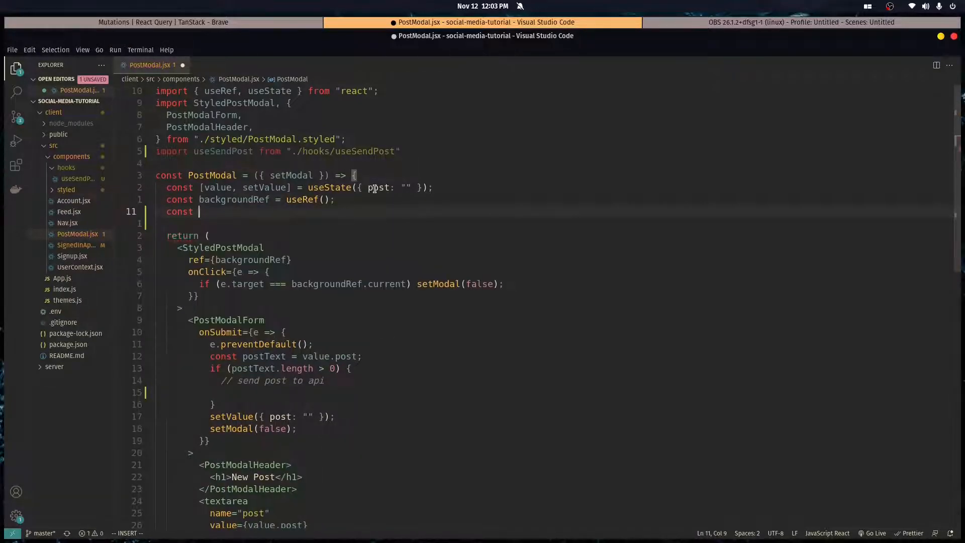
text({m)
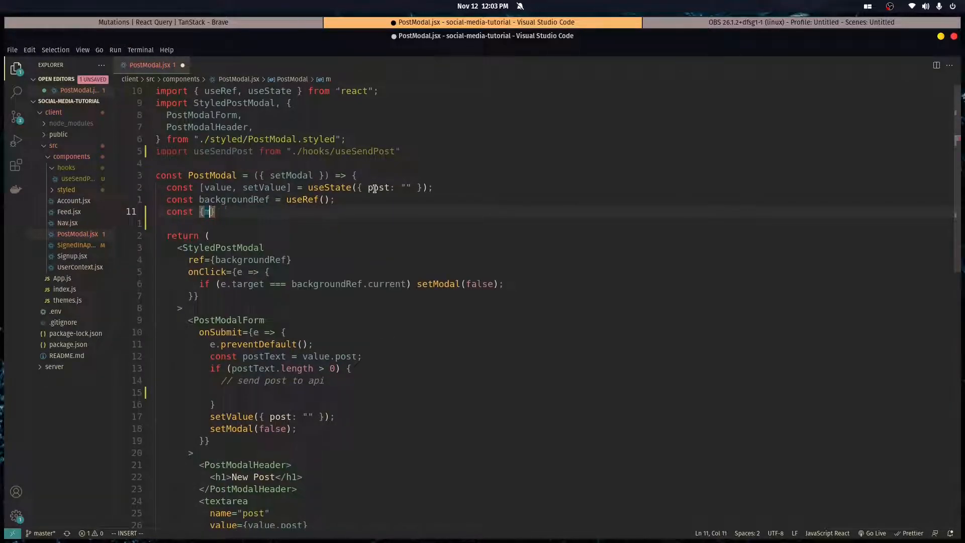
text(mutate)
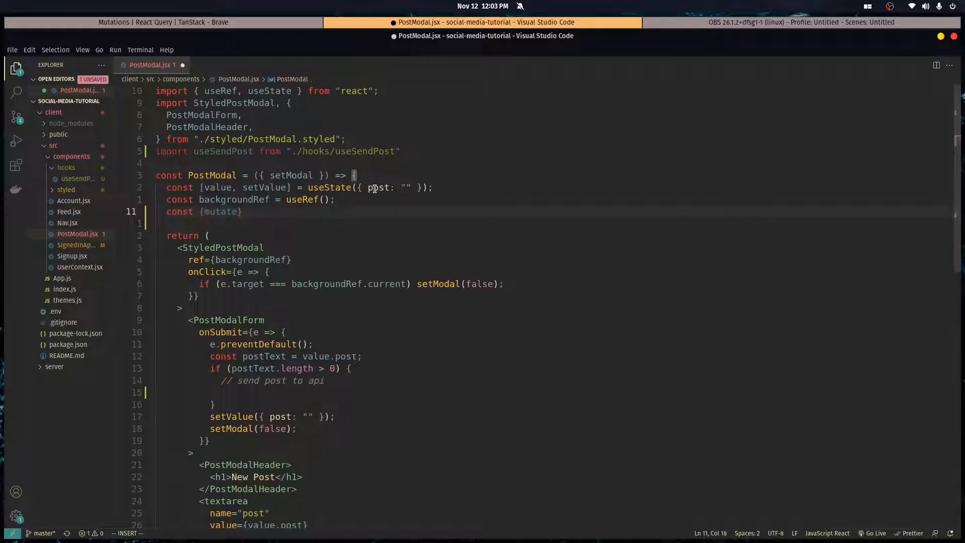
text(from)
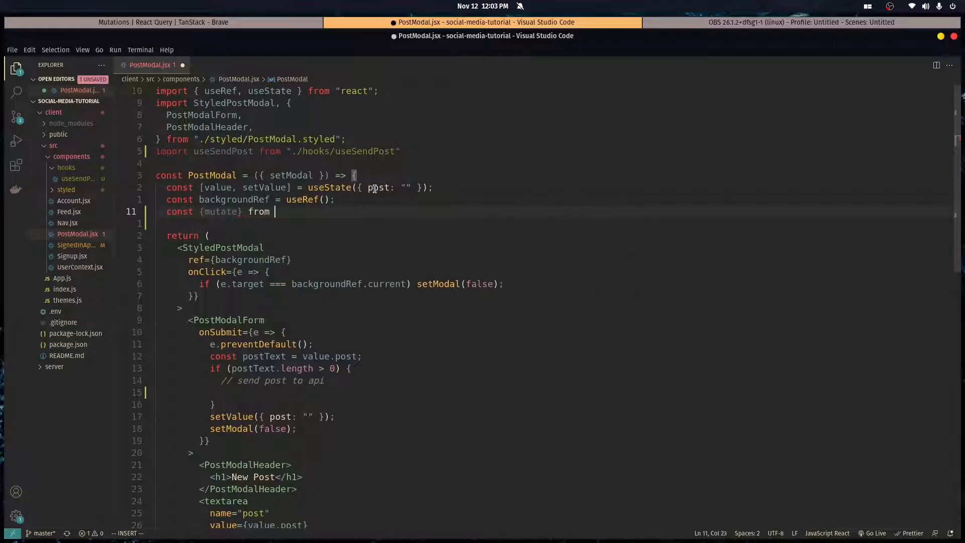
key(BackSpace)
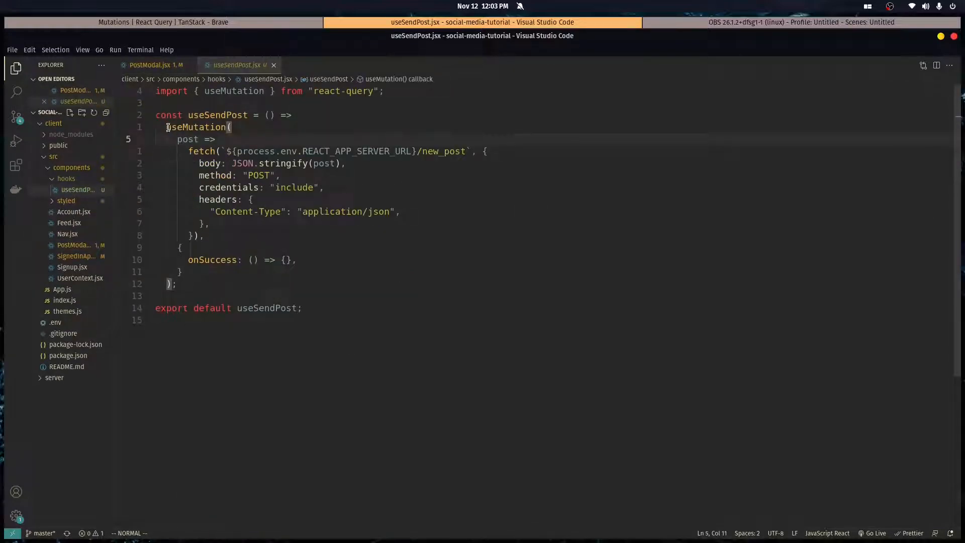
drag(166, 126, 182, 272)
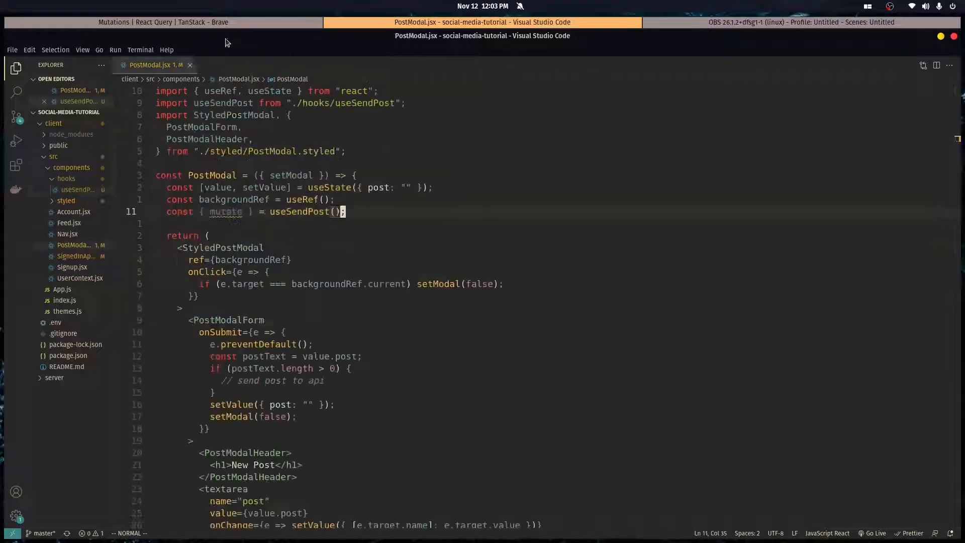
click(165, 22)
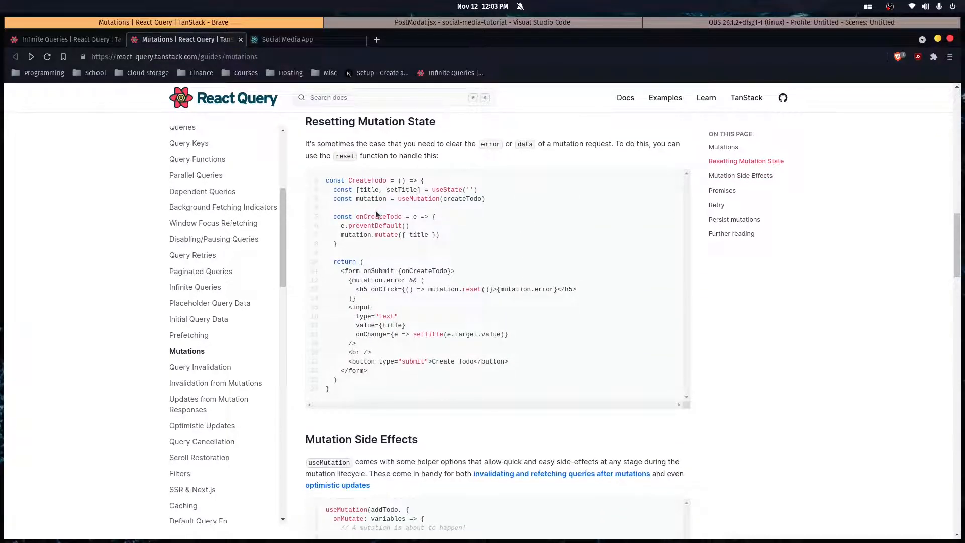
mouse_move(399, 213)
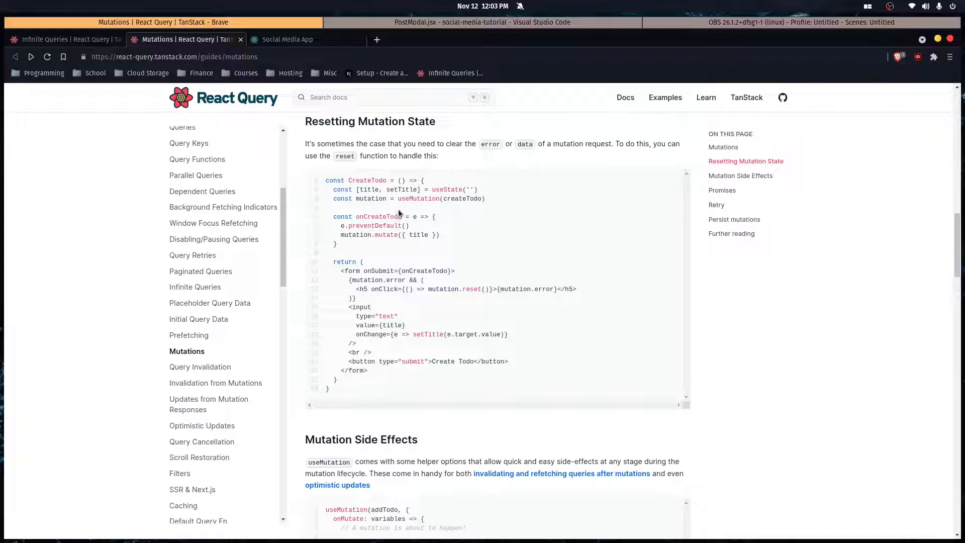
Highlight mutation.error and the mutate call in the docs' Resetting Mutation State example.
double_click(393, 279)
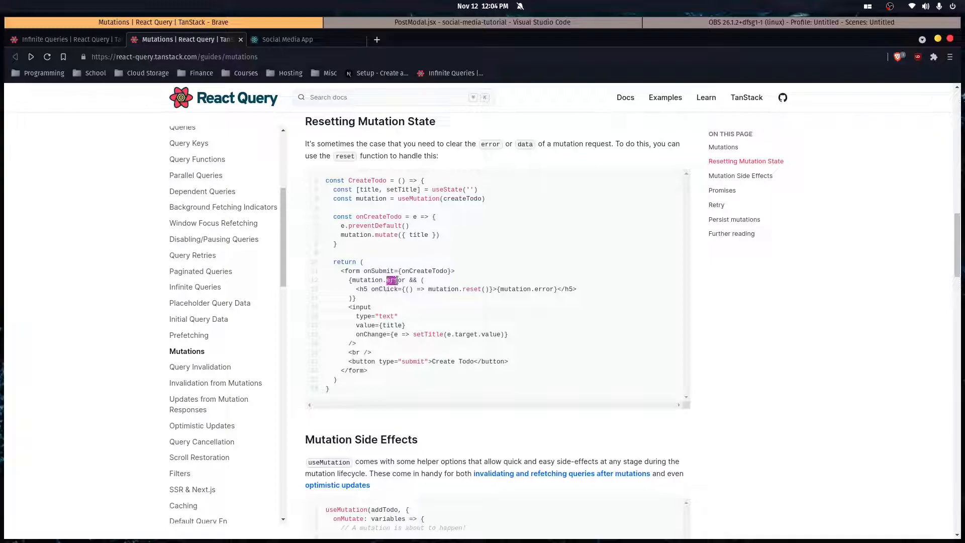
double_click(395, 280)
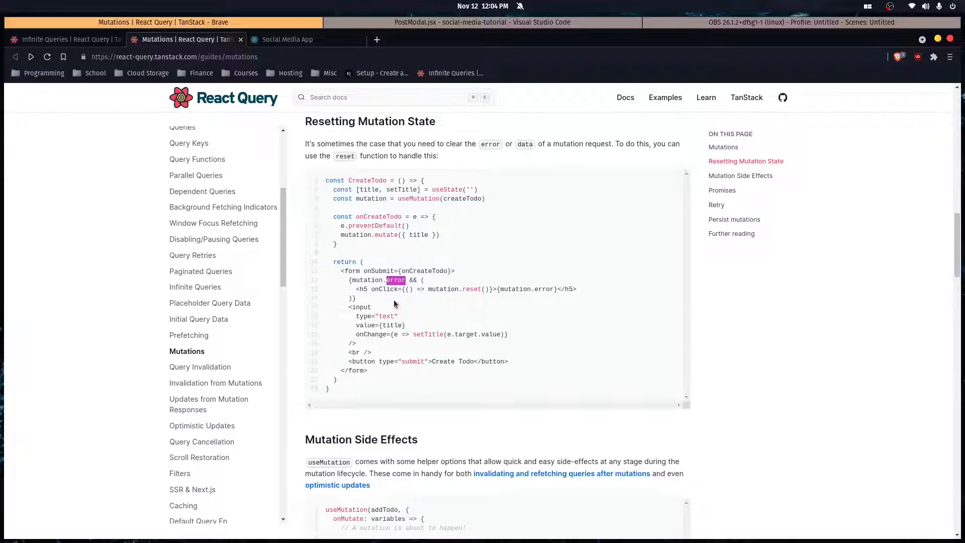
double_click(386, 235)
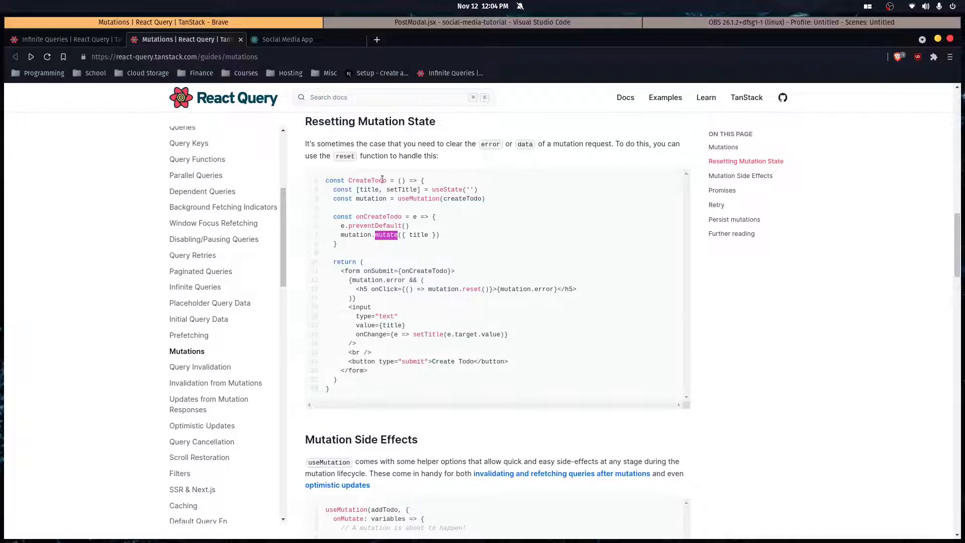
Return to PostModal.jsx in the editor and look at the useSendPost hook file.
click(483, 22)
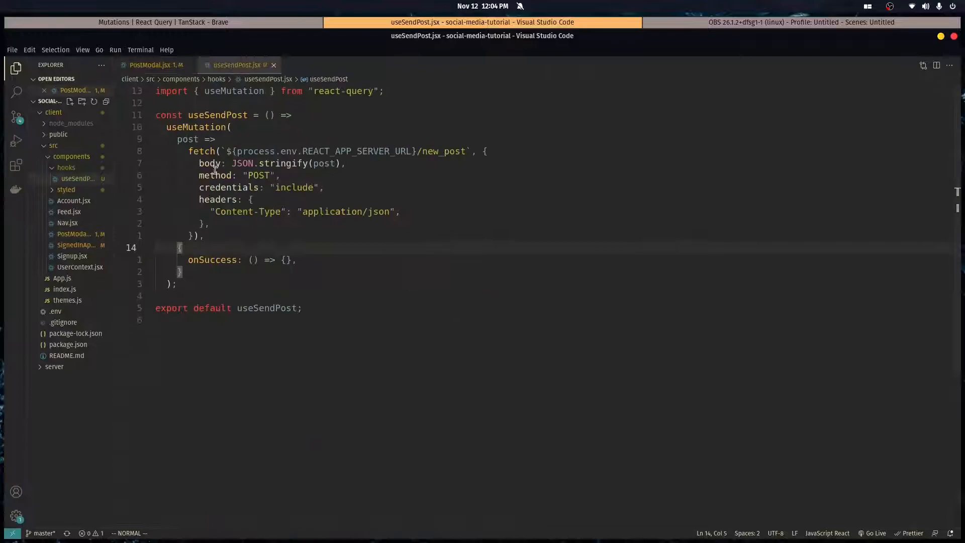
click(148, 65)
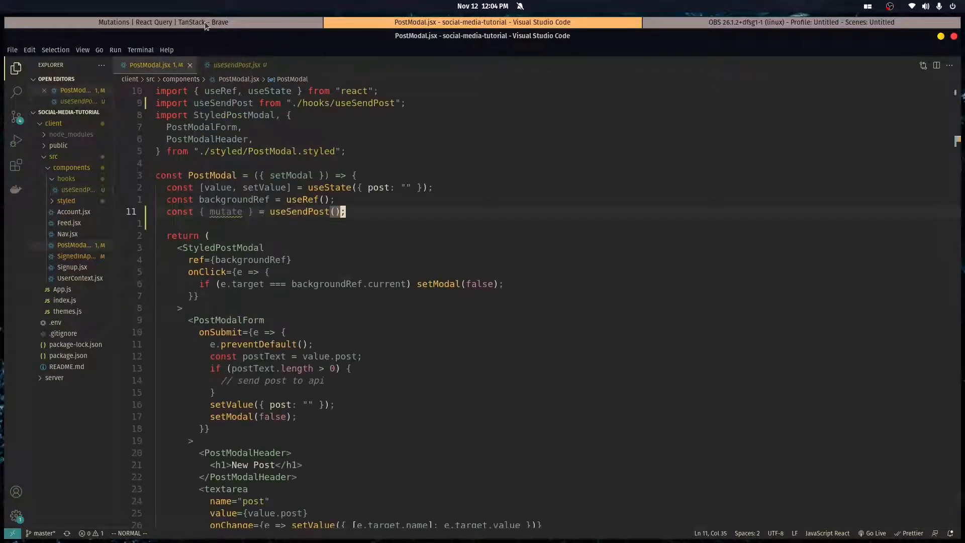
click(161, 22)
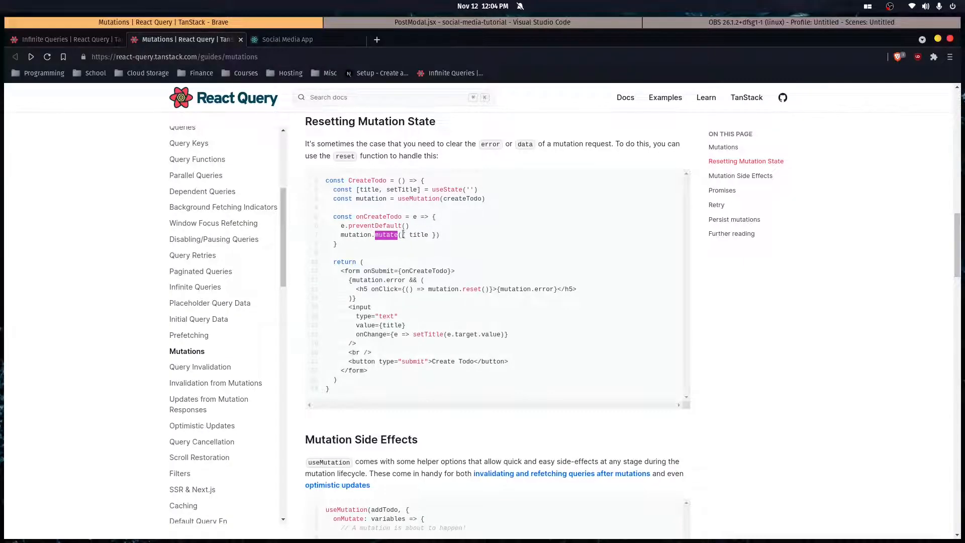
click(483, 22)
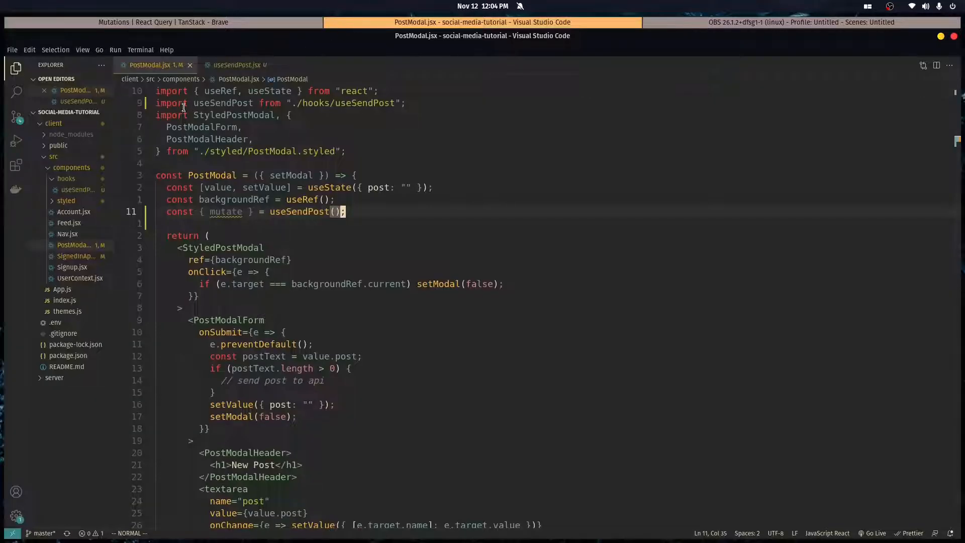
click(233, 64)
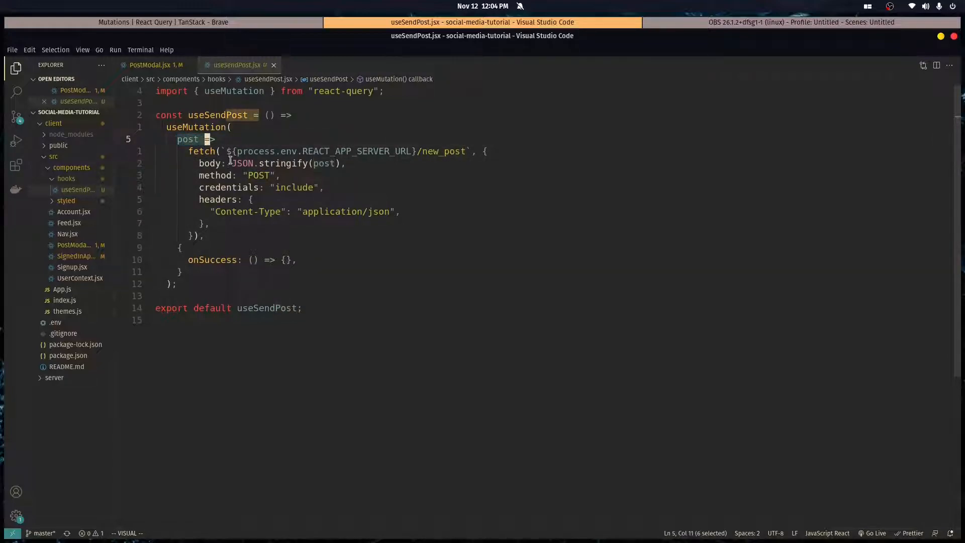
Destructure { mutate: sendPost } and call sendPost({ post: postText }) in PostModal's submit handler.
click(147, 64)
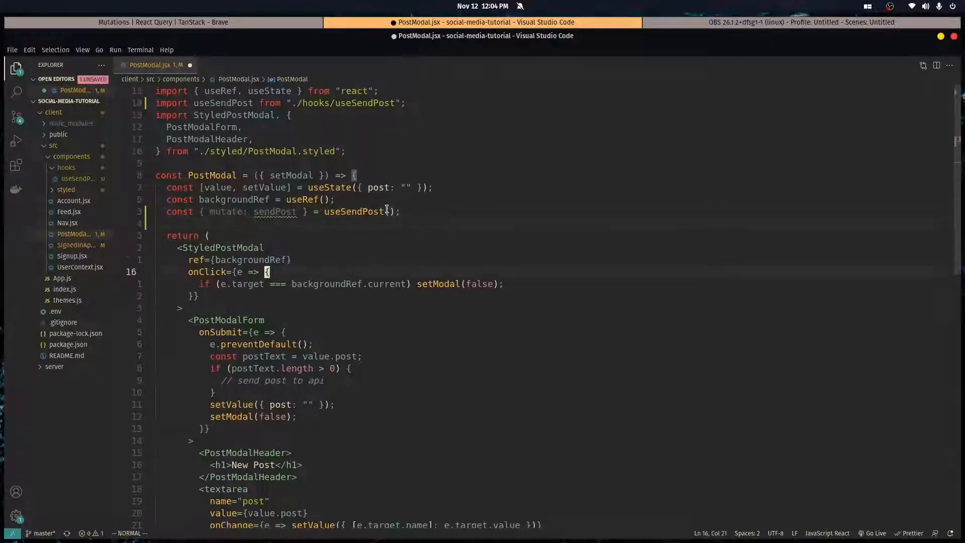
text(sendPost()
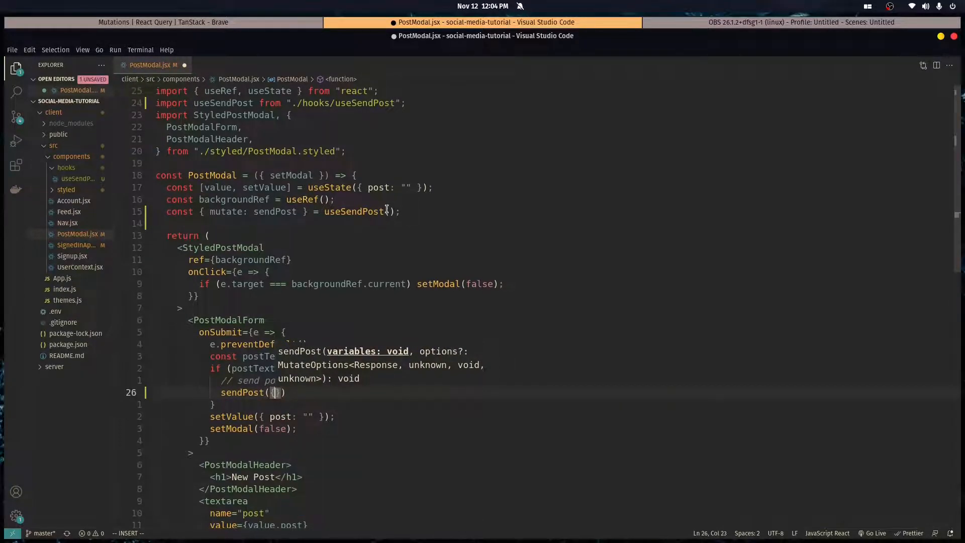
key(Escape)
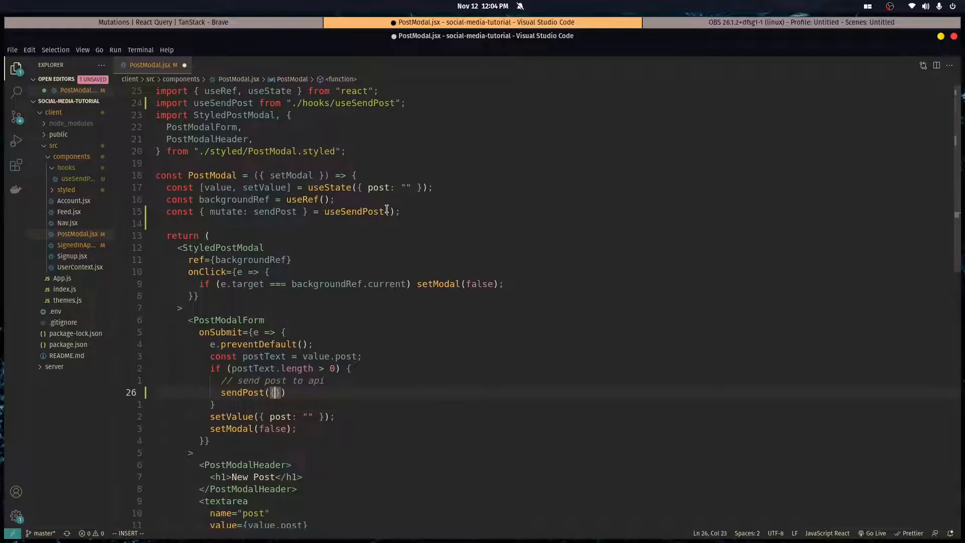
text(post: postt)
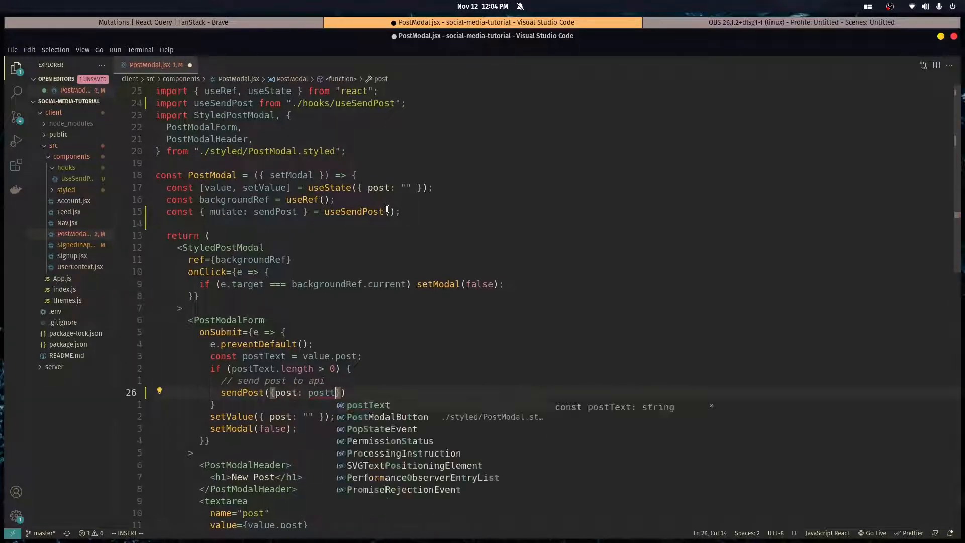
key(Escape)
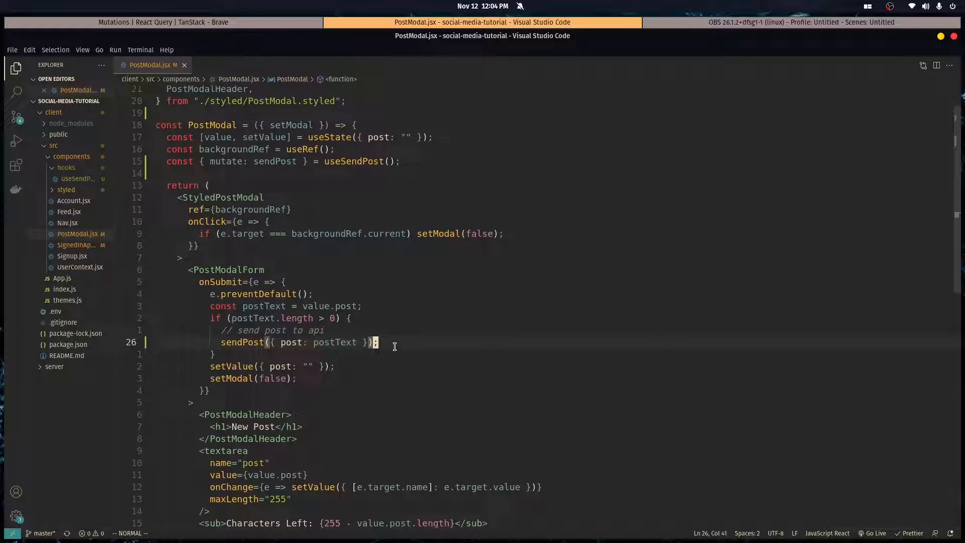
click(185, 65)
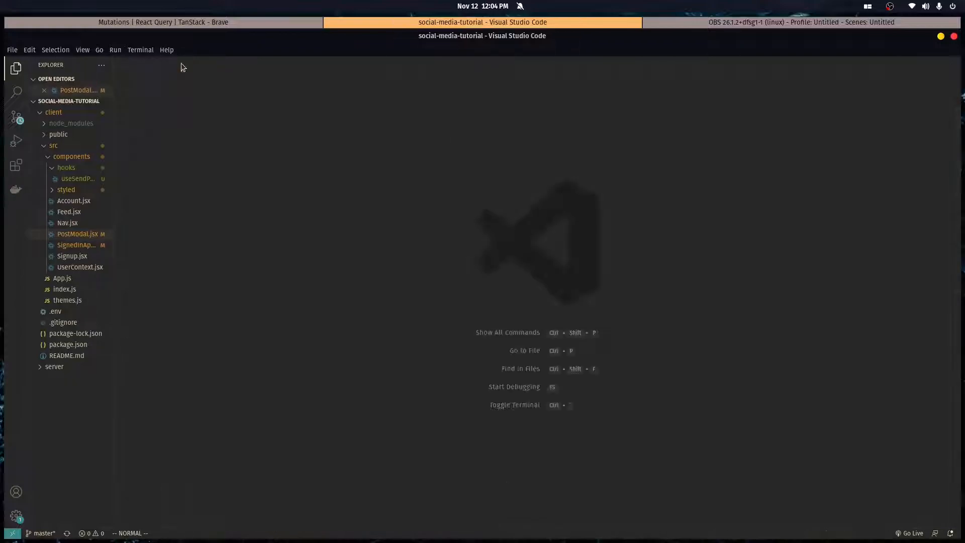
Close the client tabs and open the server's app.js from the Explorer.
click(76, 179)
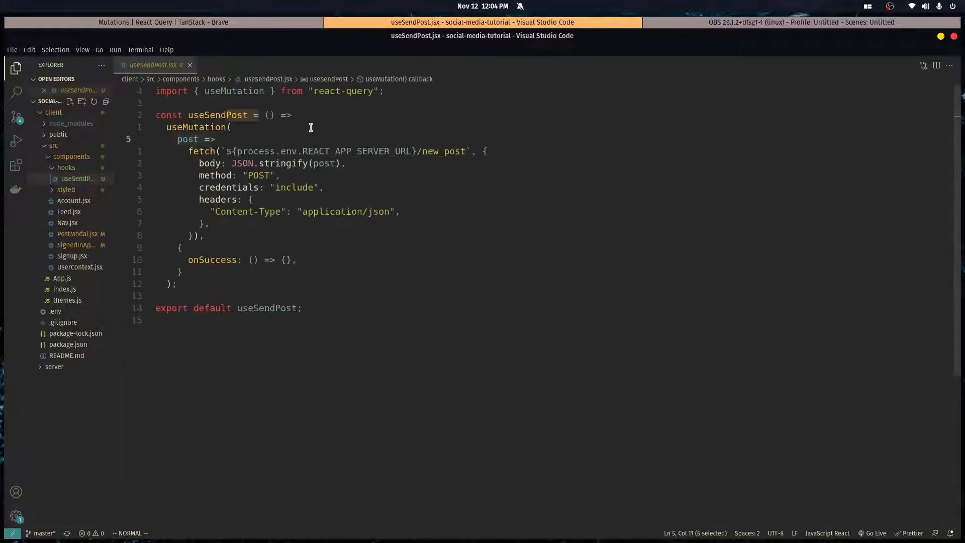
click(189, 65)
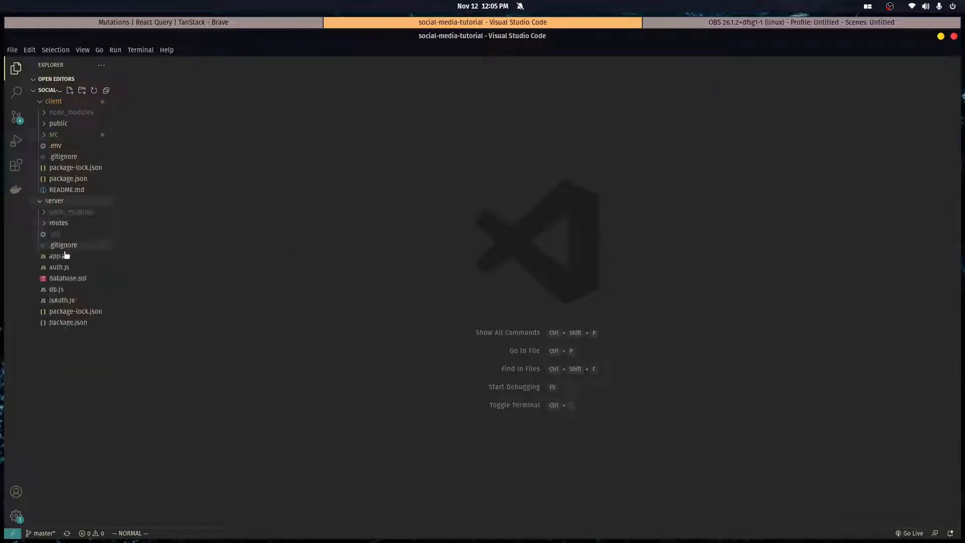
double_click(54, 257)
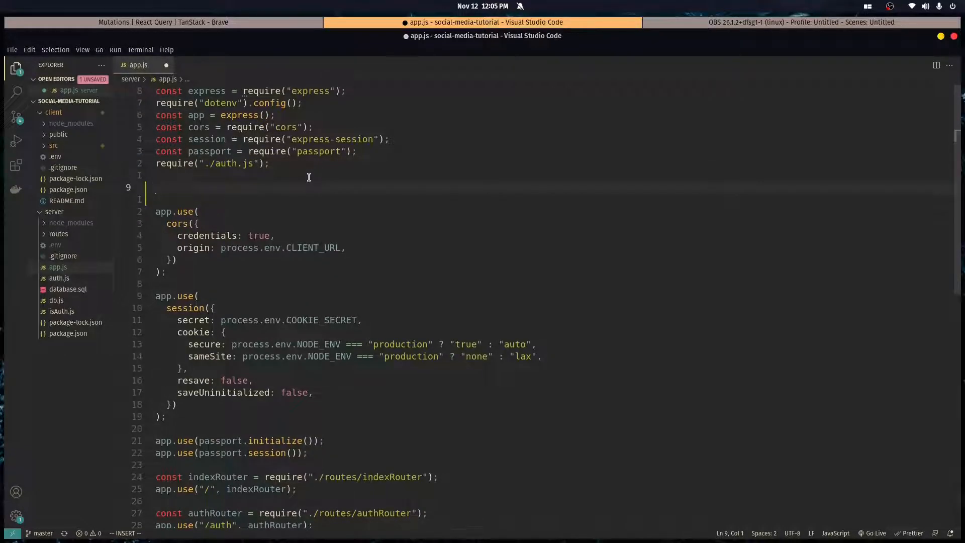
Add app.use(express.json()); after the auth.js require in server app.js and save.
text(app.use()
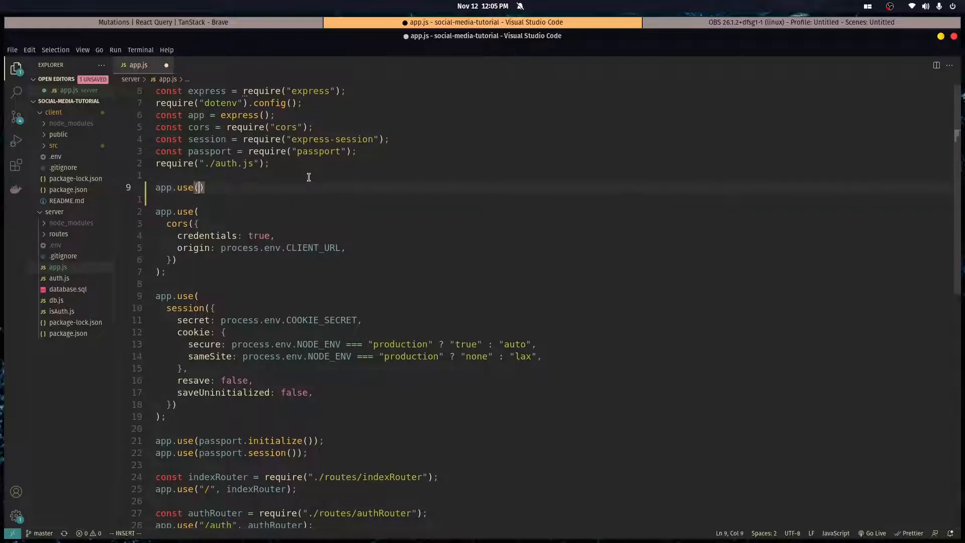
text(express.json()
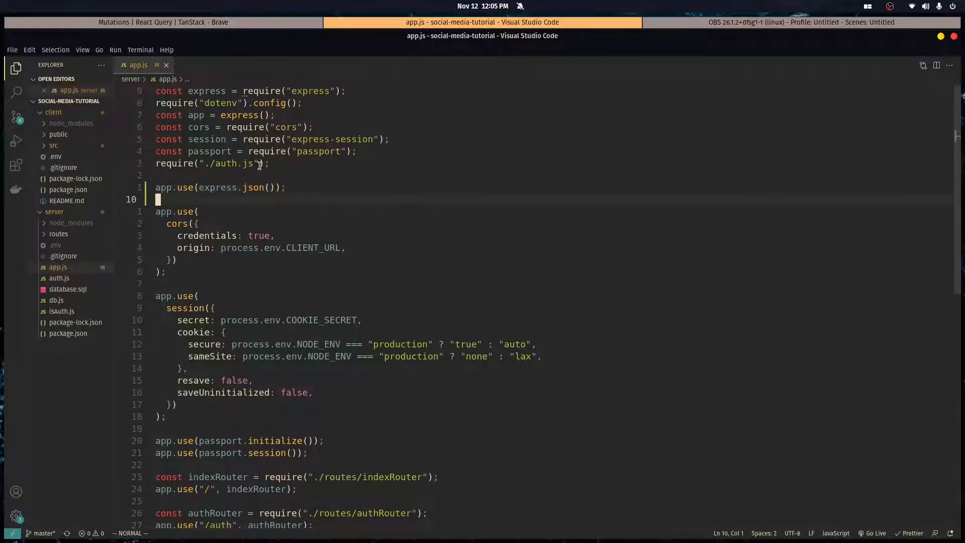
mouse_move(167, 66)
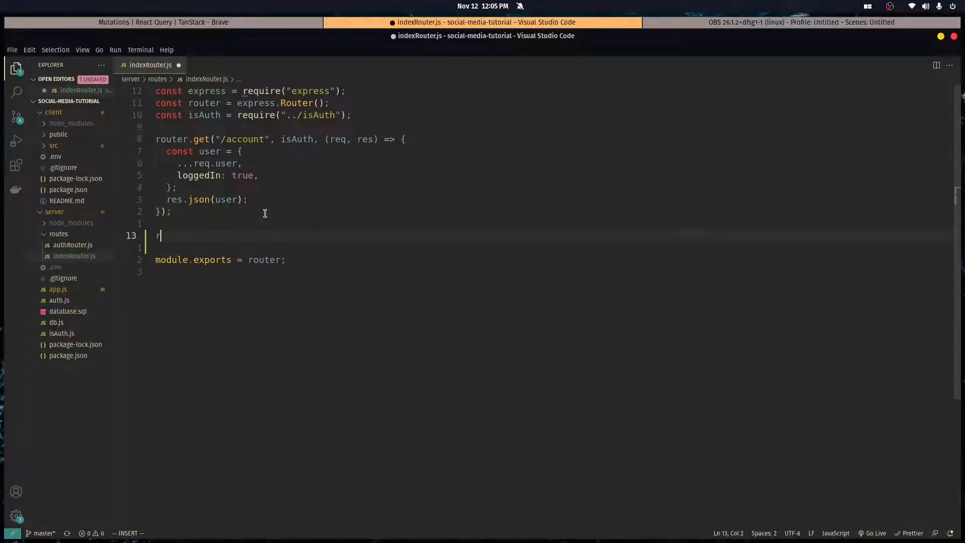
Write router.post("/new_post", isAuth, async (req,res) => { }) in indexRouter.js.
text(outer.post("/new_)
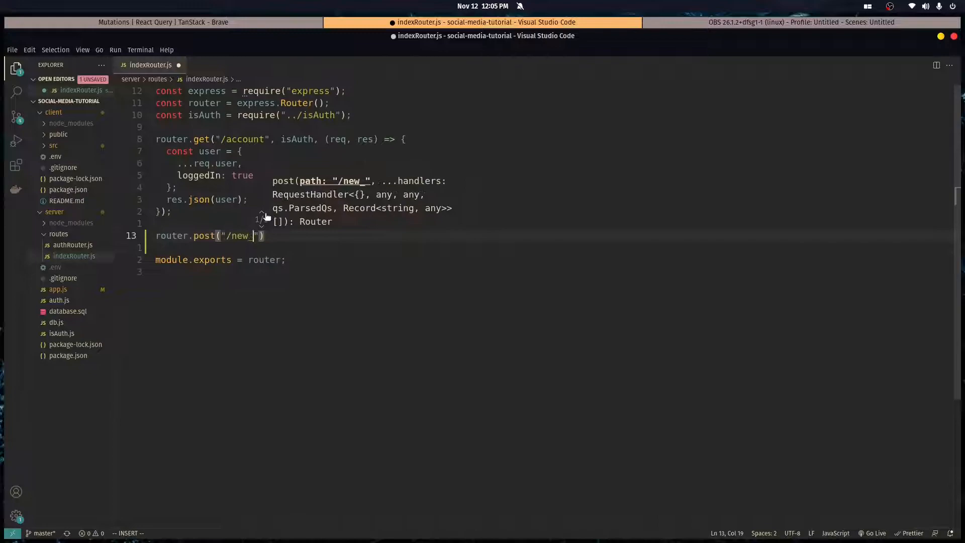
text(post", isAuth, ()
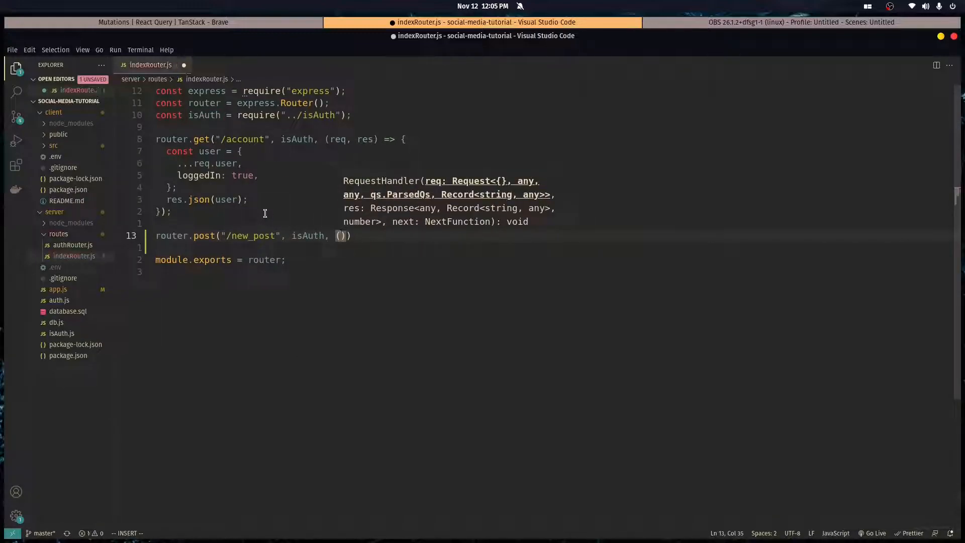
text(req,res)
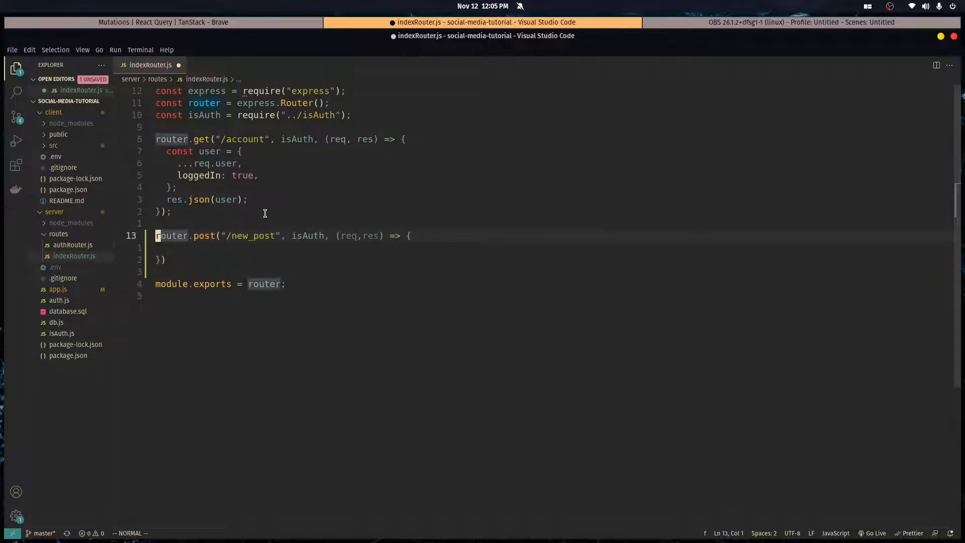
text(async)
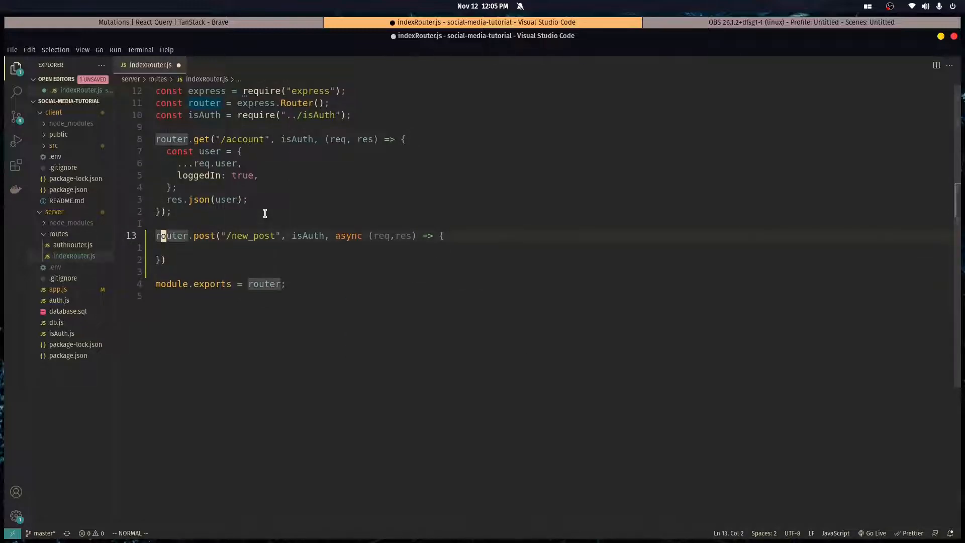
text(consty)
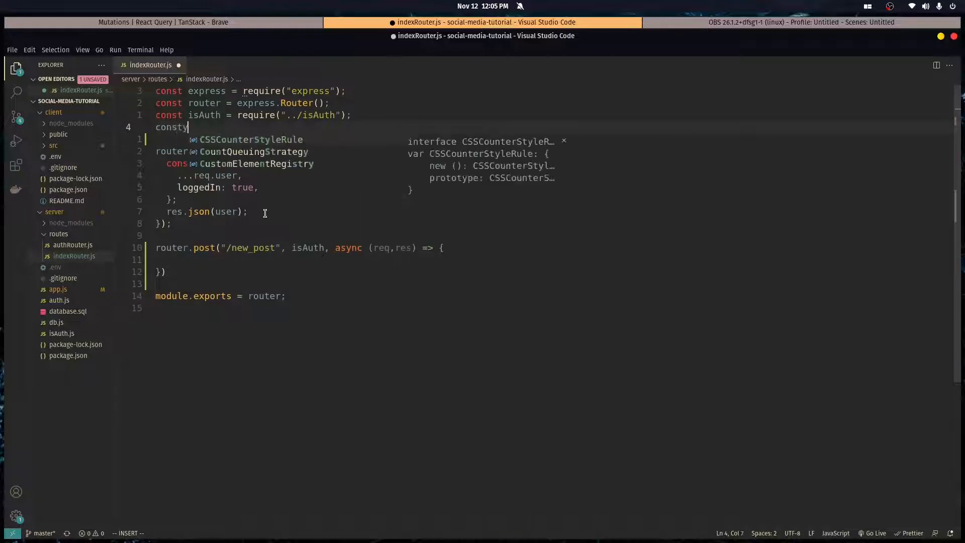
Add await pool.query INSERT INTO posts (body, author_id) VALUES ($1, $2) with [req.body.post, req.user.id].
text(pool = require("../db");)
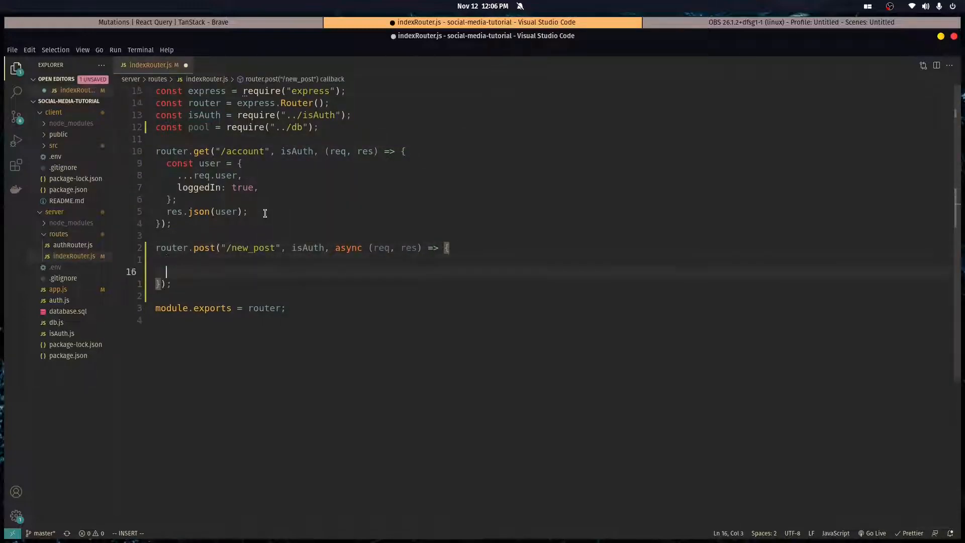
text(await)
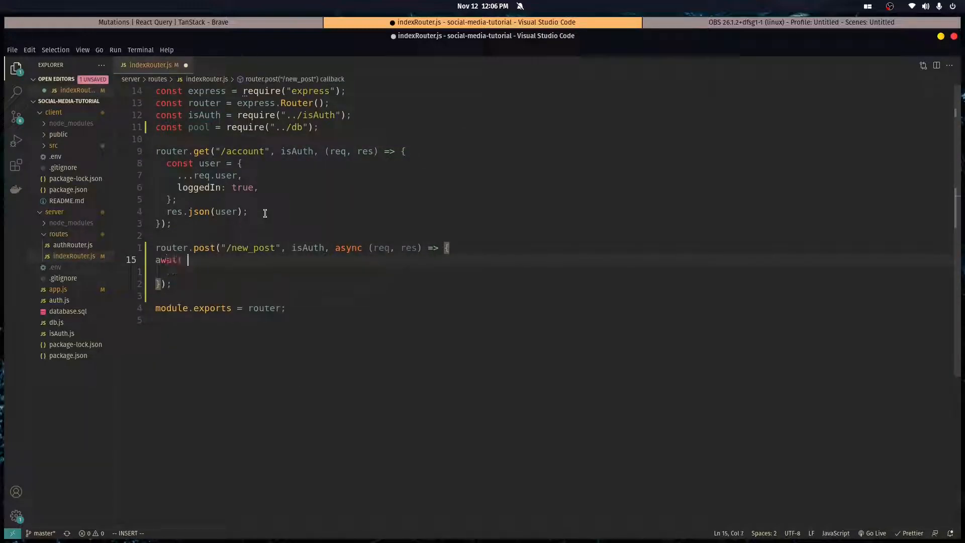
text(pool.query("INSERT INTO posts ")
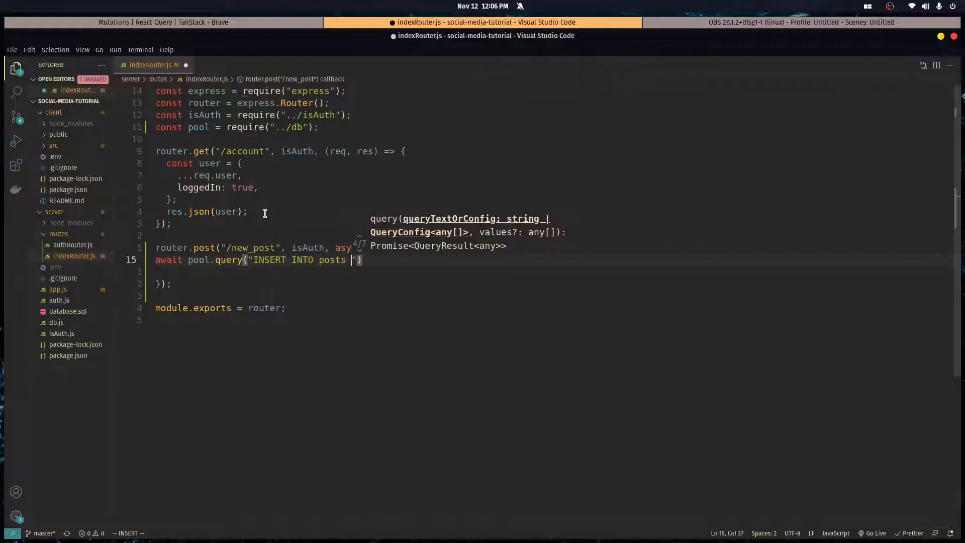
text((body, author_id)
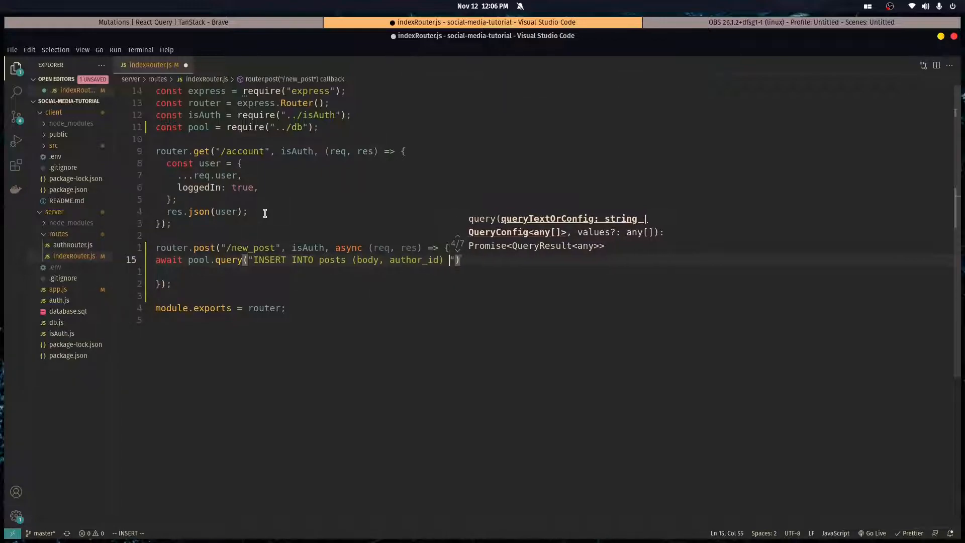
text(VALUES)
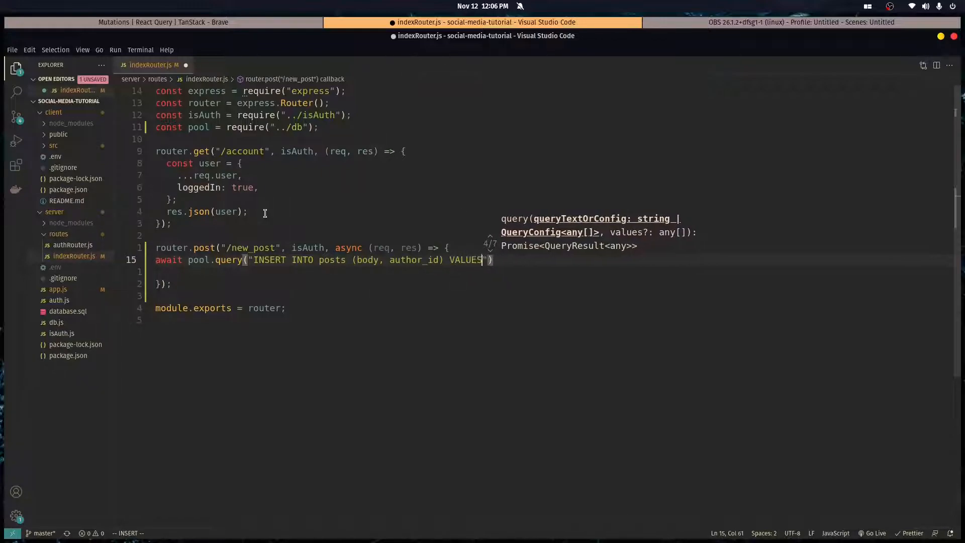
text(($1,)
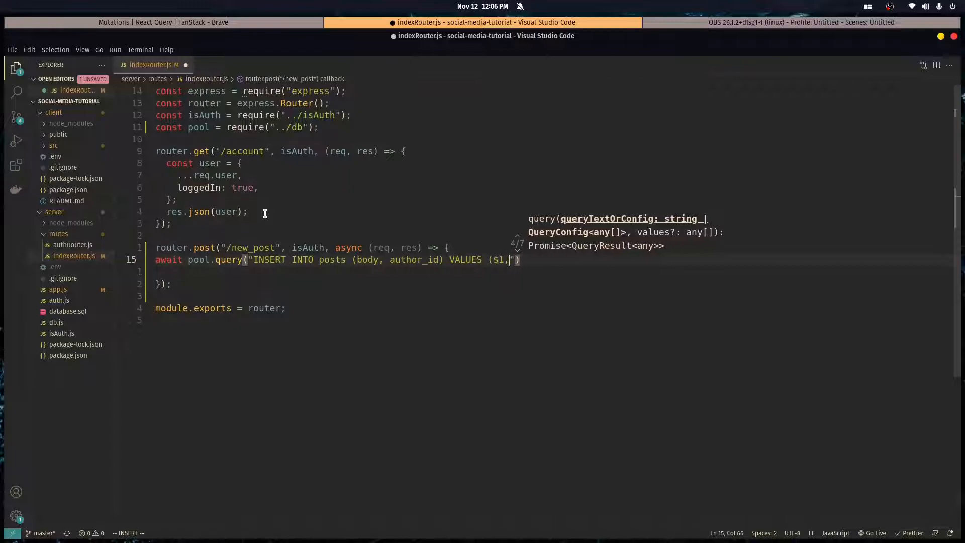
text(" ")
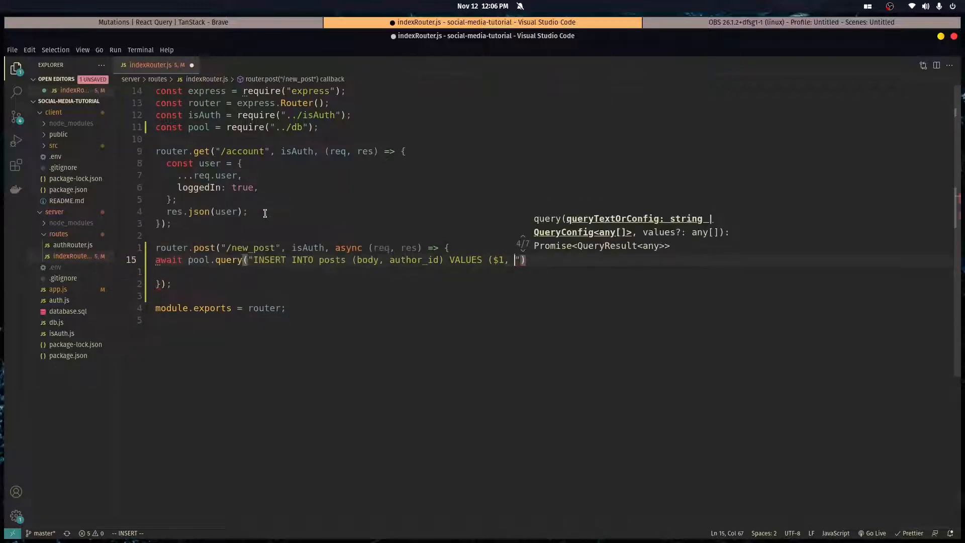
text($2)
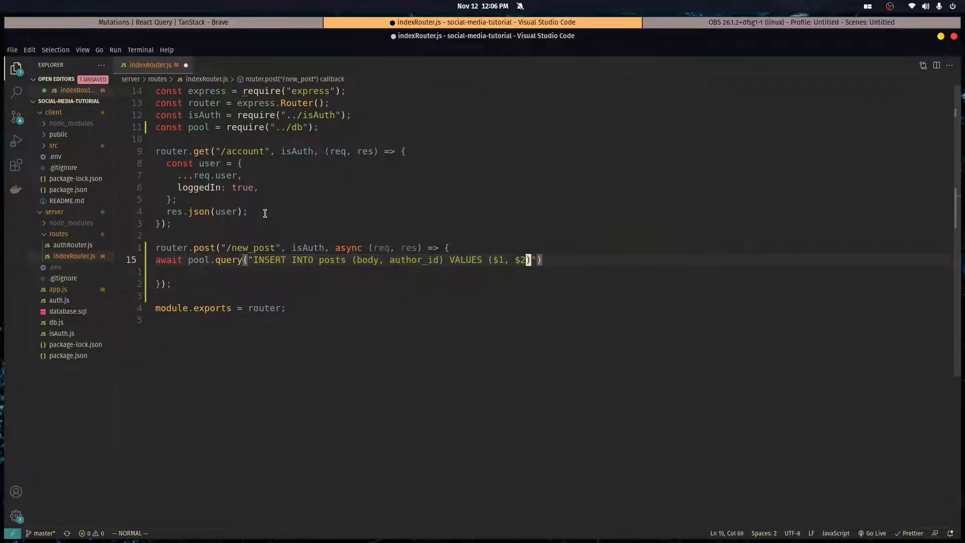
text(, [])
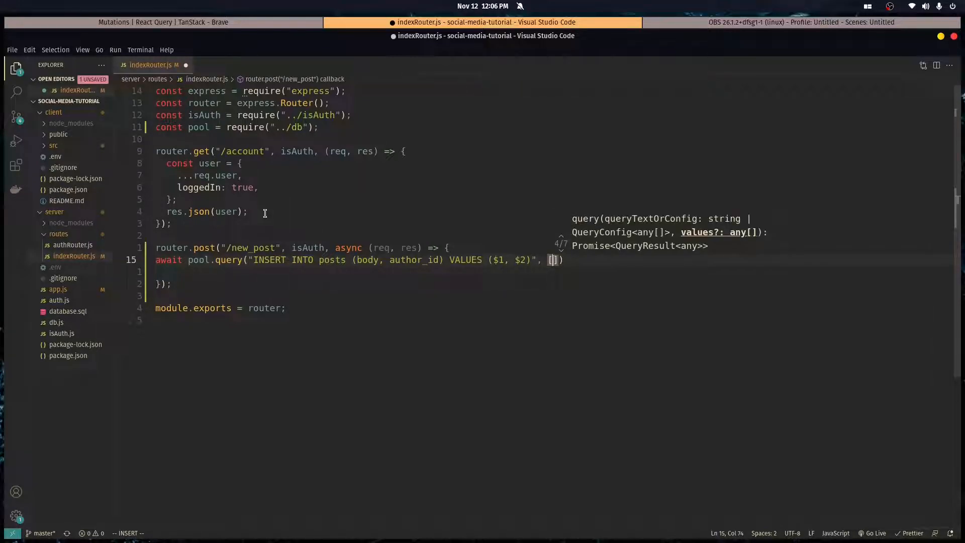
text(req.body.post,)
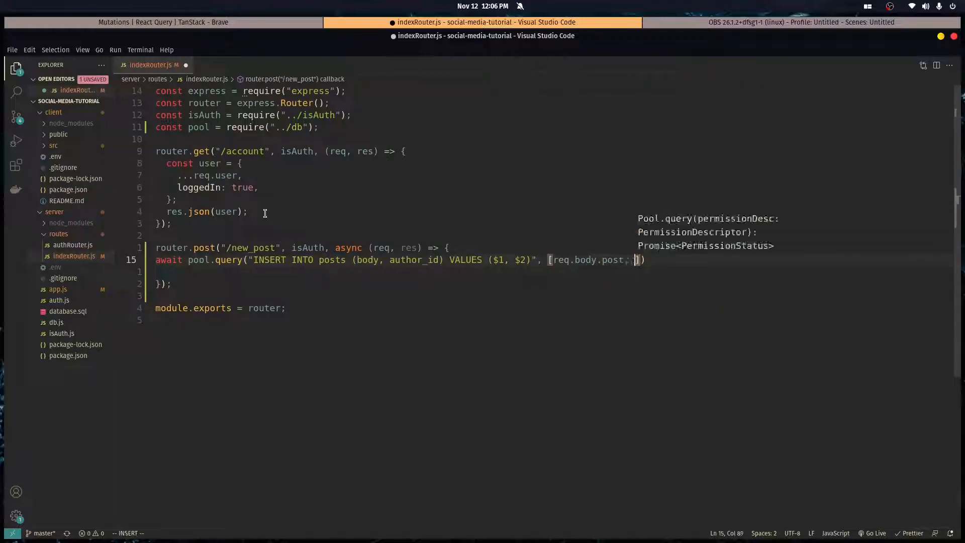
text(req.user.id)
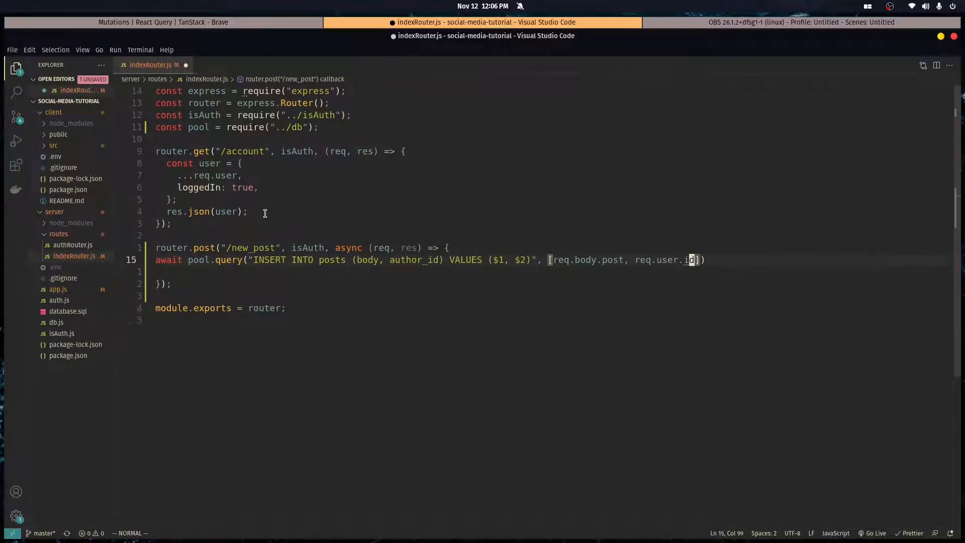
Respond with res.status(200).send(); and save the route.
text(res.sen)
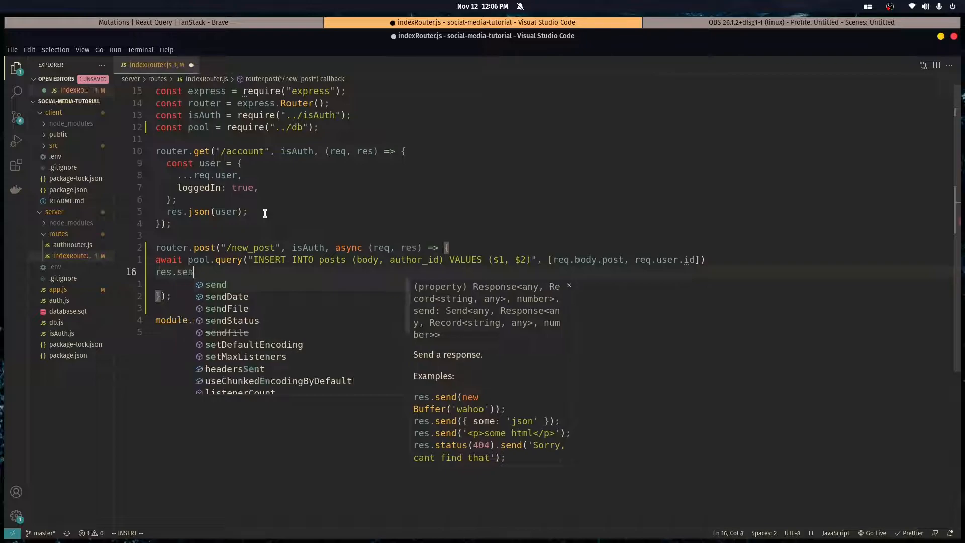
text(status(2)
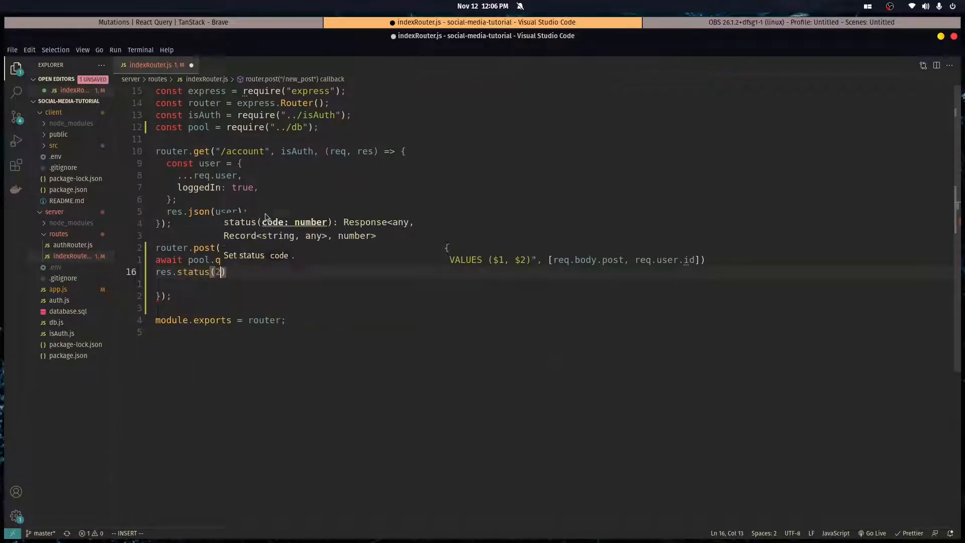
text(200).send();)
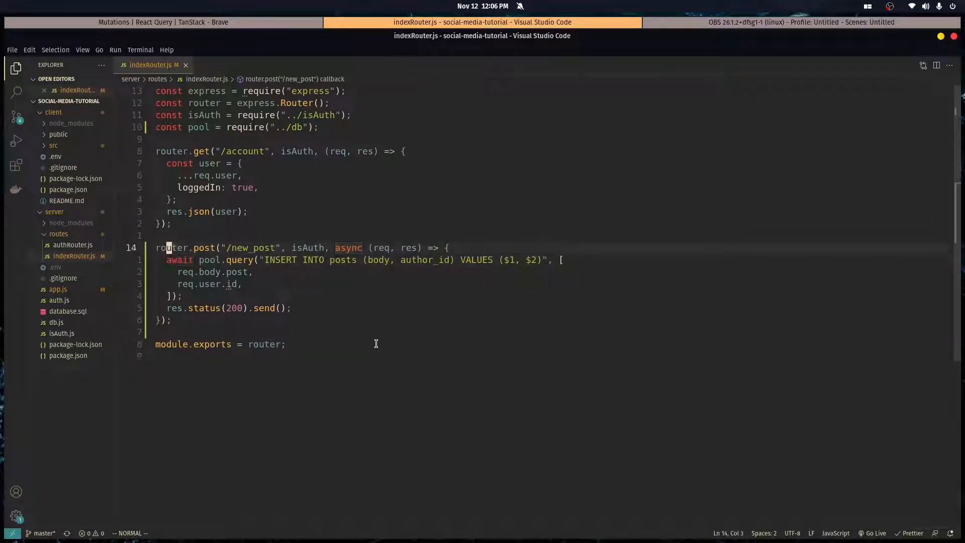
text(try)
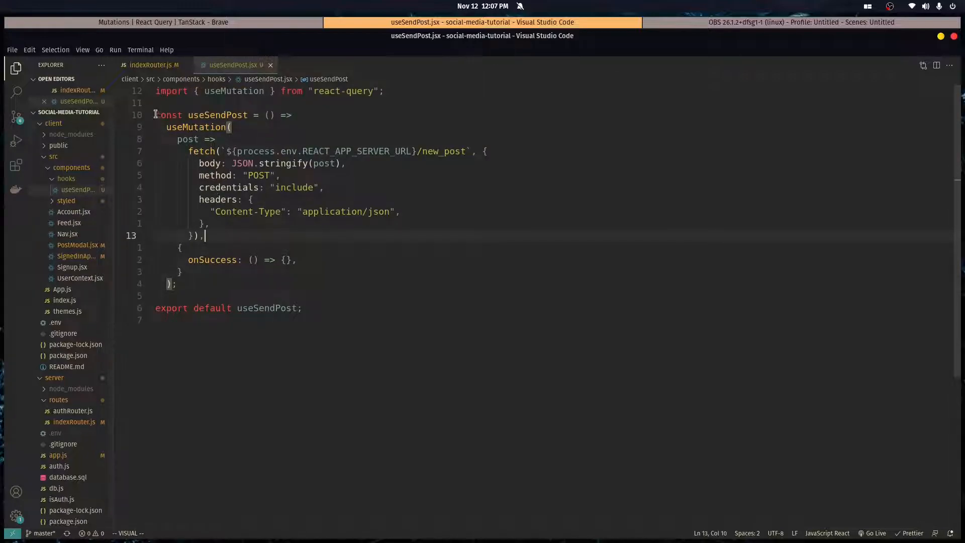
Review PostModal.jsx then return to the useSendPost hook code.
click(78, 244)
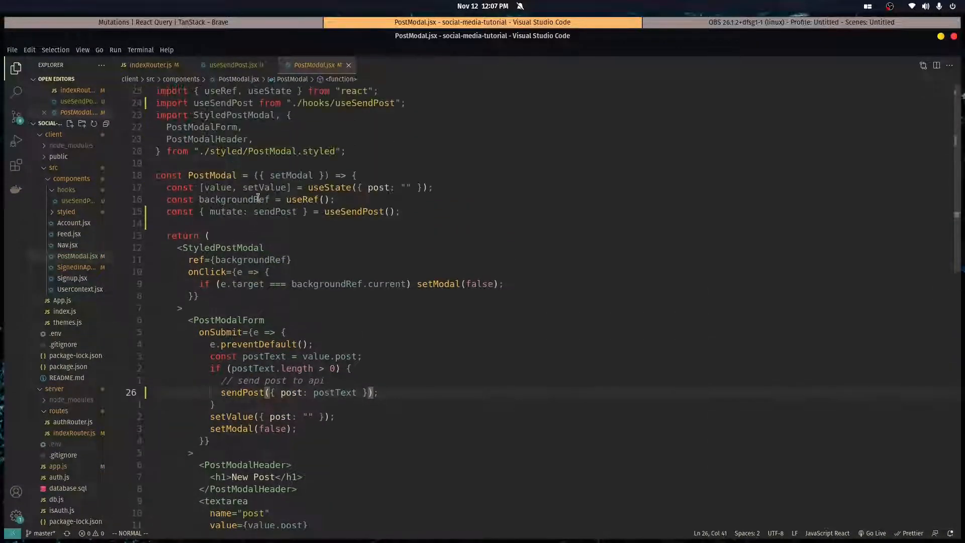
click(229, 65)
text(psql -d social_me)
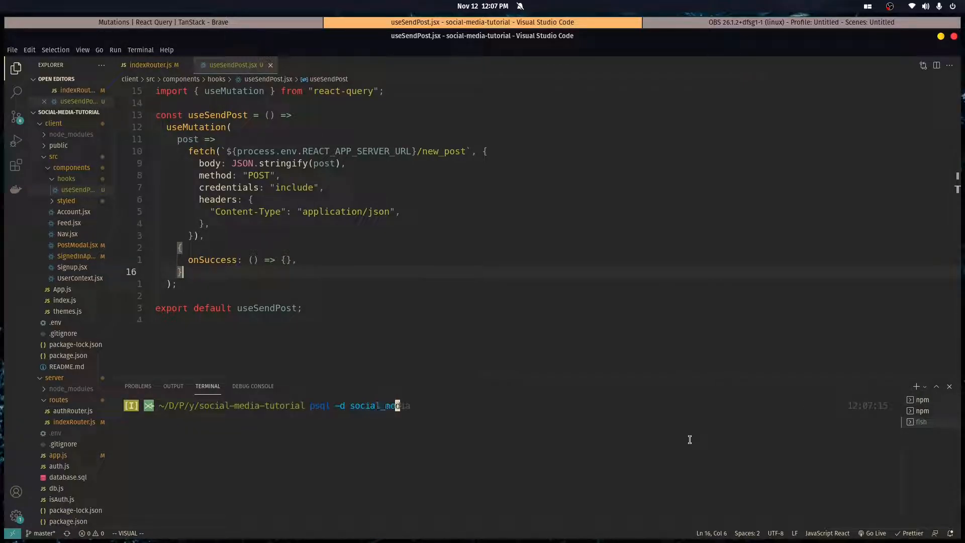
Run psql -d social_media and begin typing a select query.
key(Return)
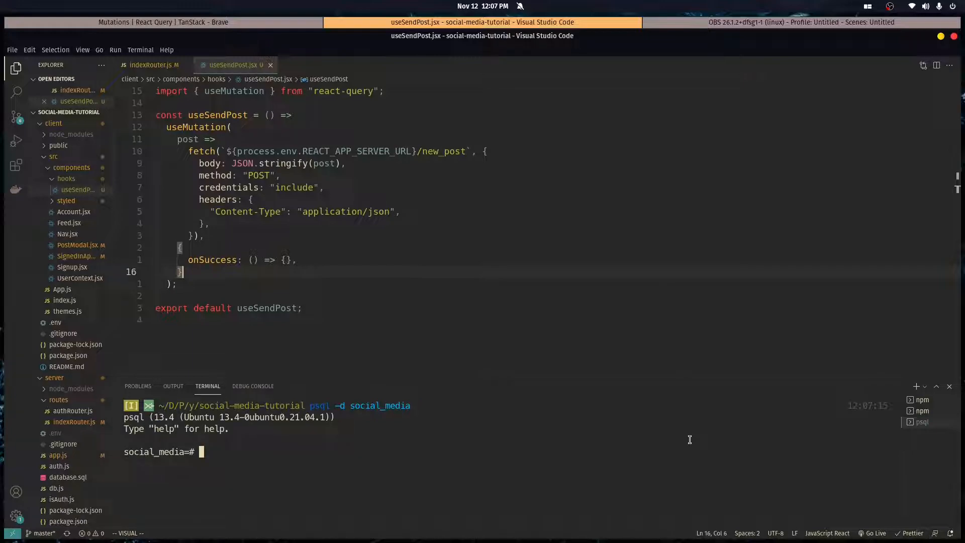
text(select)
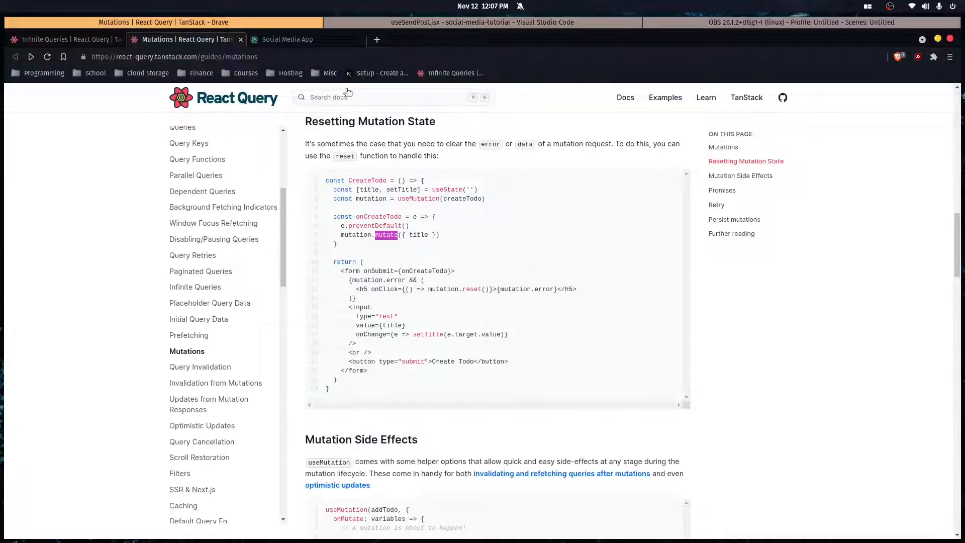
Submit a new post with the text hi post again? in the Social Media App.
click(288, 39)
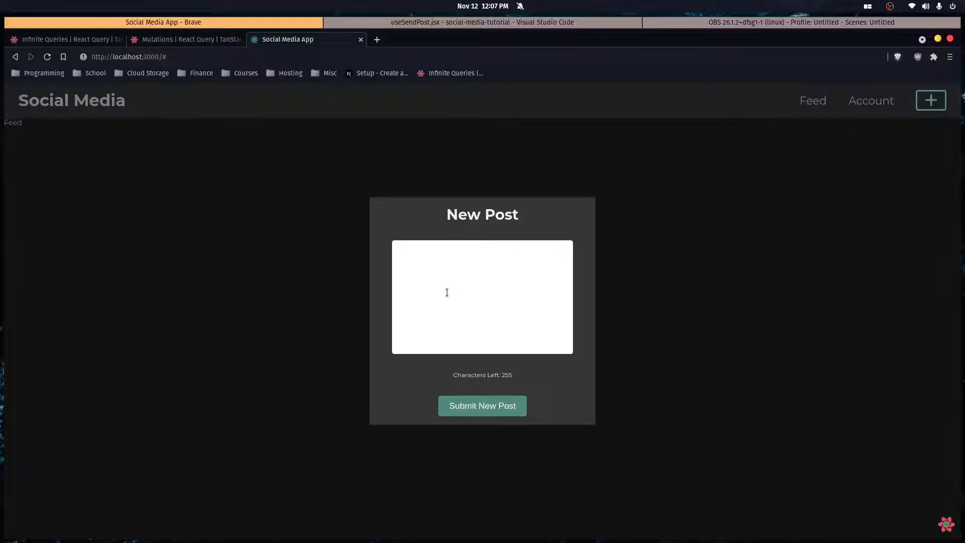
text(hi post again?)
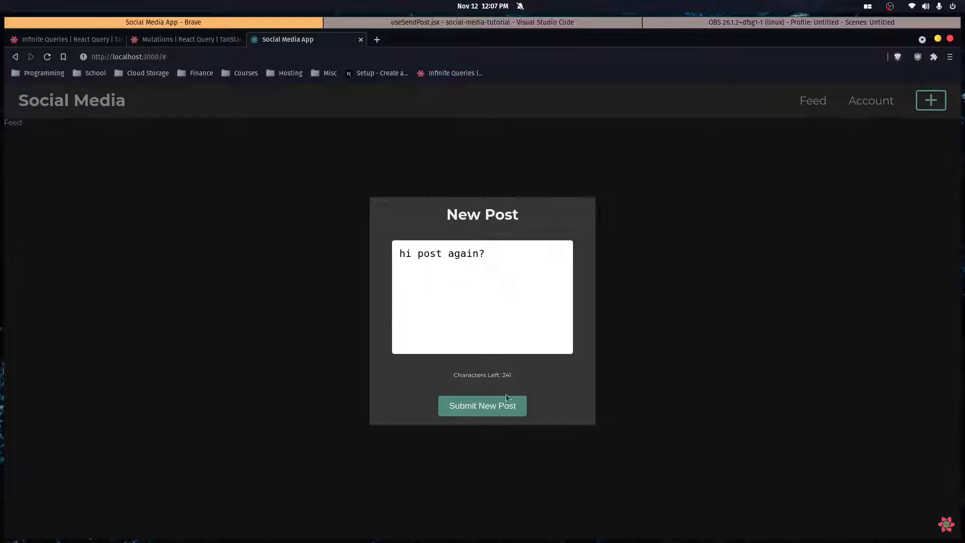
click(482, 22)
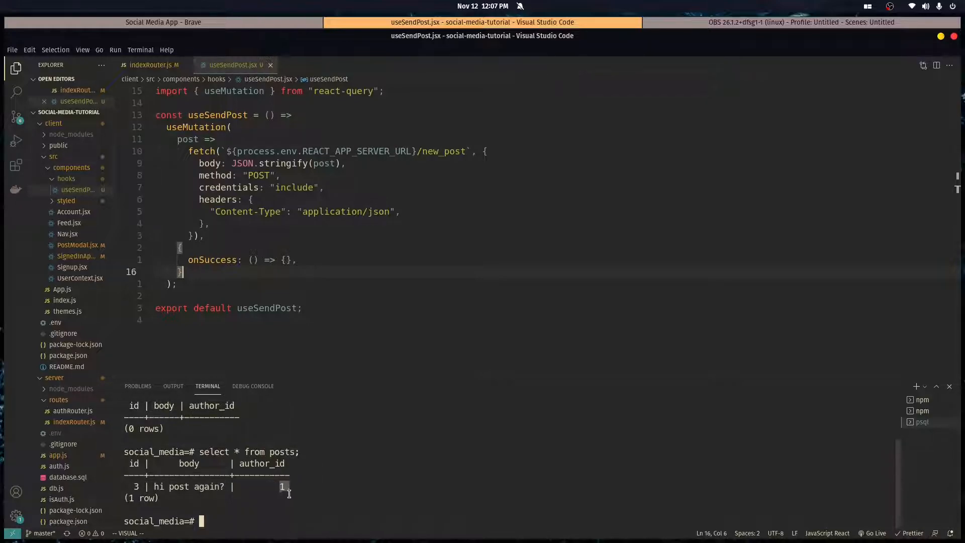
mouse_move(293, 513)
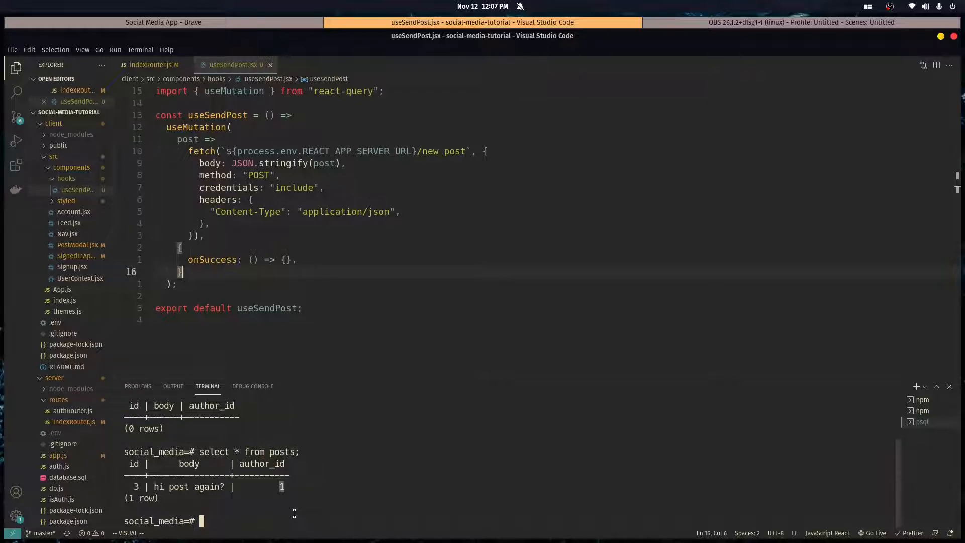
mouse_move(314, 490)
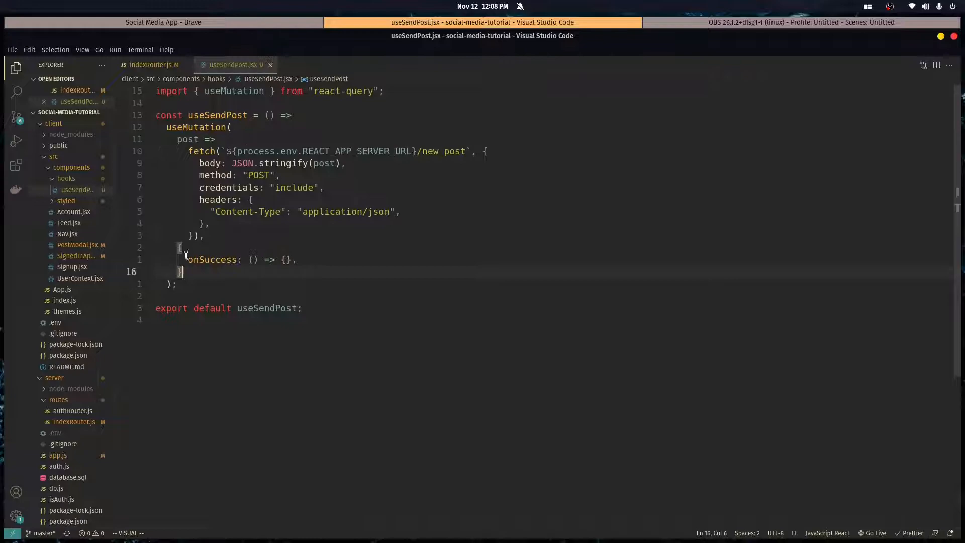
mouse_move(340, 282)
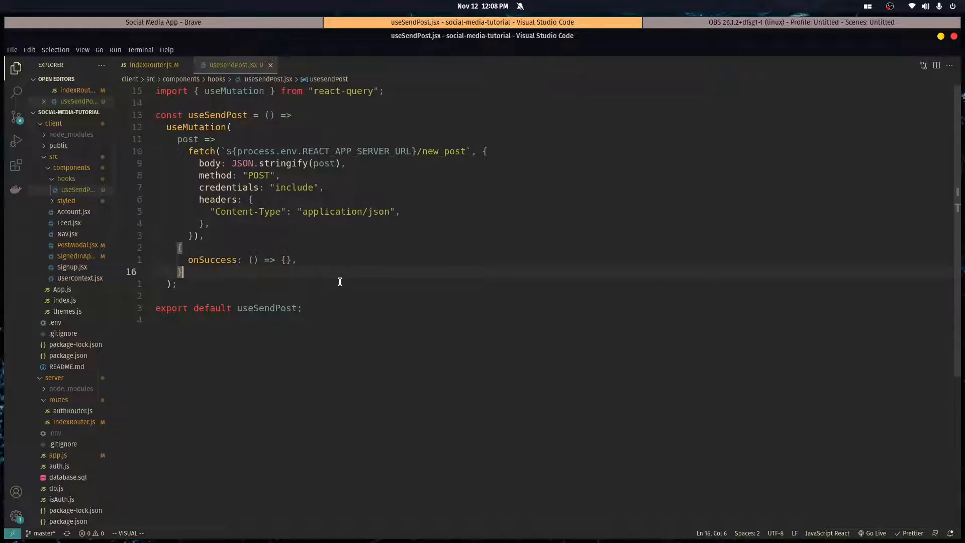
Switch back to the Social Media App tab in Brave showing the empty Feed page.
click(163, 22)
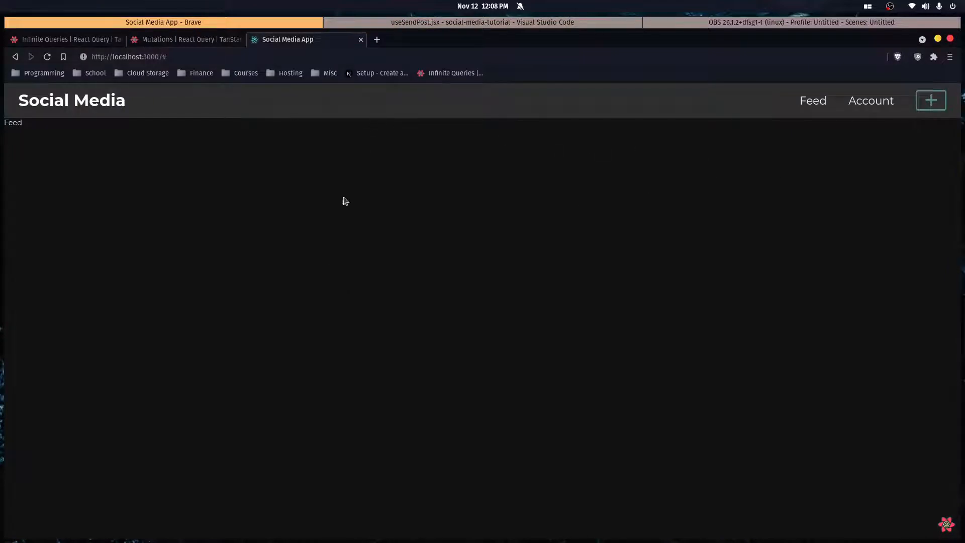
mouse_move(323, 491)
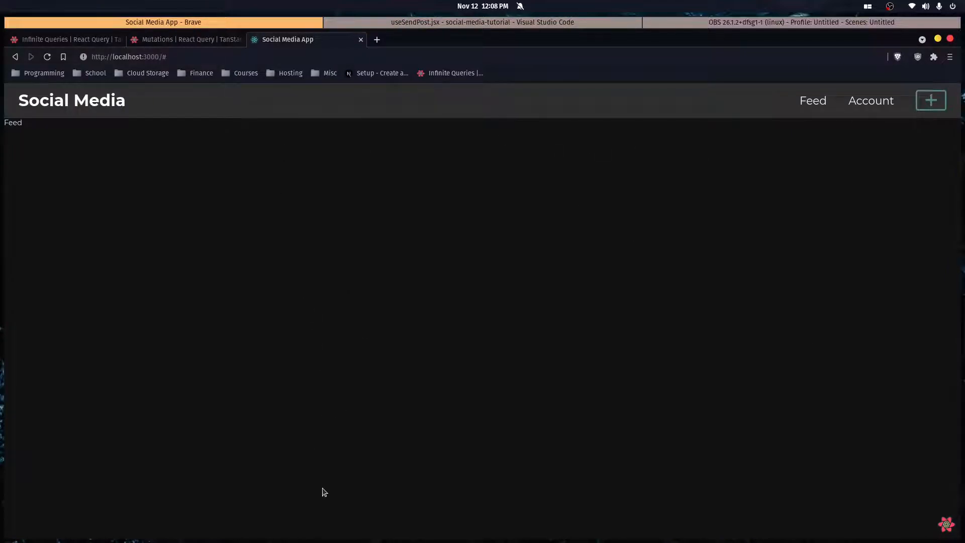
mouse_move(344, 389)
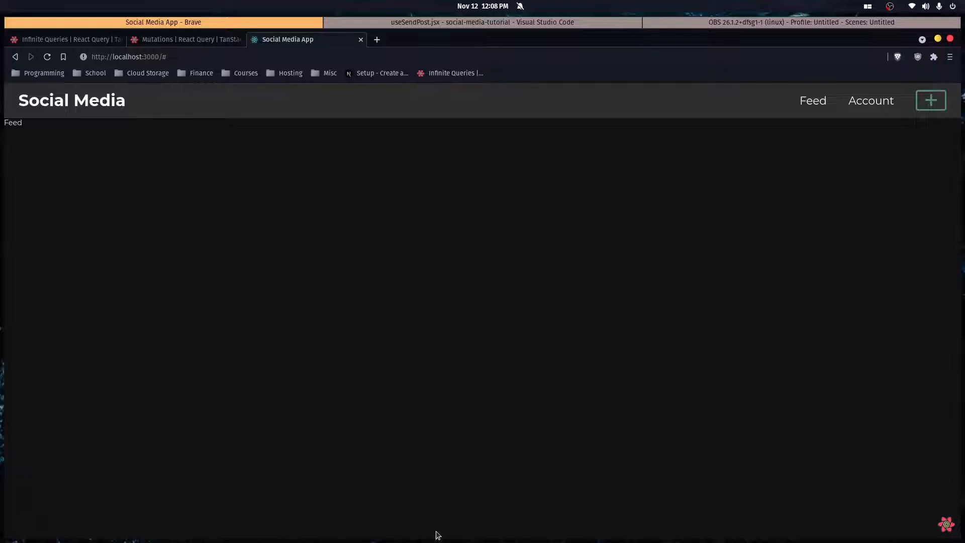
mouse_move(475, 517)
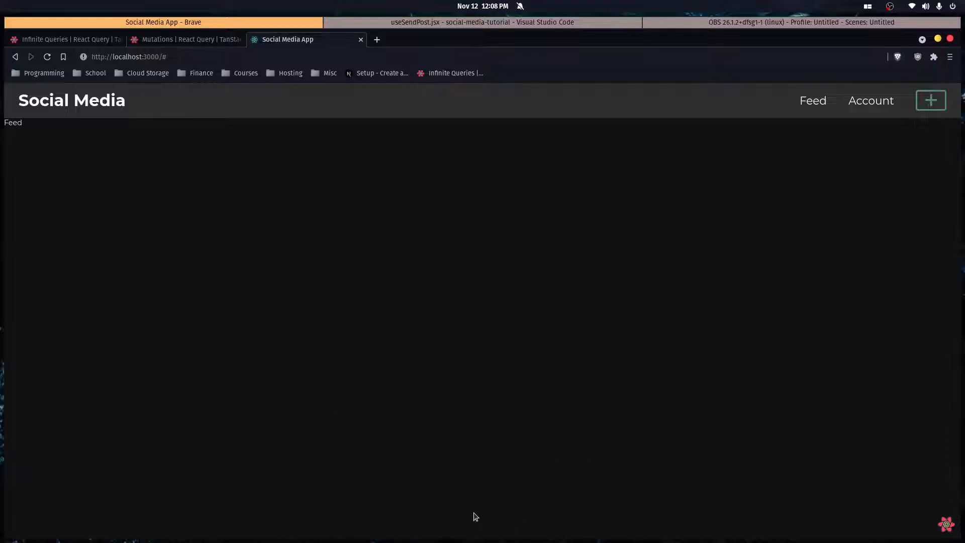
mouse_move(437, 333)
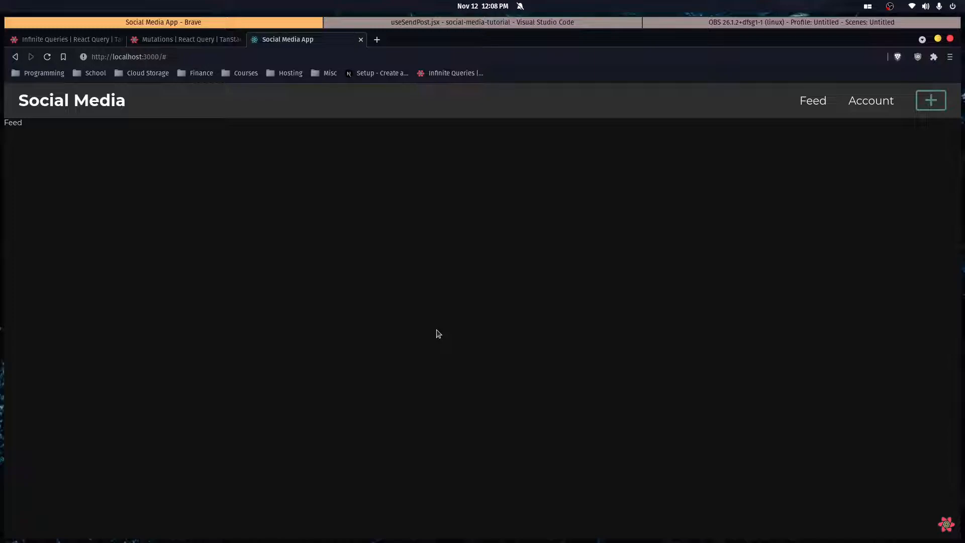